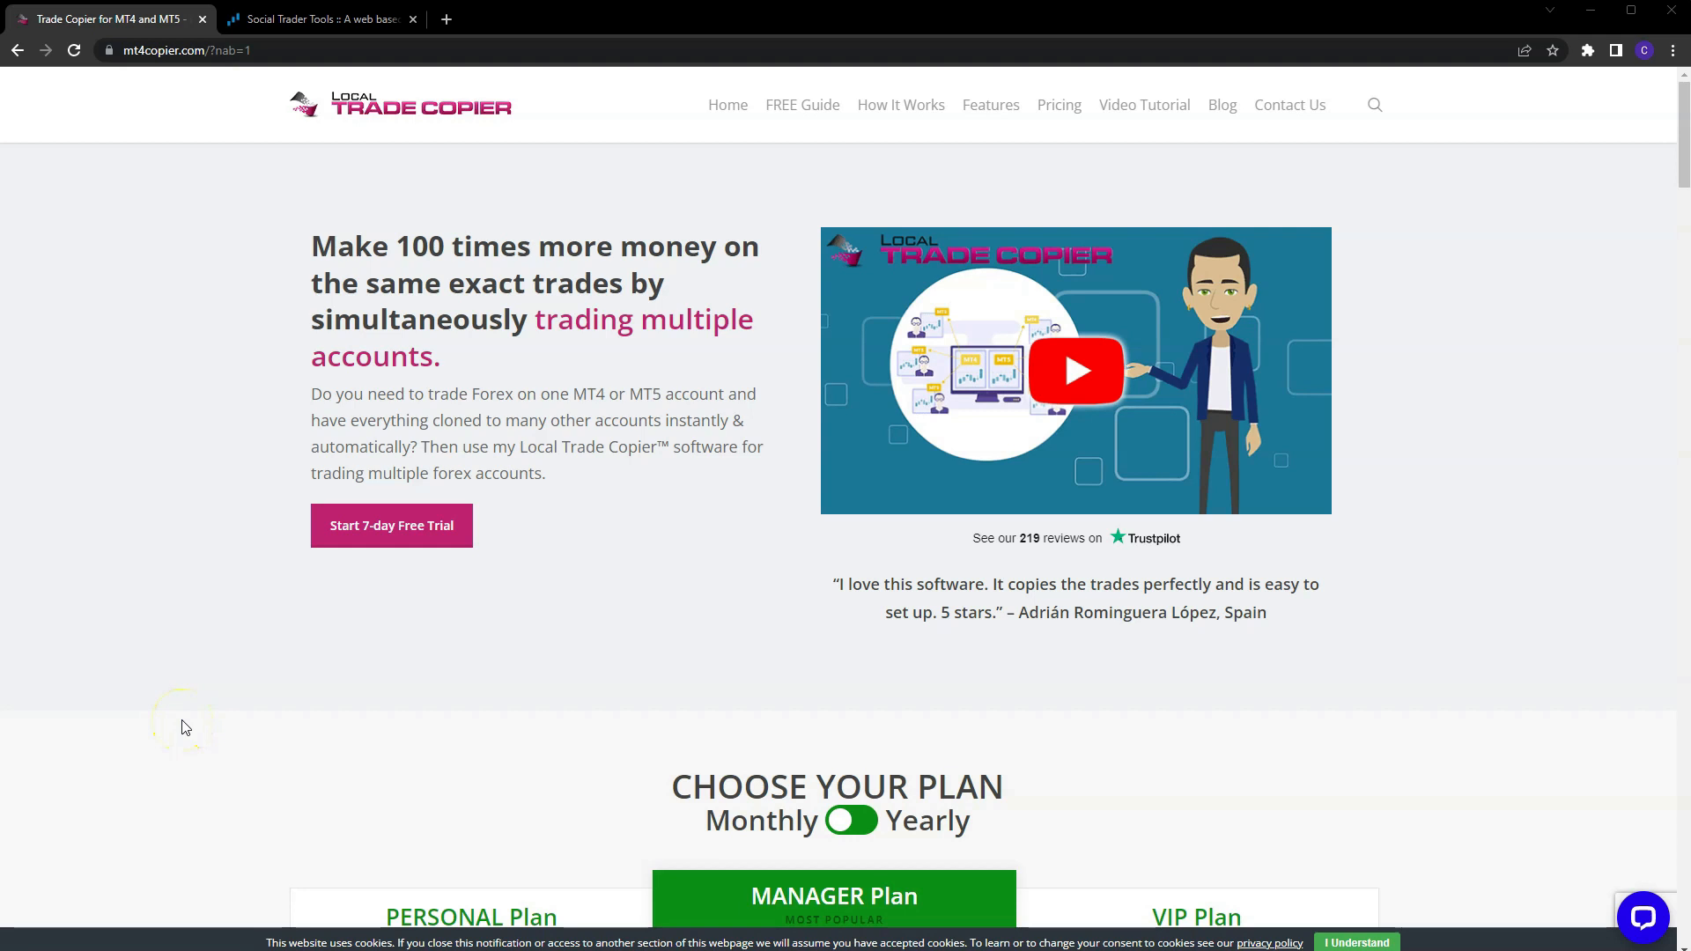
pyautogui.moveTo(185, 728)
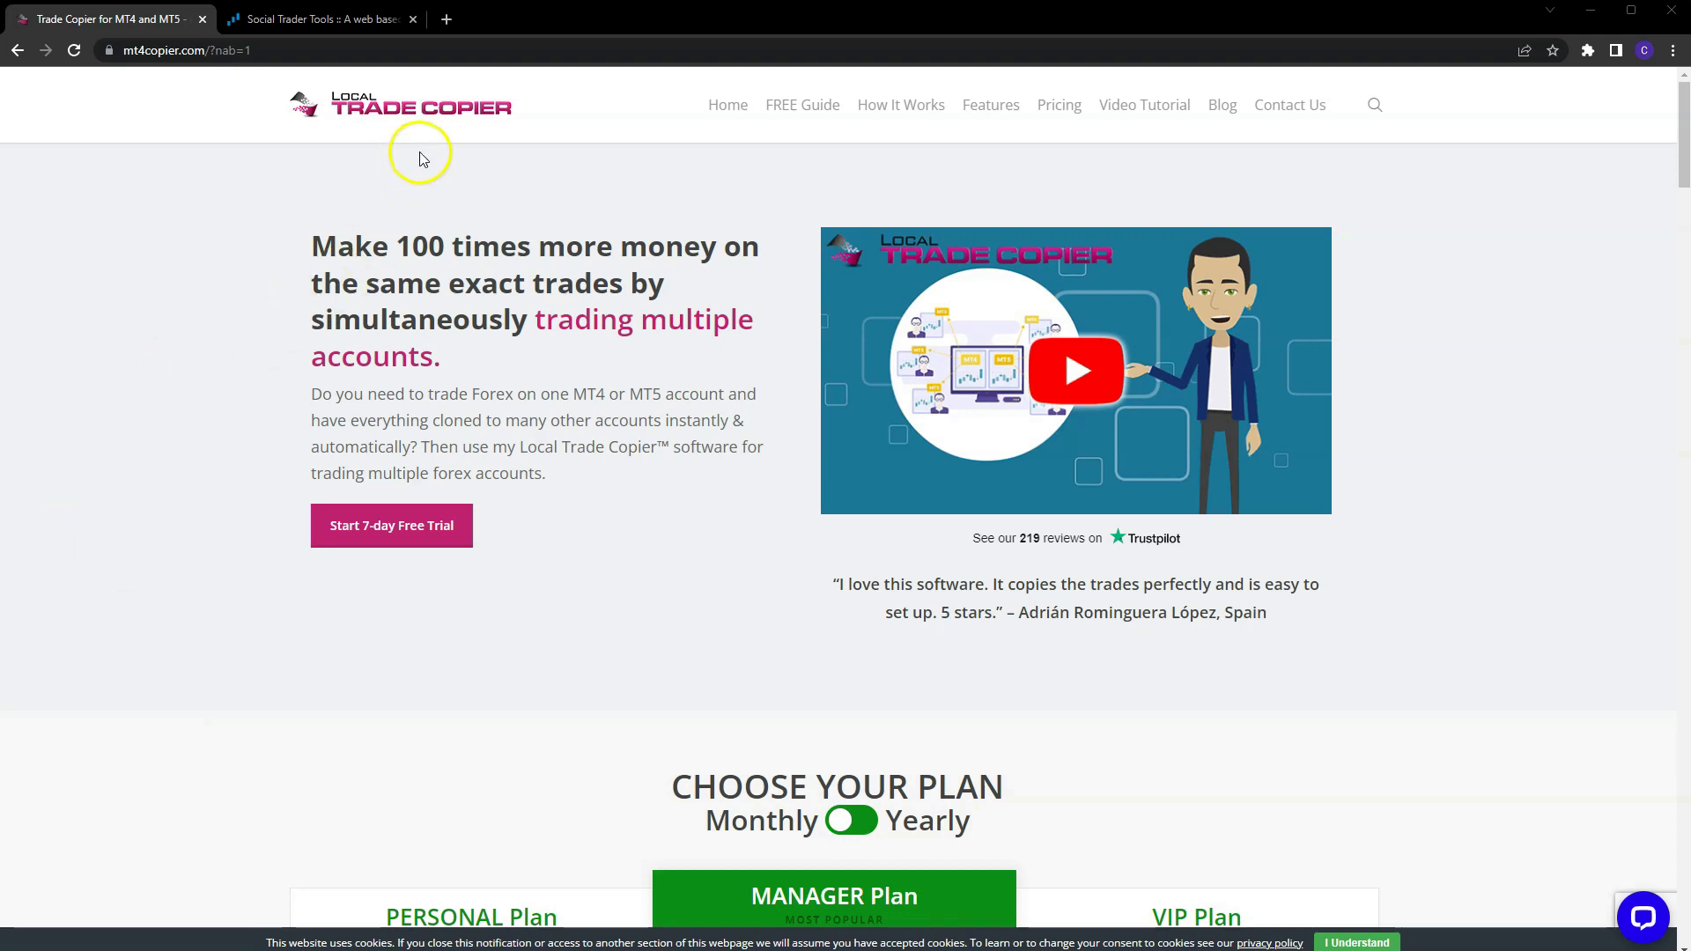
pyautogui.moveTo(135, 74)
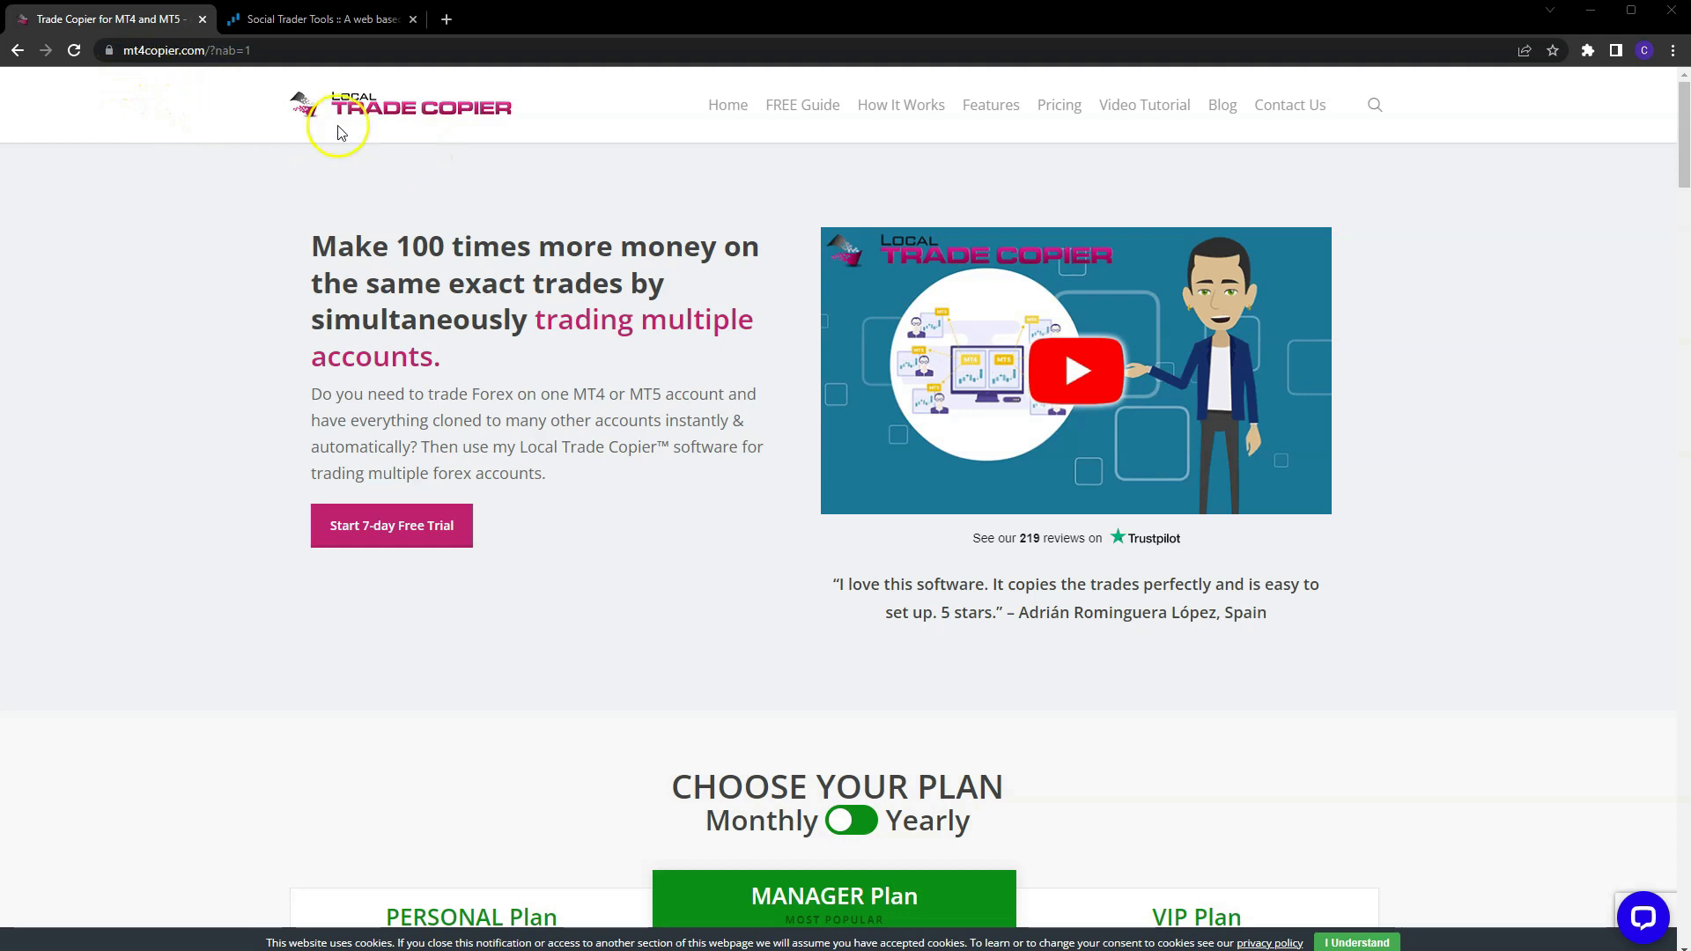
pyautogui.moveTo(430, 134)
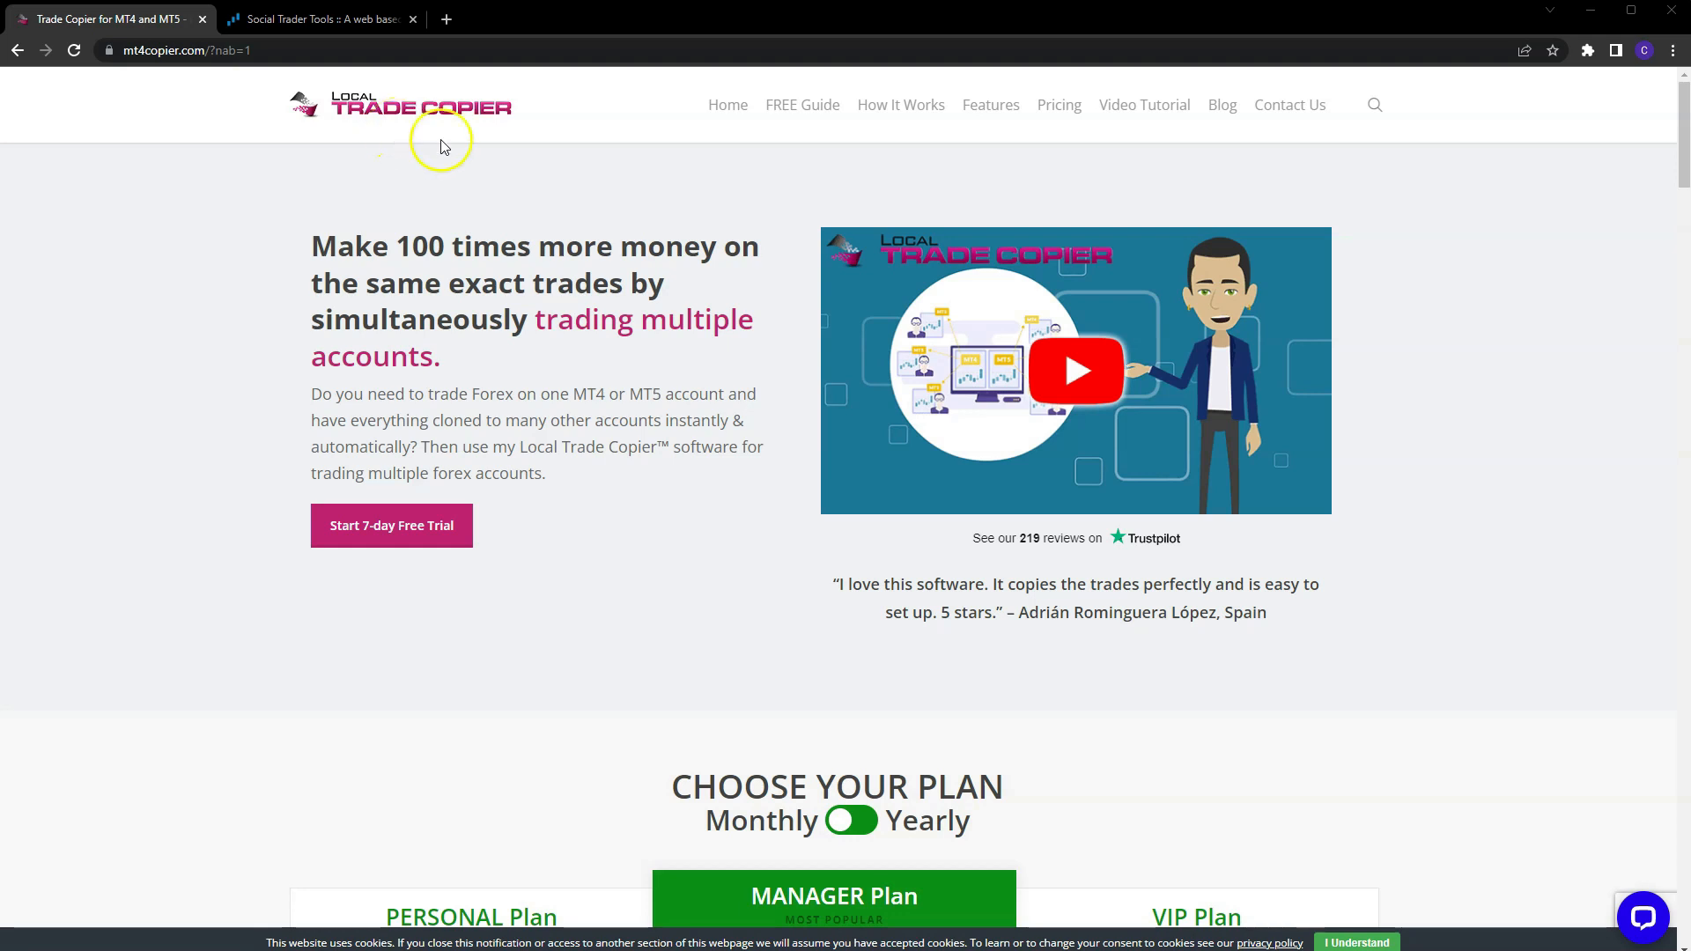
# Show the trade copier's flat-price Personal, Manager and VIP plans for 1, 5 and 15 computers.
pyautogui.click(1058, 105)
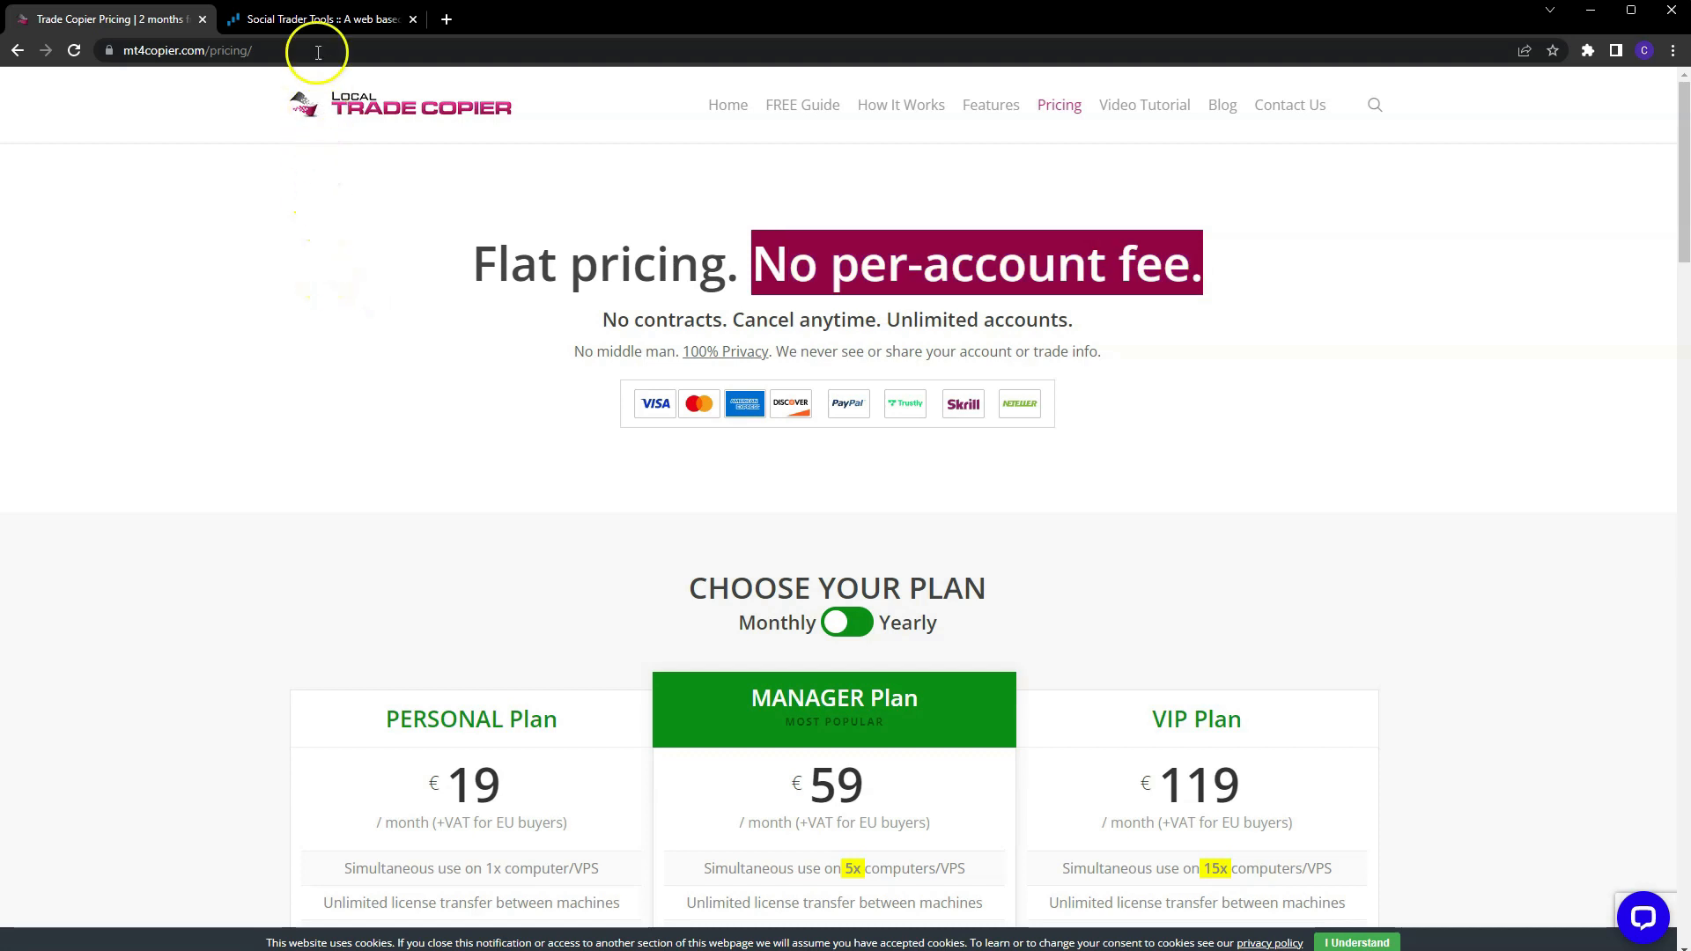
# Bring up Social Trader Tools hosting plans: Standard $20, Plus $60, Pro $120, Premium $220.
pyautogui.click(317, 20)
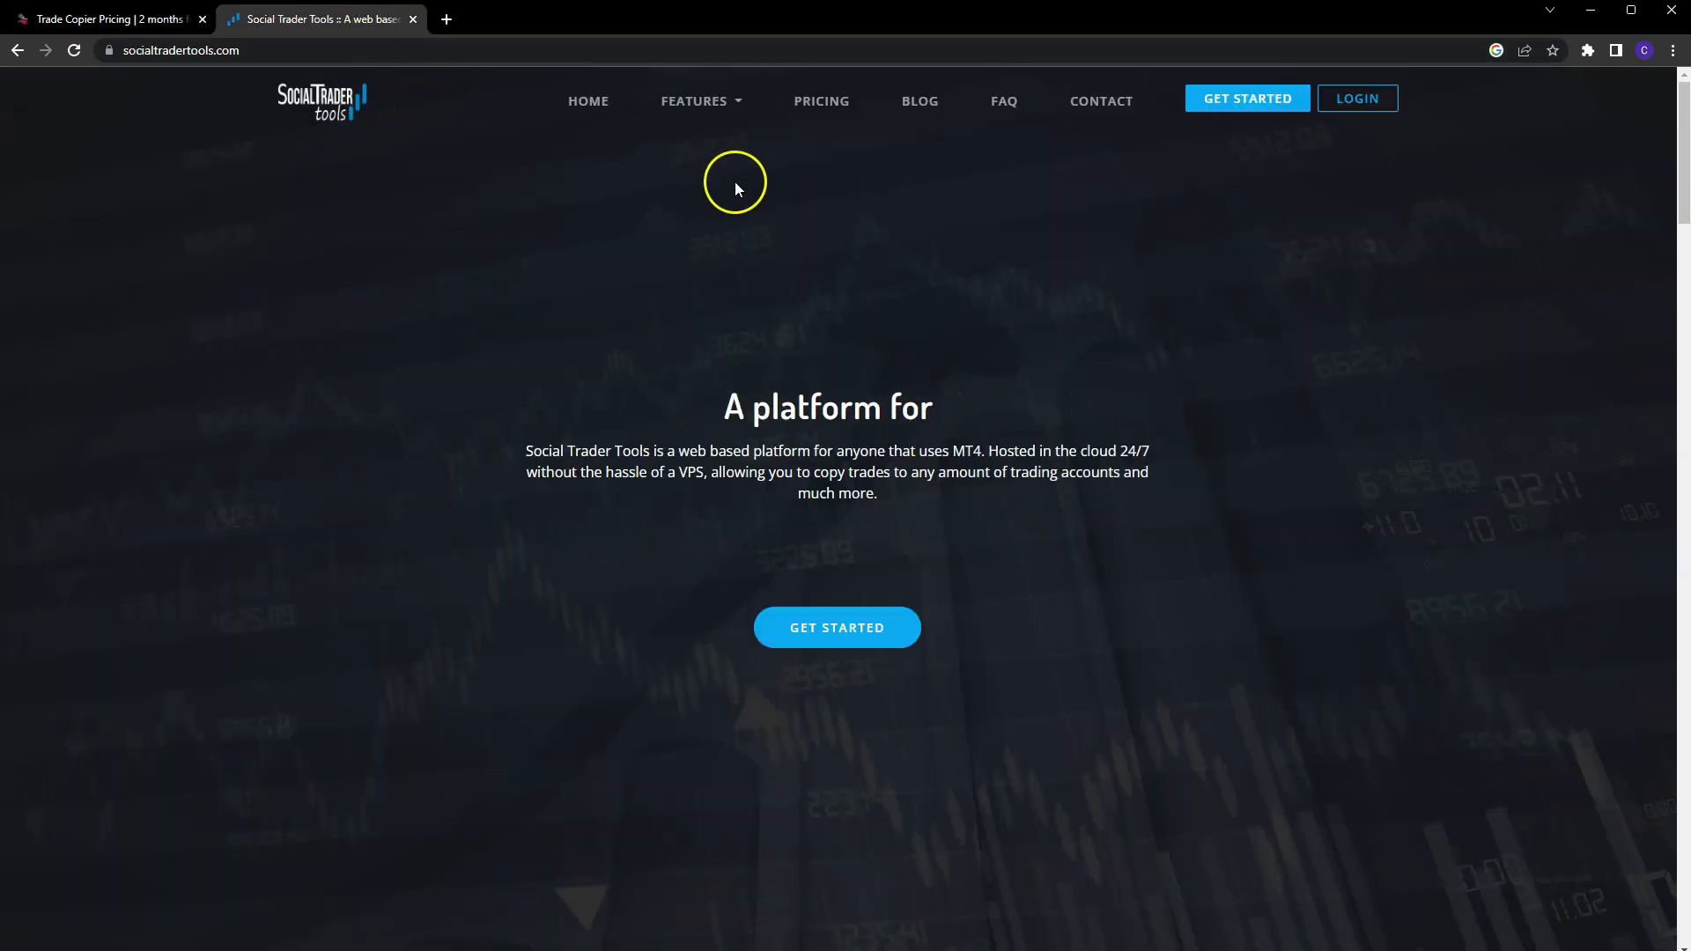
pyautogui.click(820, 100)
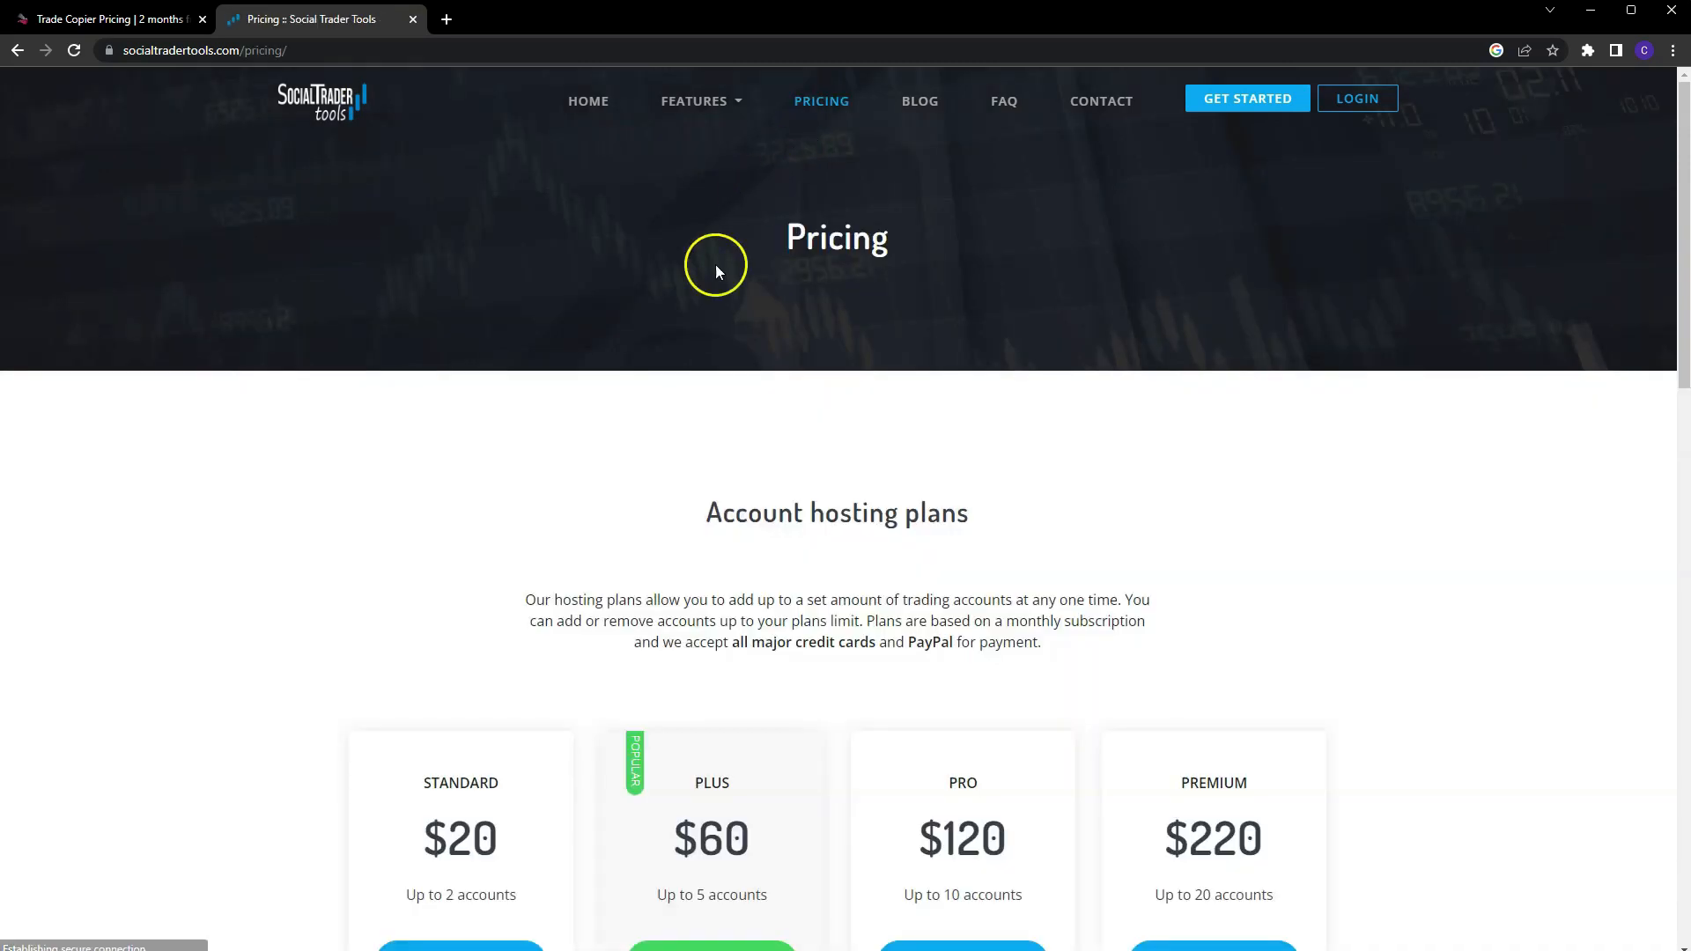
pyautogui.scroll(-3)
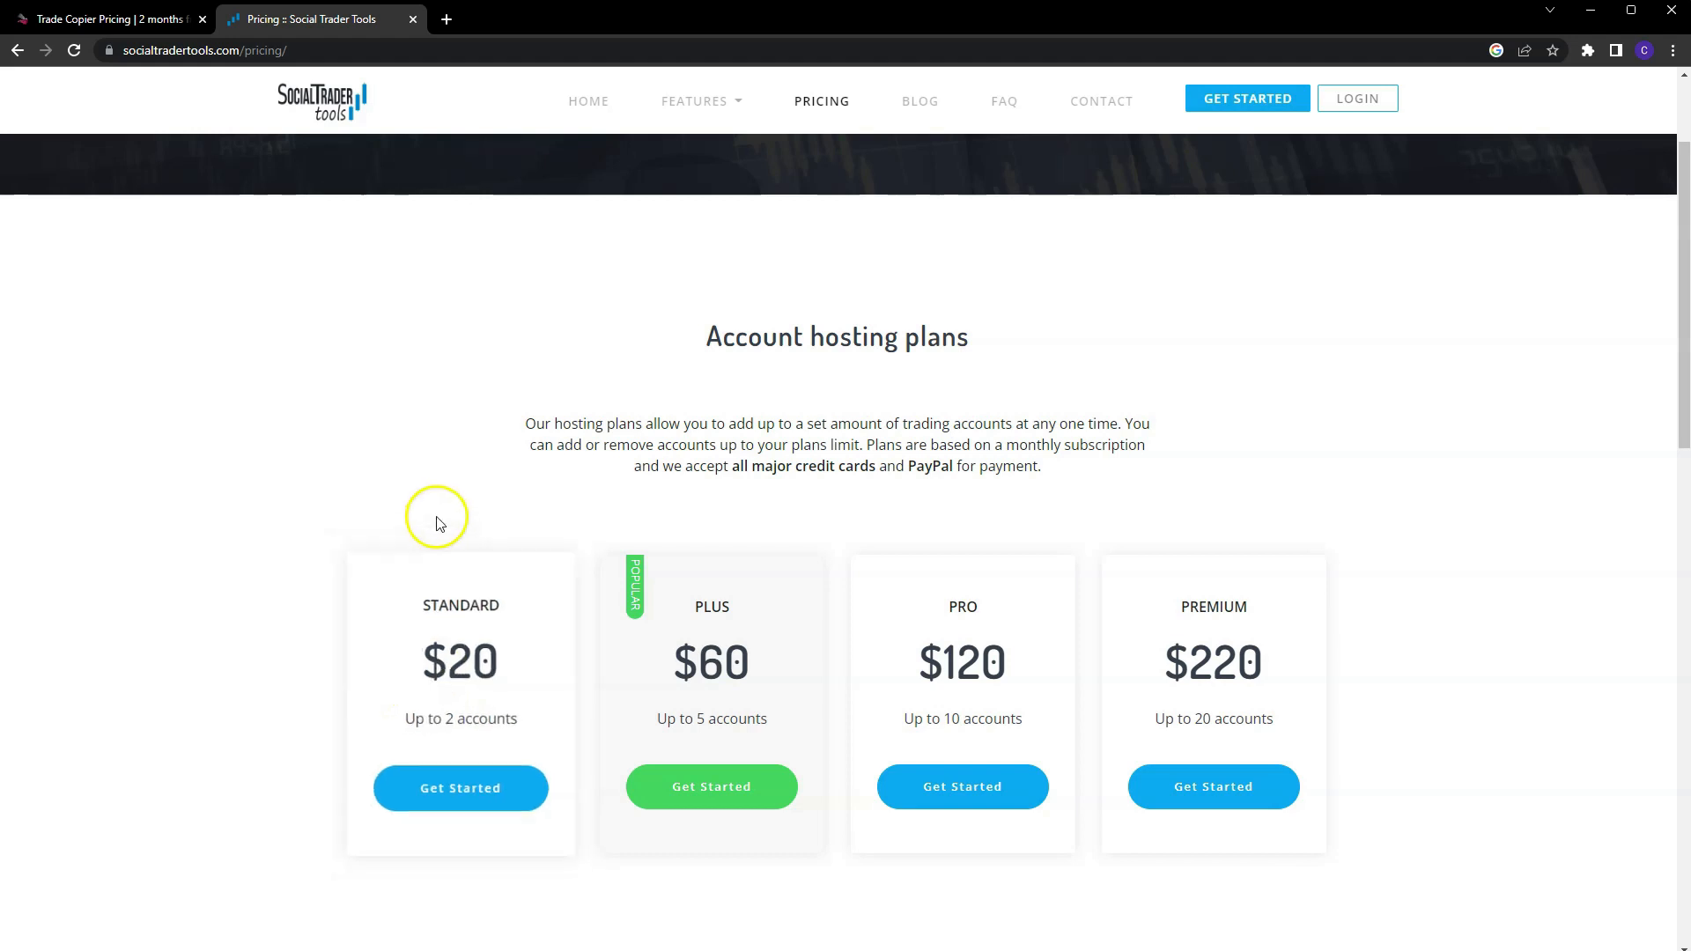
pyautogui.moveTo(461, 718)
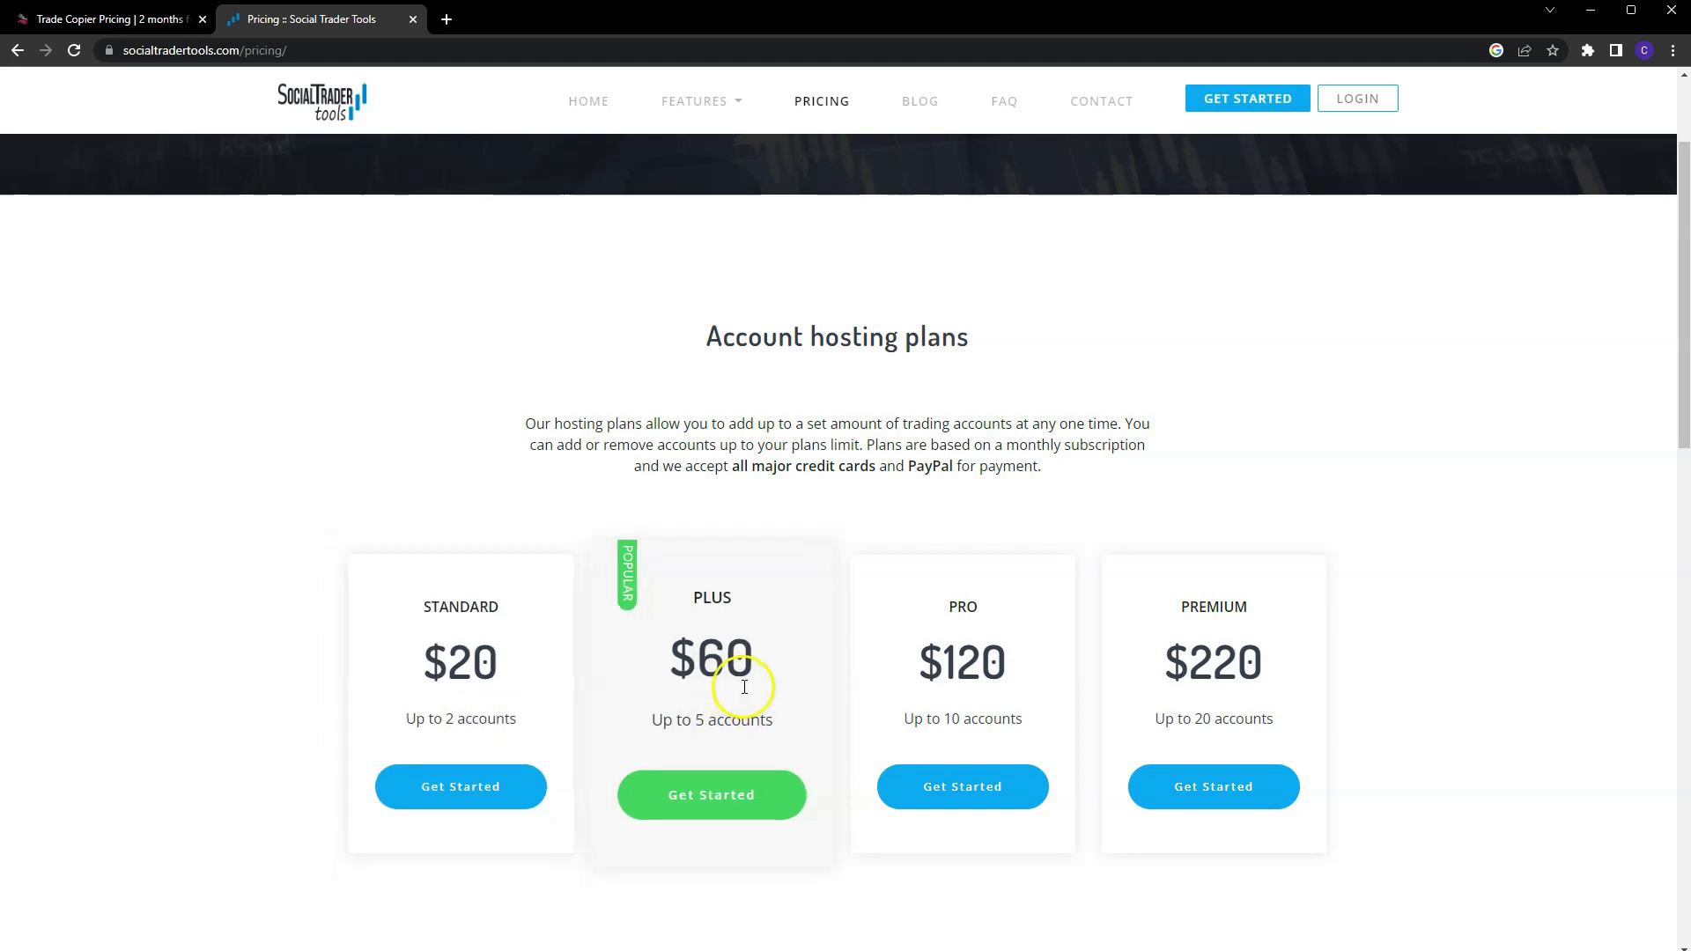
pyautogui.moveTo(732, 680)
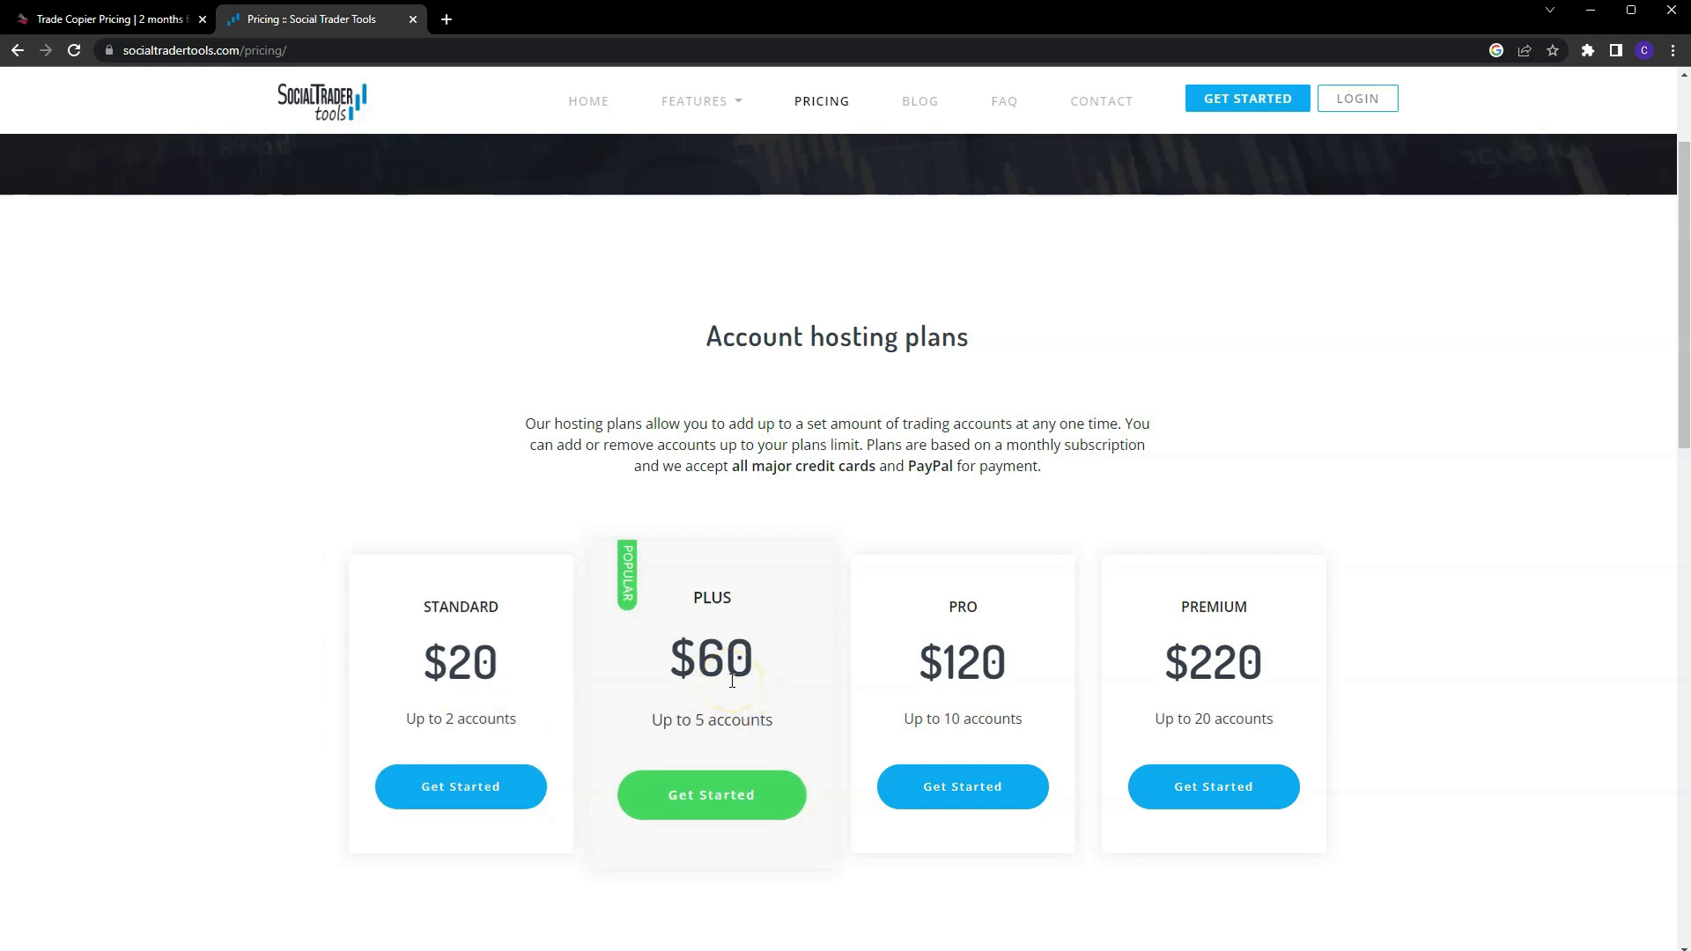
# Return to the trade copier plans showing unlimited accounts and MT4/MT5 compatibility.
pyautogui.click(105, 17)
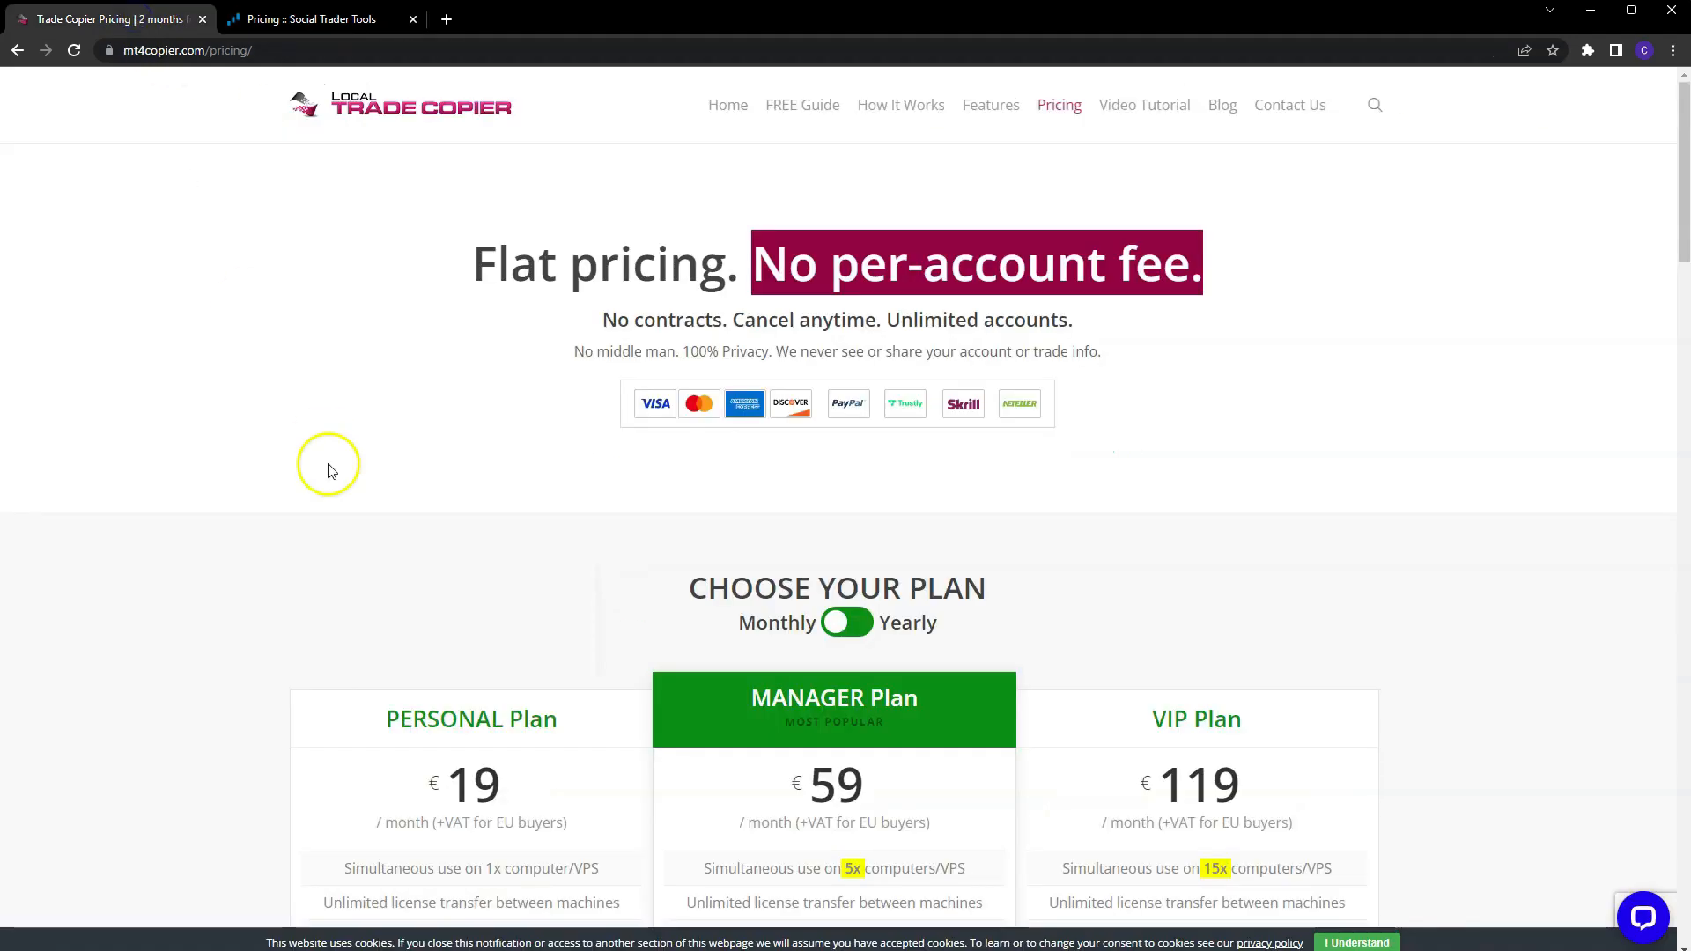
pyautogui.scroll(-3)
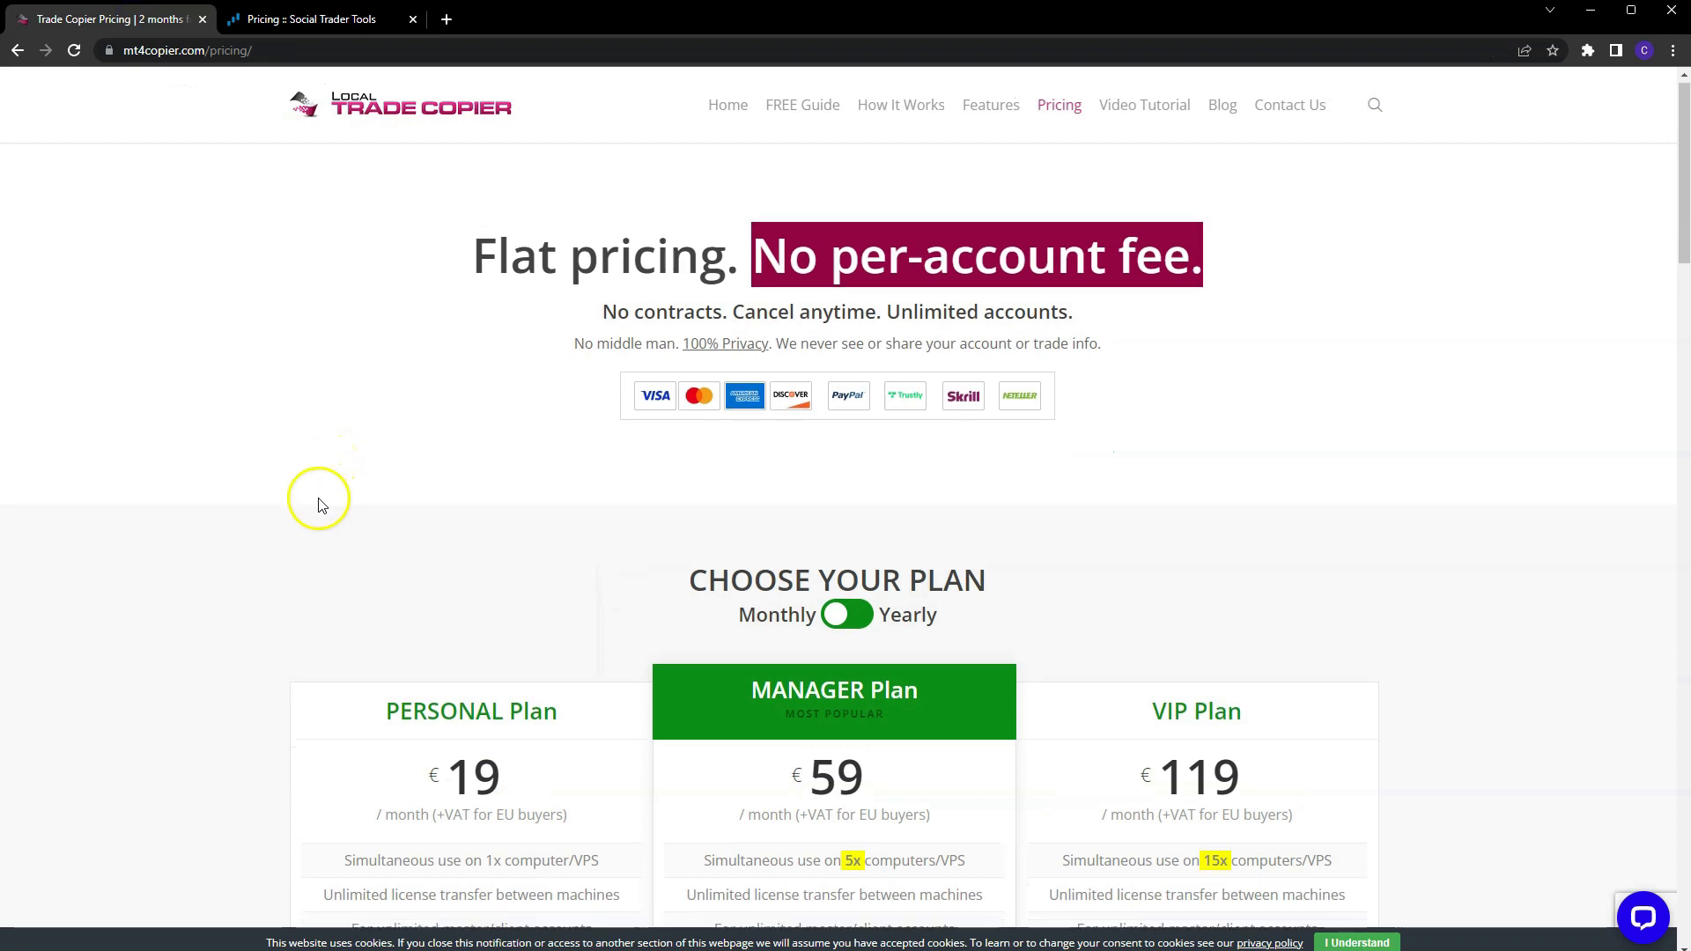
pyautogui.scroll(-3)
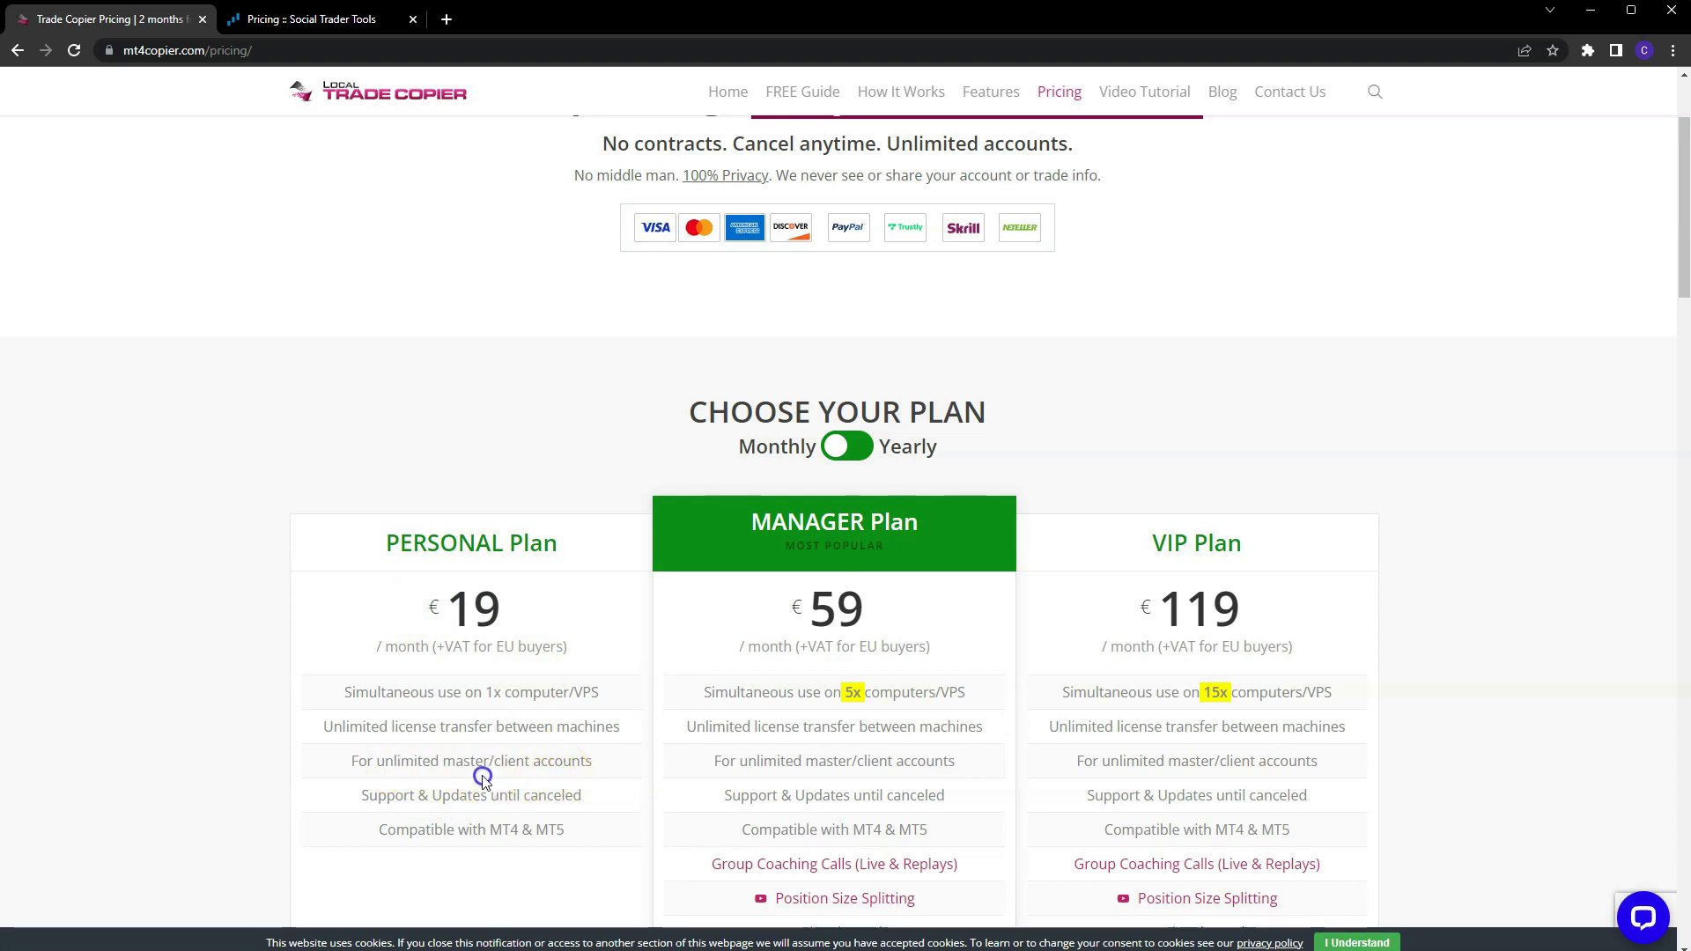
pyautogui.moveTo(475, 768)
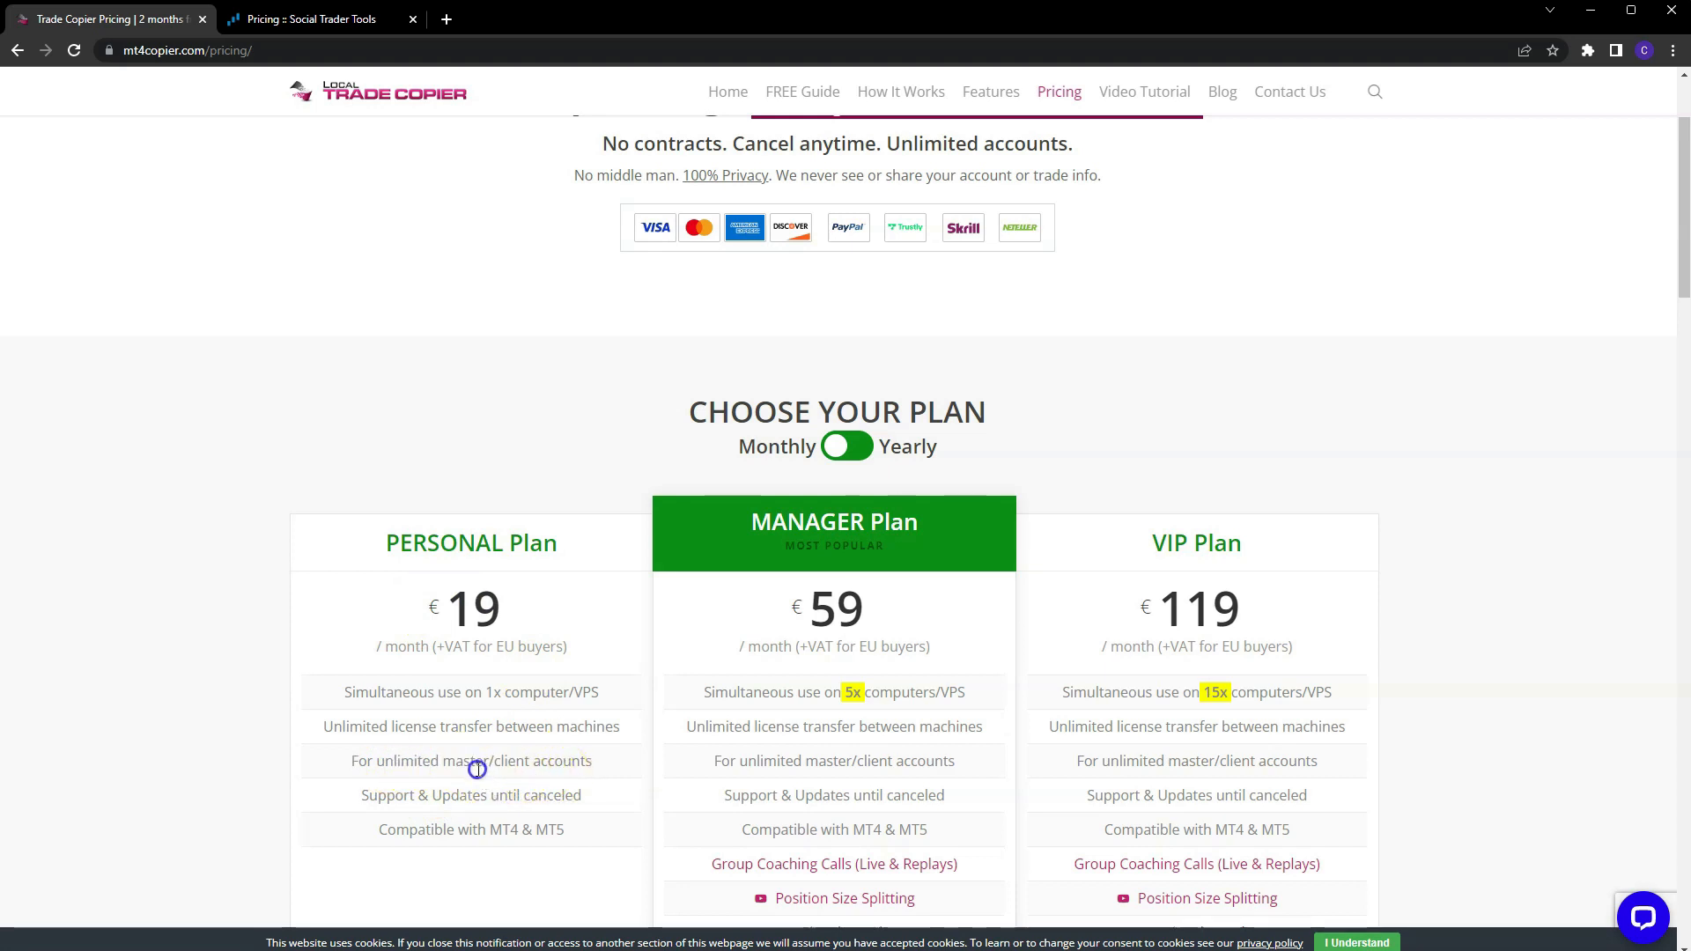
pyautogui.moveTo(368, 564)
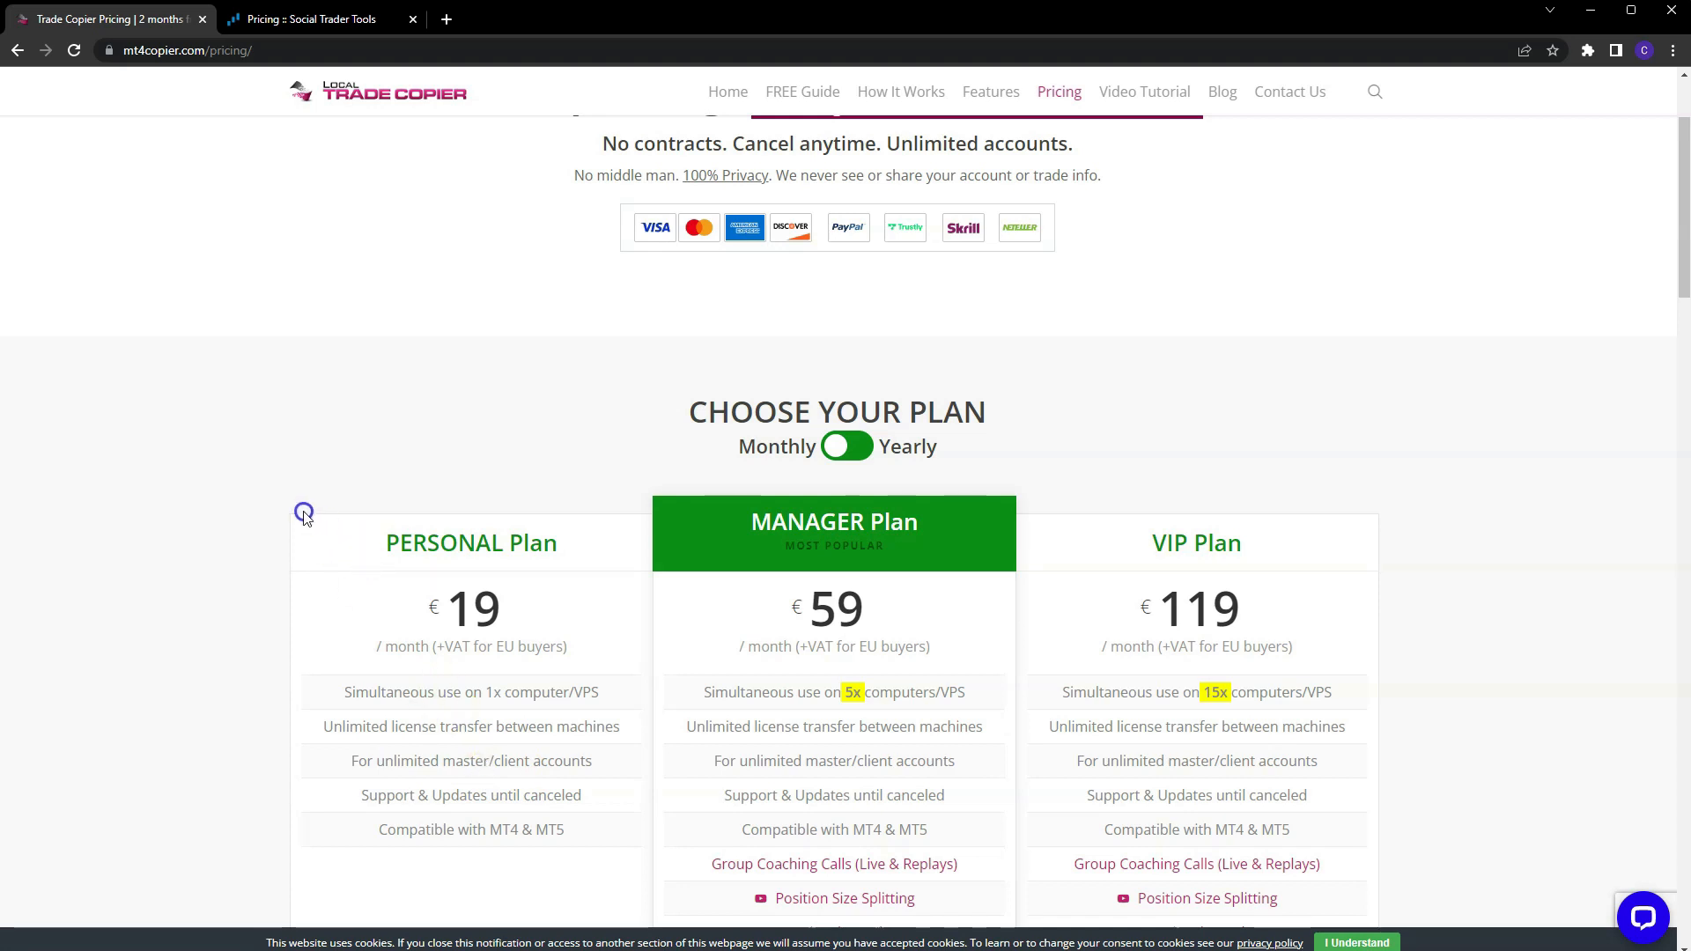
pyautogui.moveTo(262, 449)
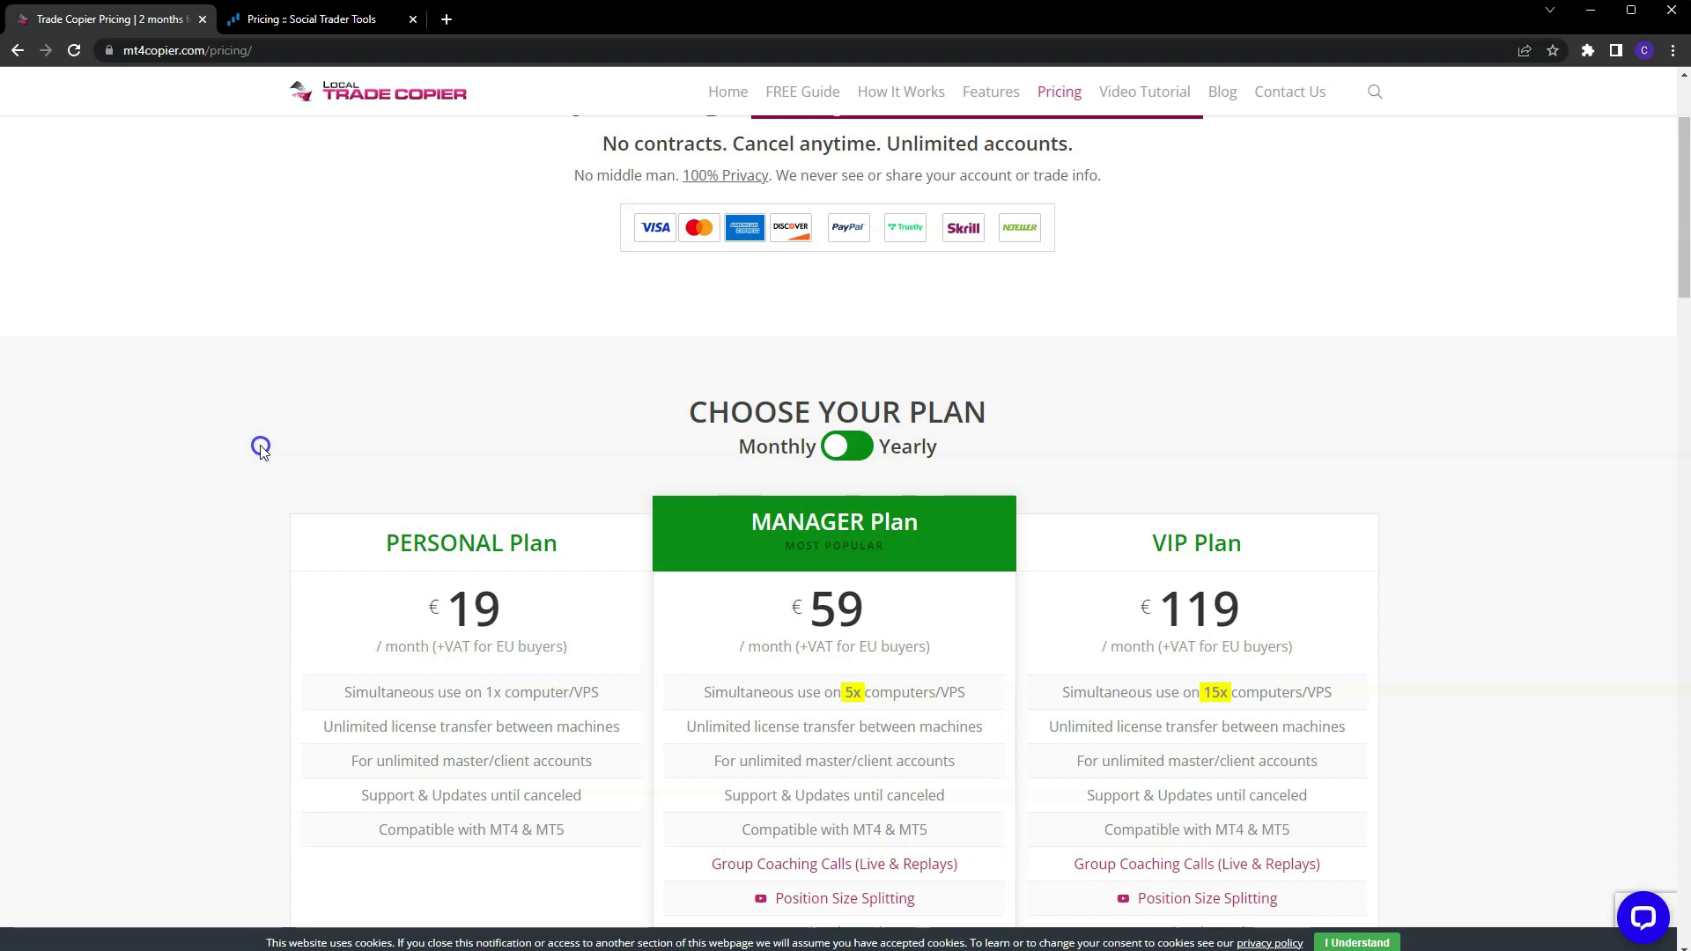
pyautogui.moveTo(465, 783)
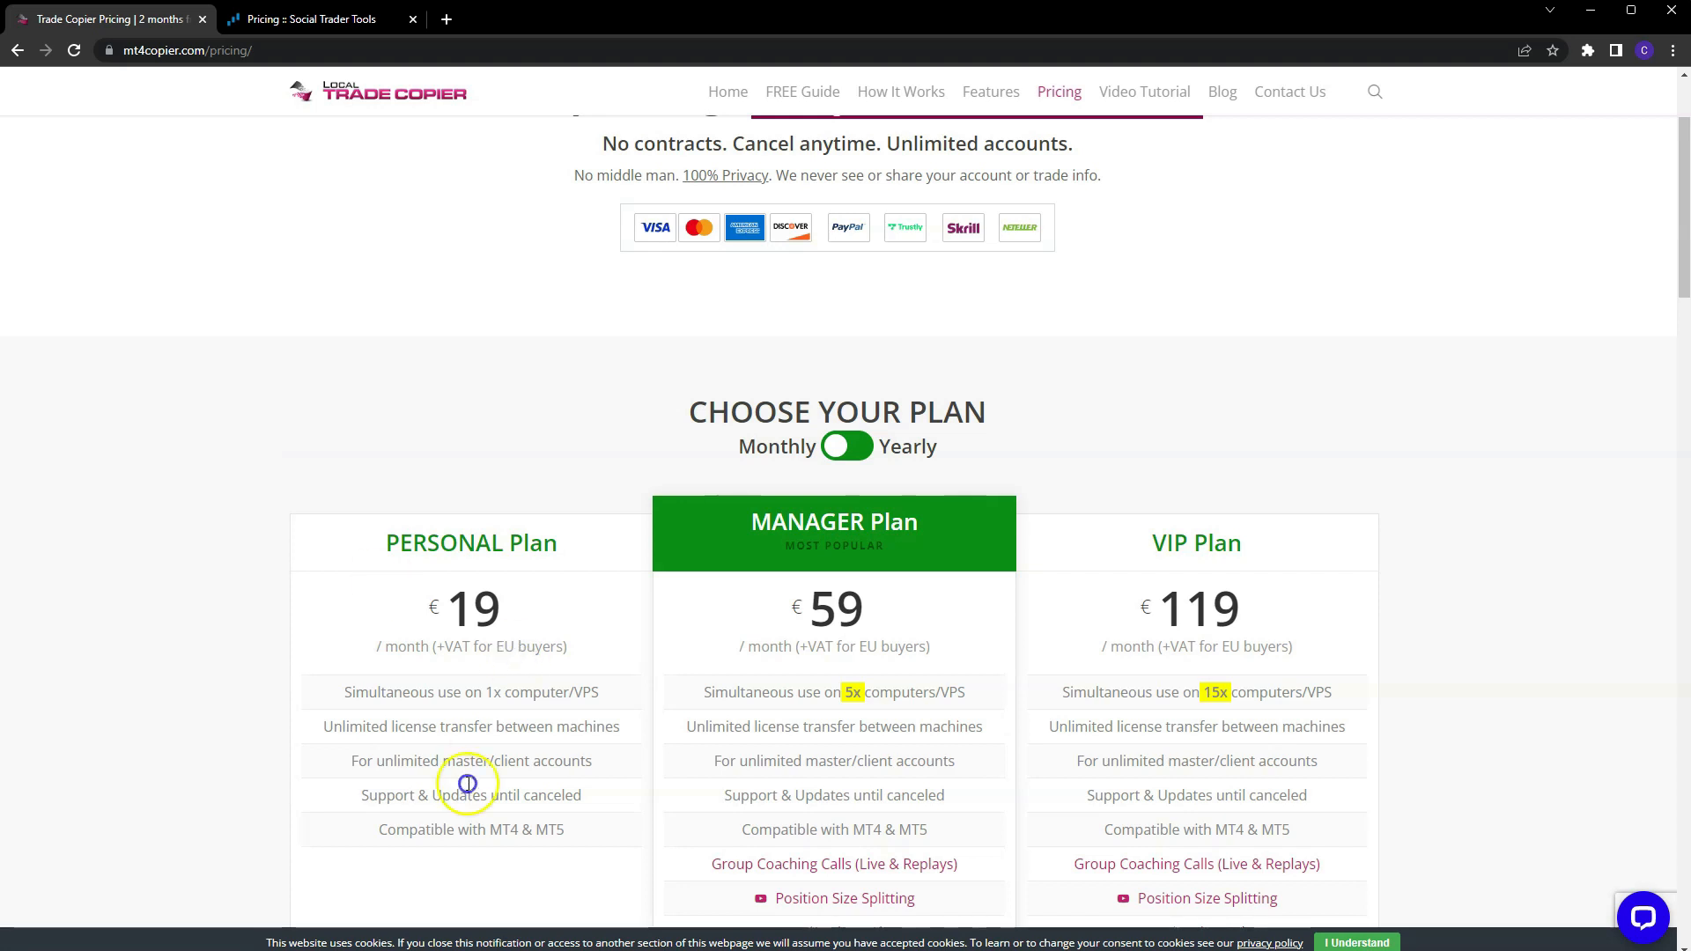
# Review Social Trader Tools' per-account hosting cards, then return to the trade copier plans.
pyautogui.click(317, 18)
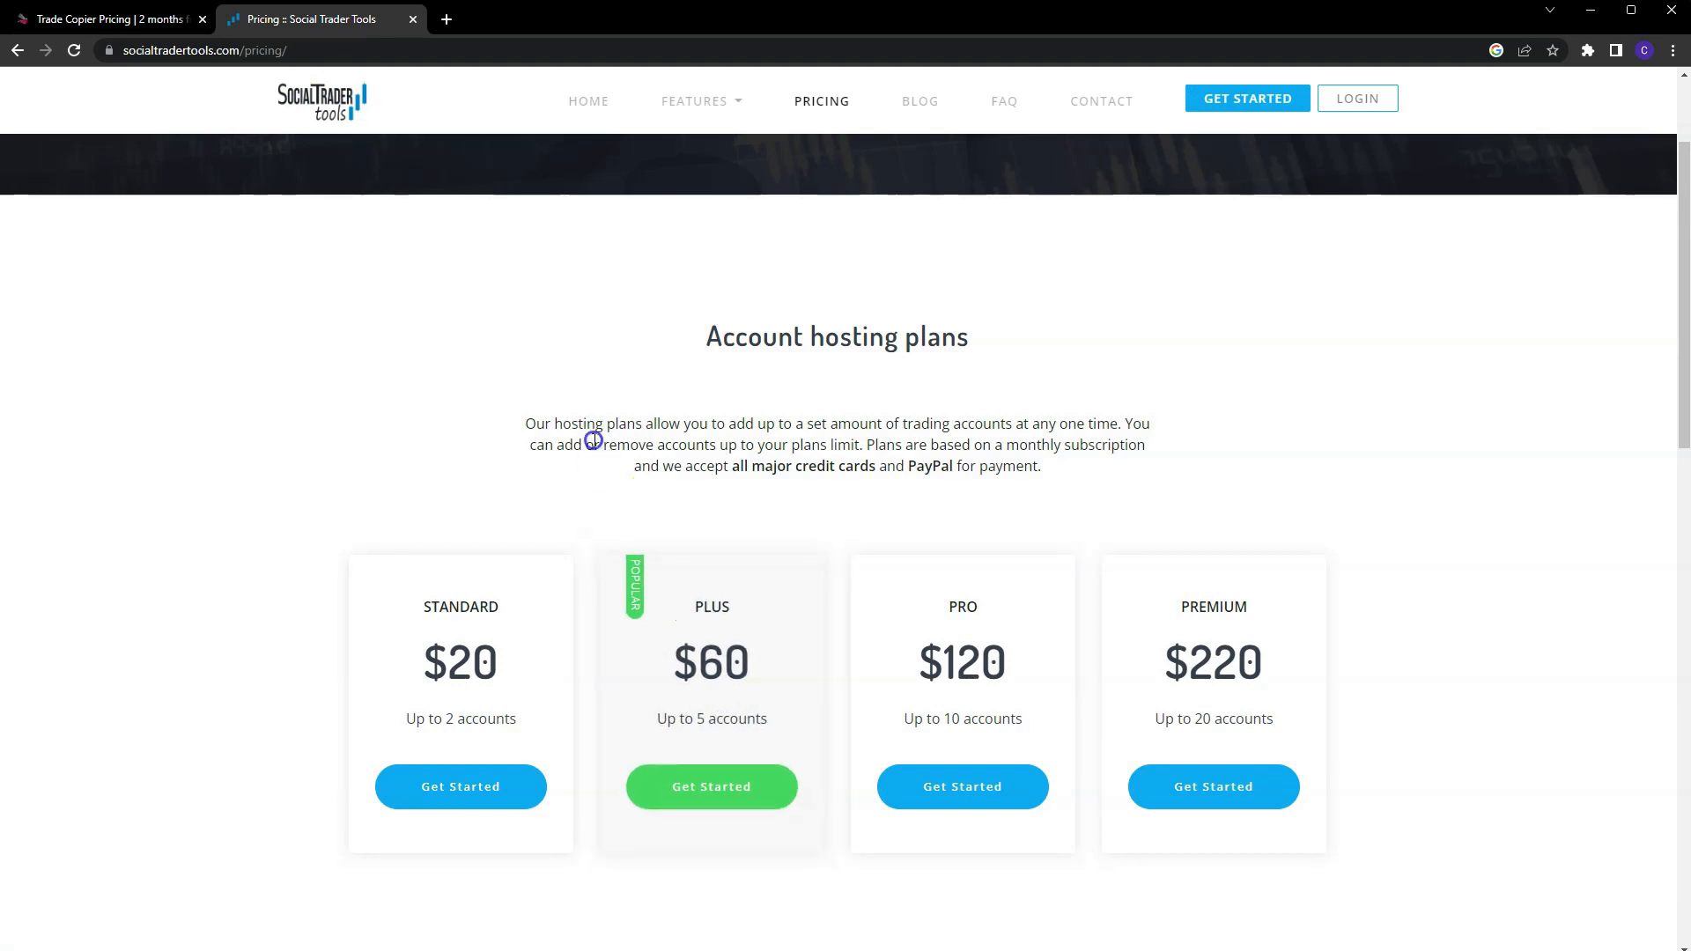
pyautogui.moveTo(391, 302)
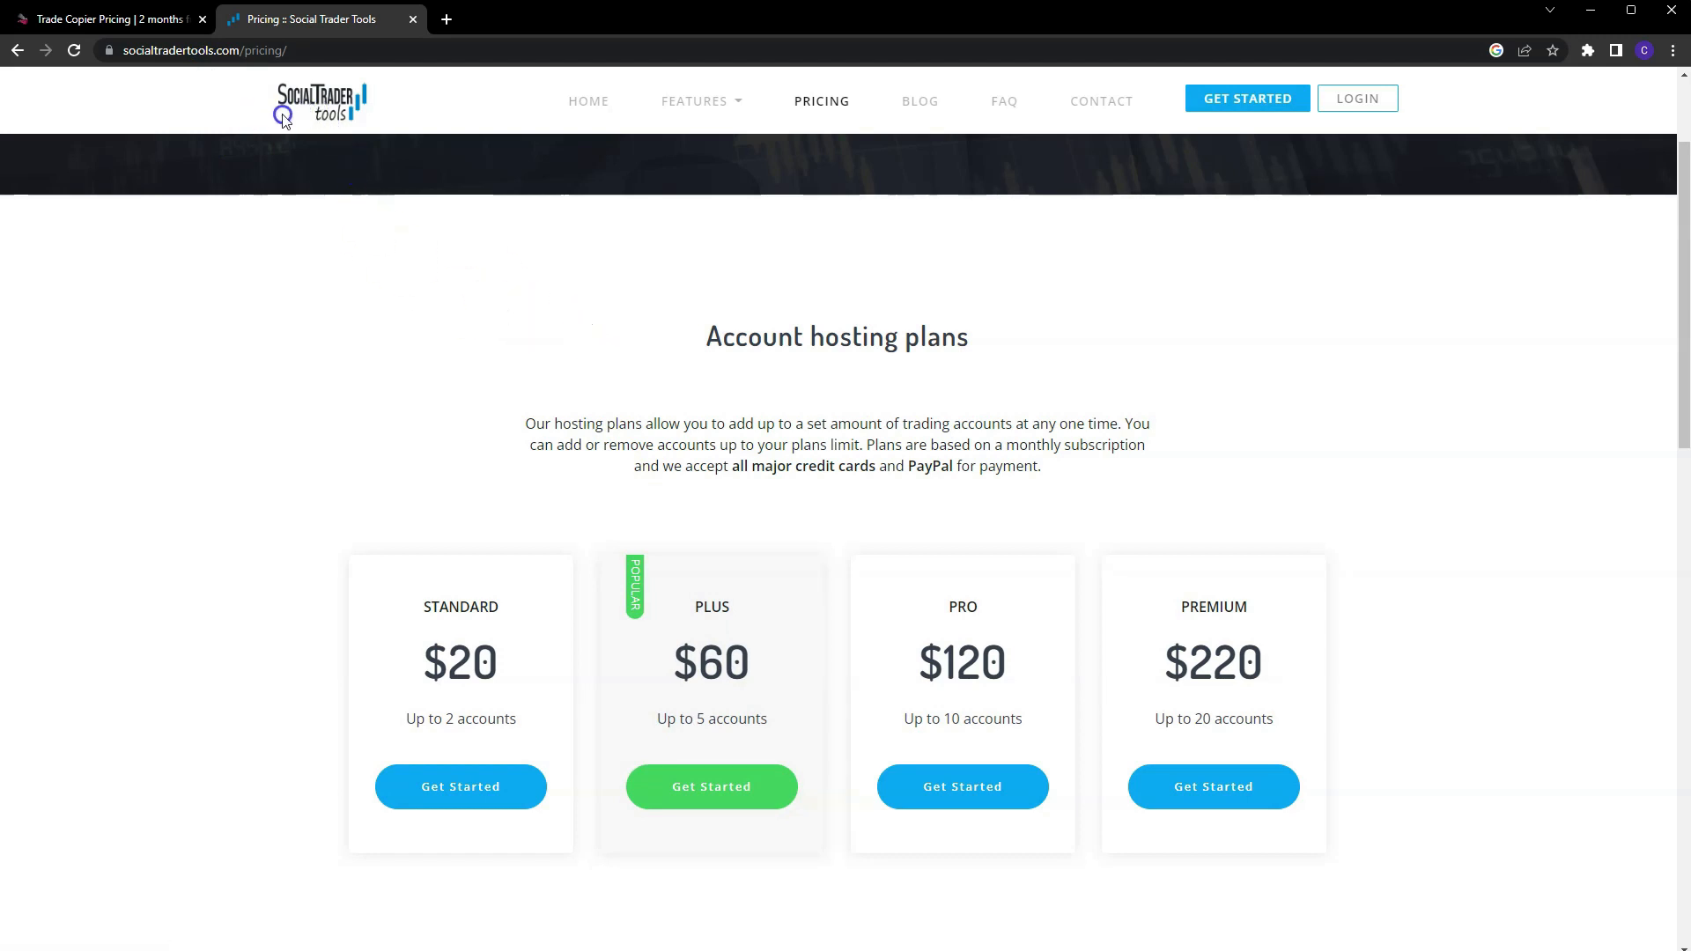
pyautogui.moveTo(171, 280)
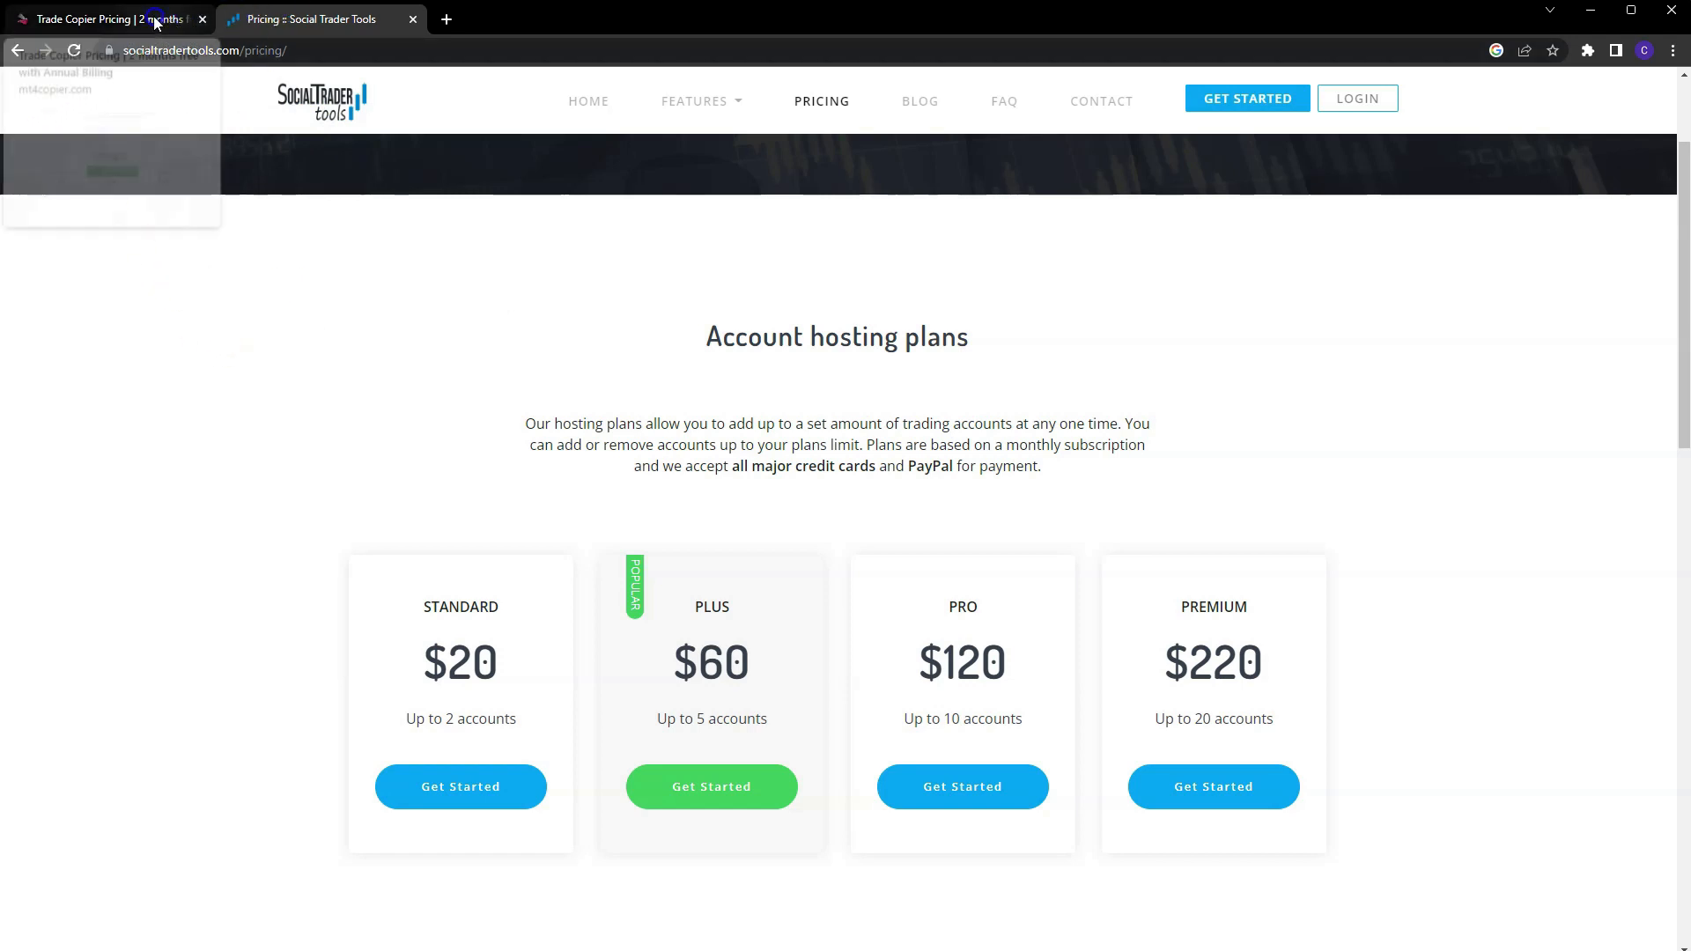
pyautogui.click(106, 19)
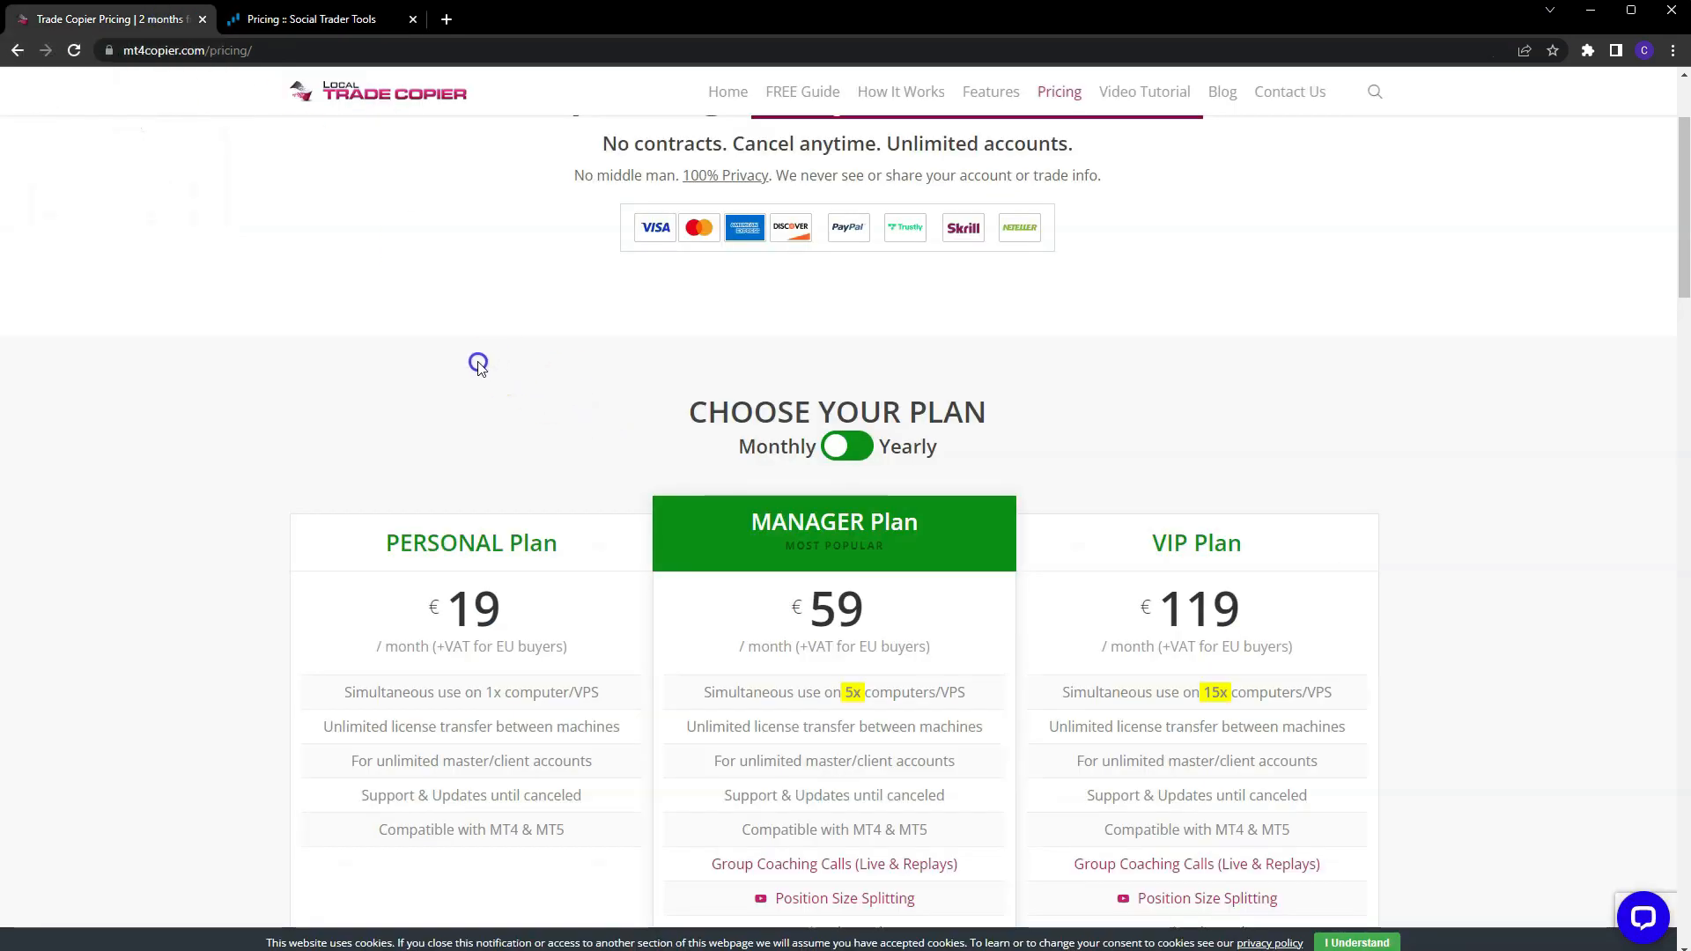
pyautogui.moveTo(465, 359)
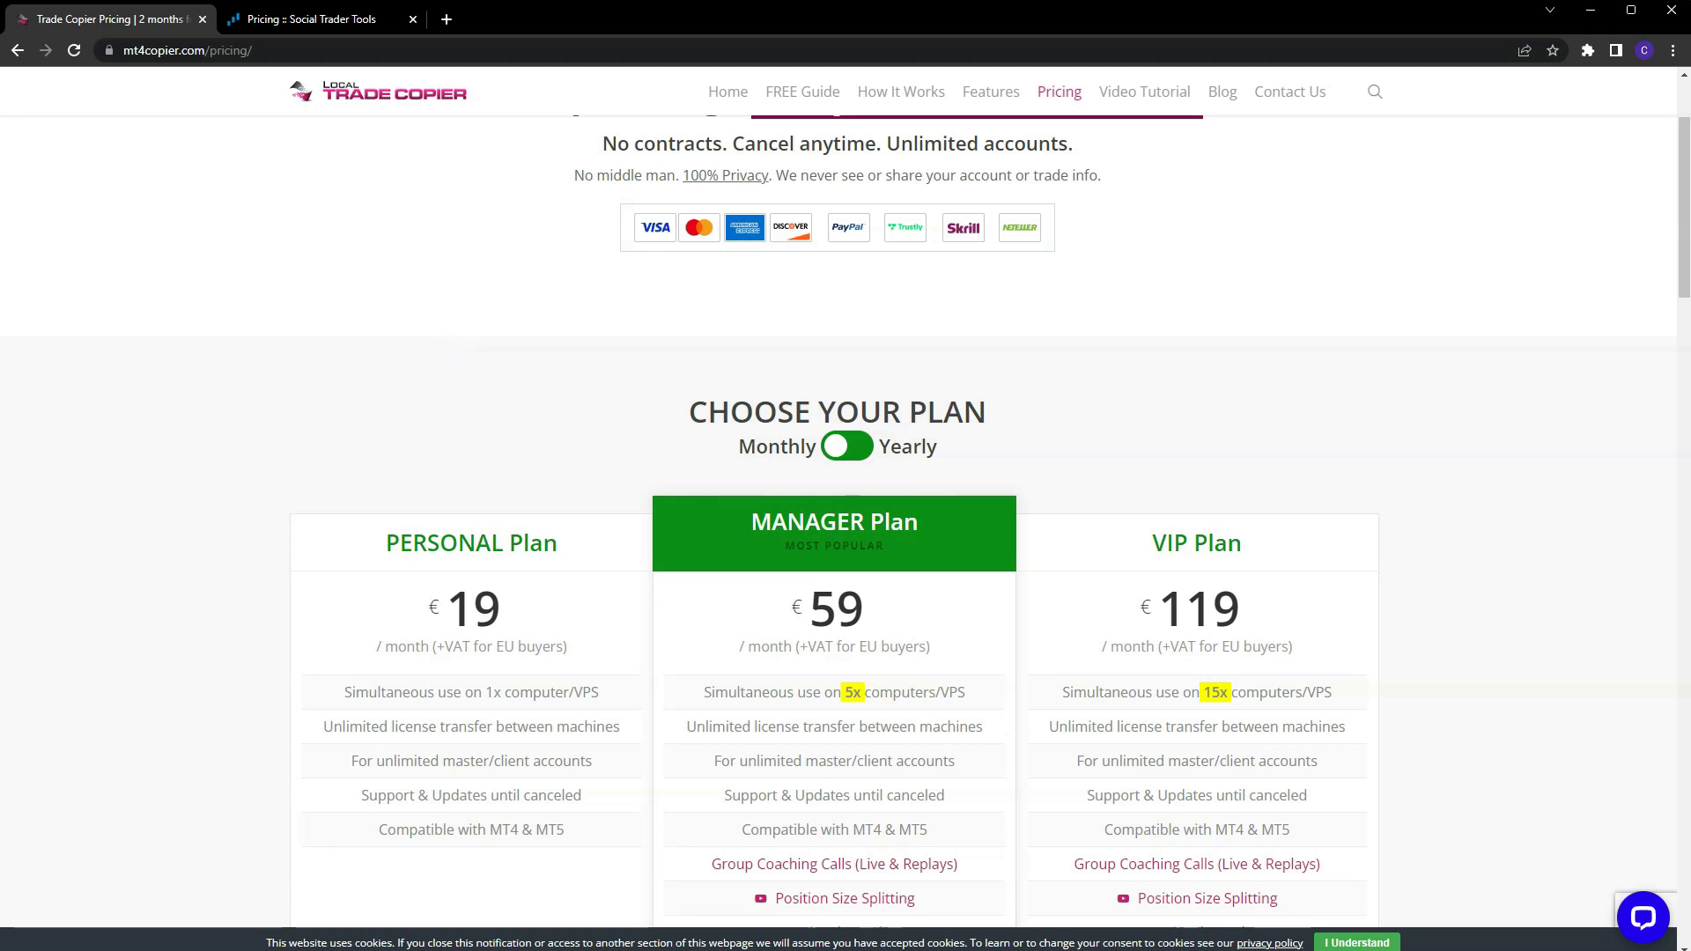
# Bring up the four MT4 terminals with the master's AUDNZD chart running LTC Server and its status panel.
pyautogui.click(846, 448)
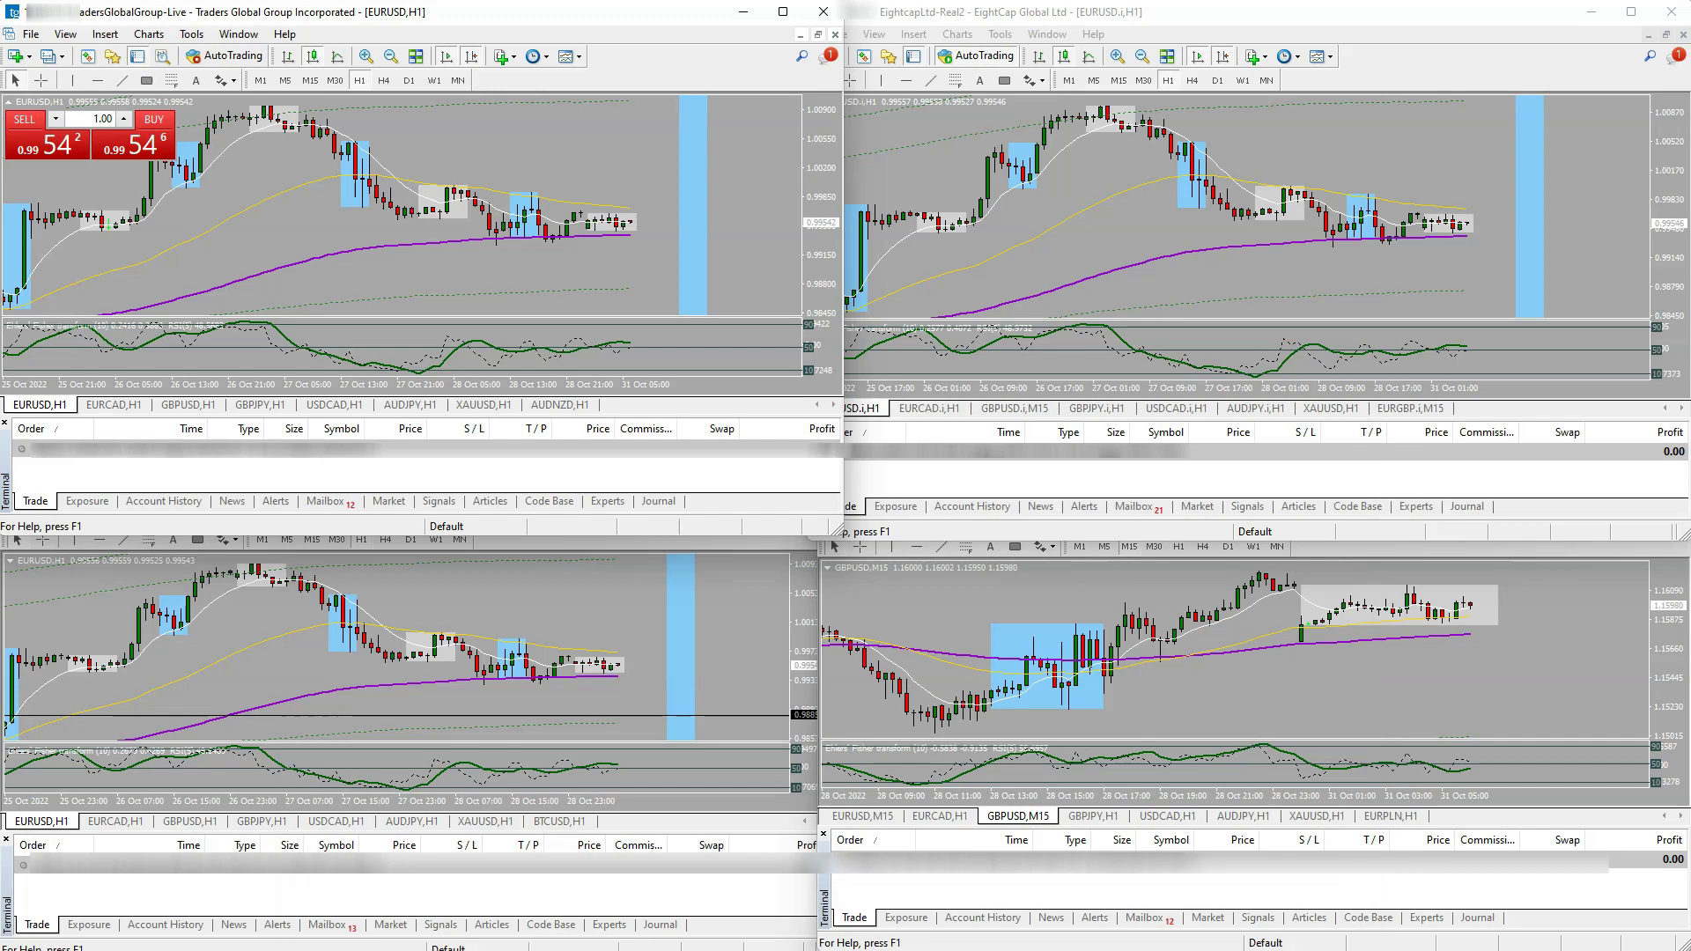
pyautogui.moveTo(366, 159)
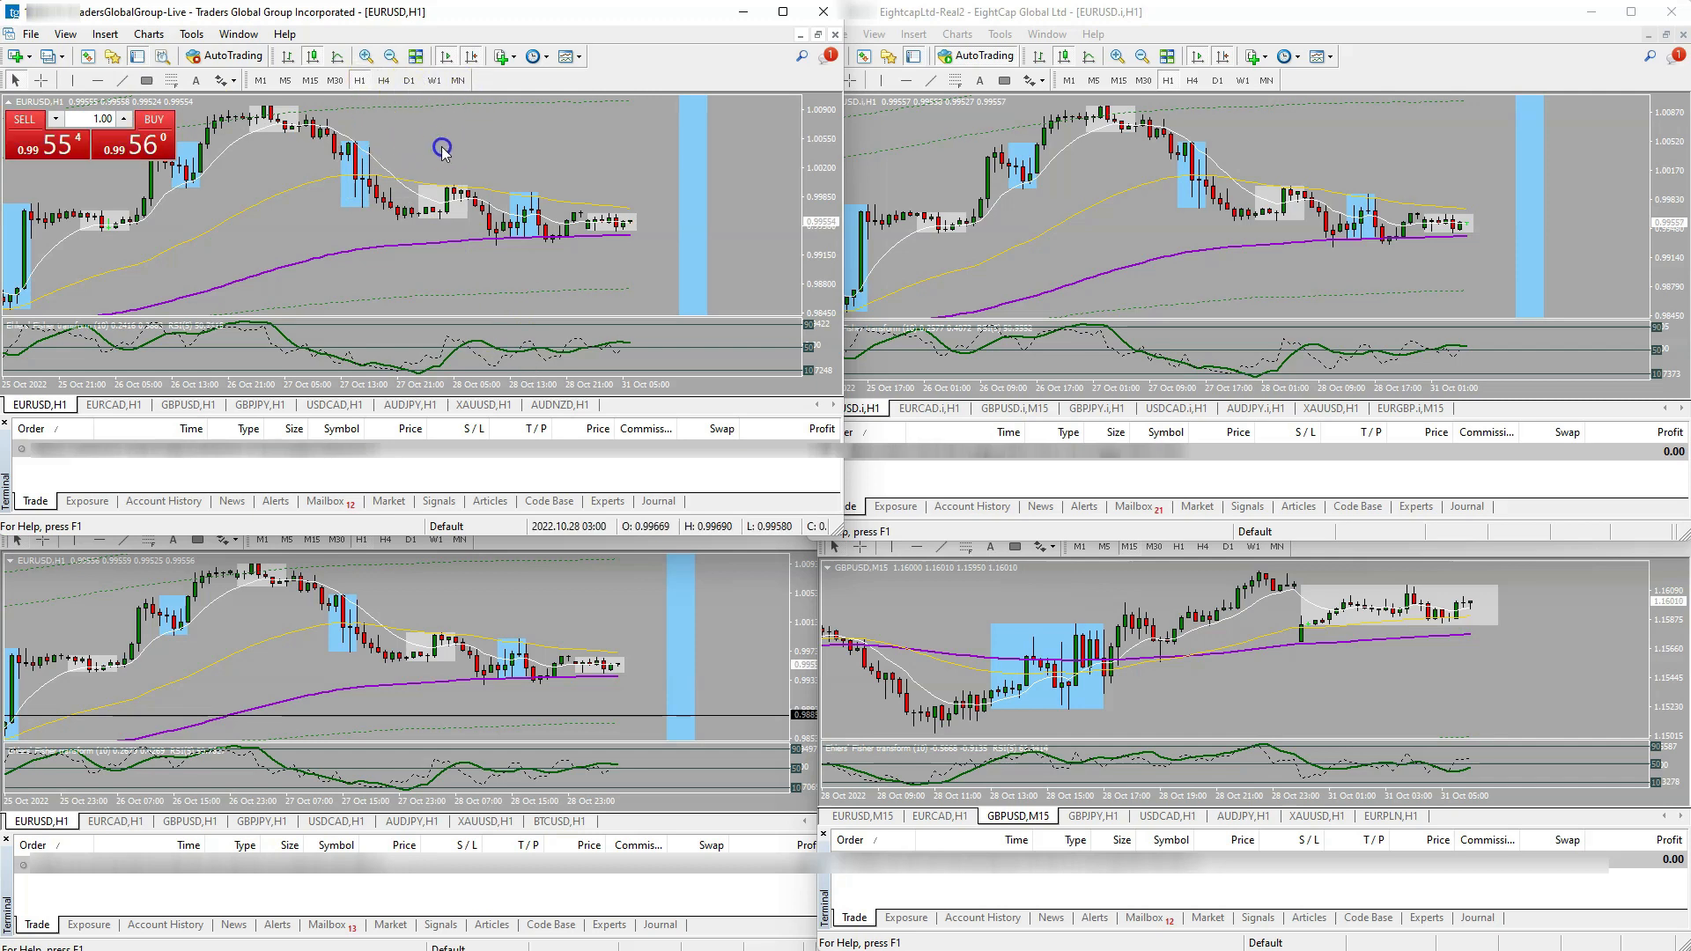
pyautogui.moveTo(551, 405)
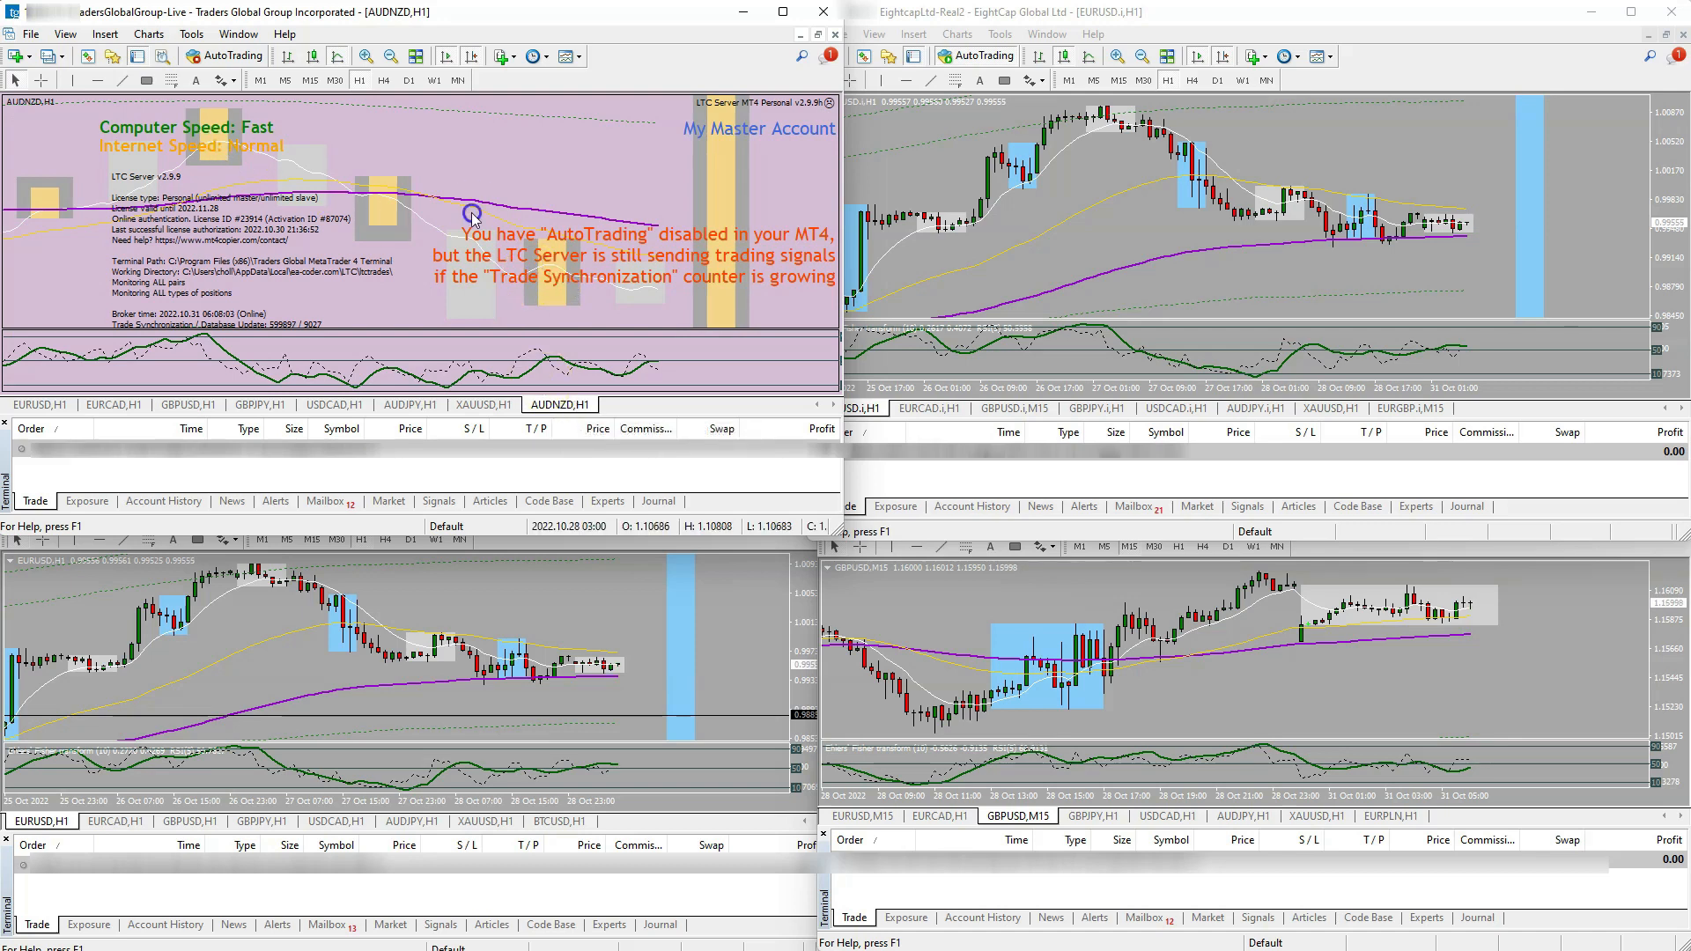
pyautogui.moveTo(81, 57)
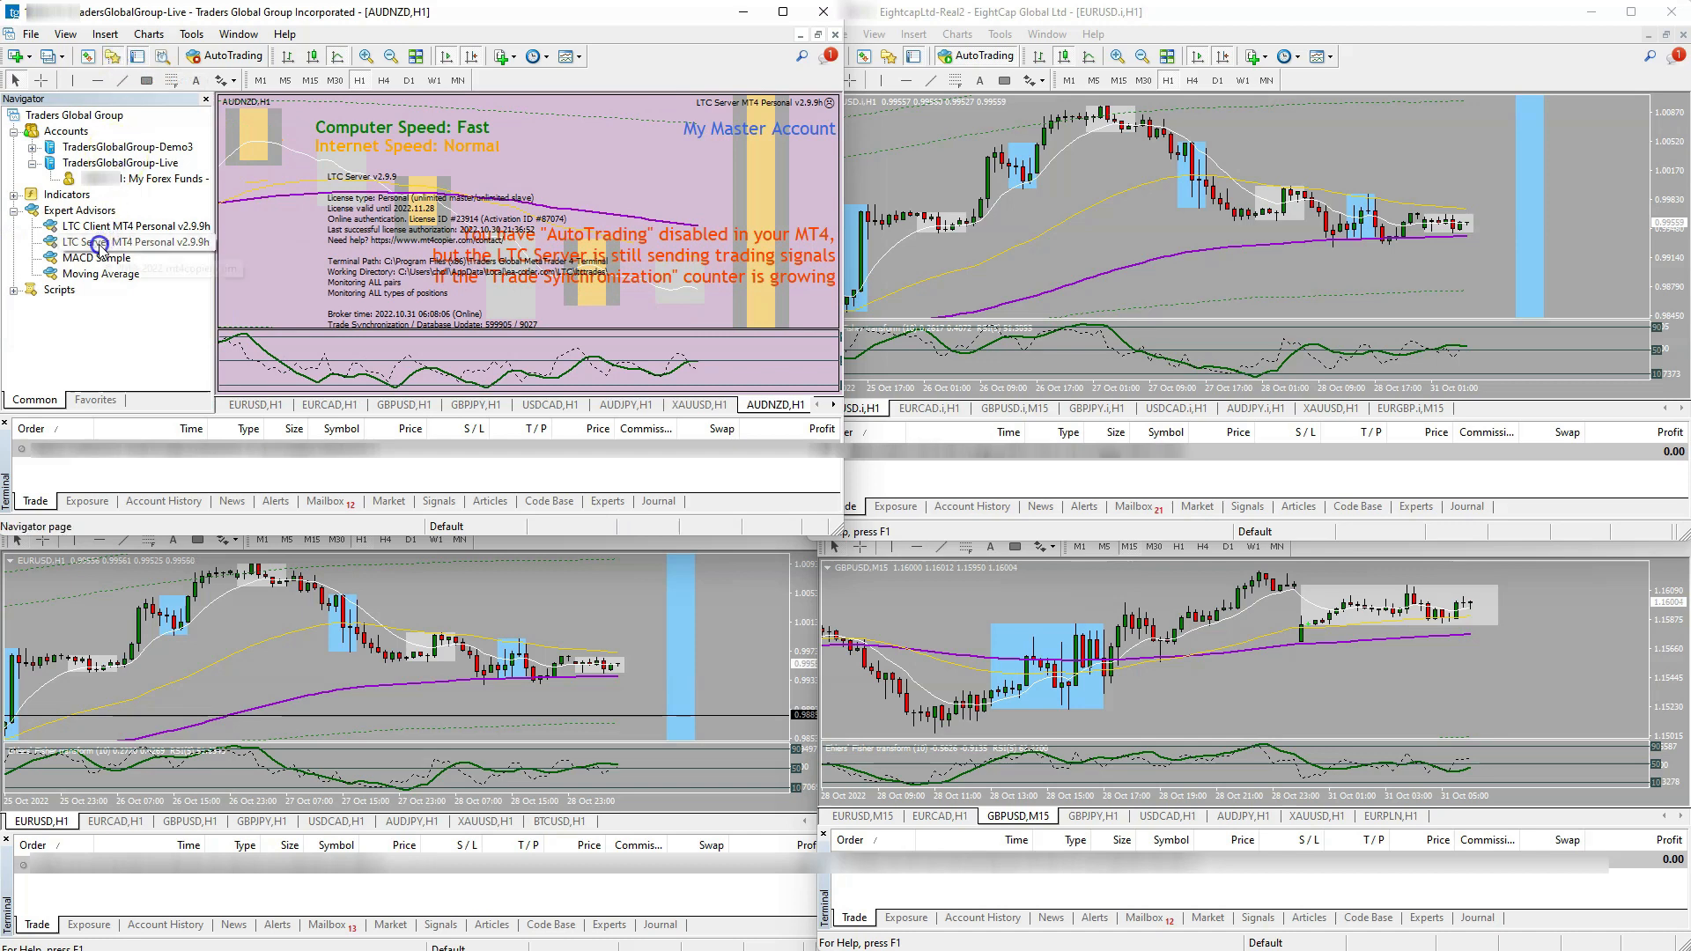
pyautogui.moveTo(63, 265)
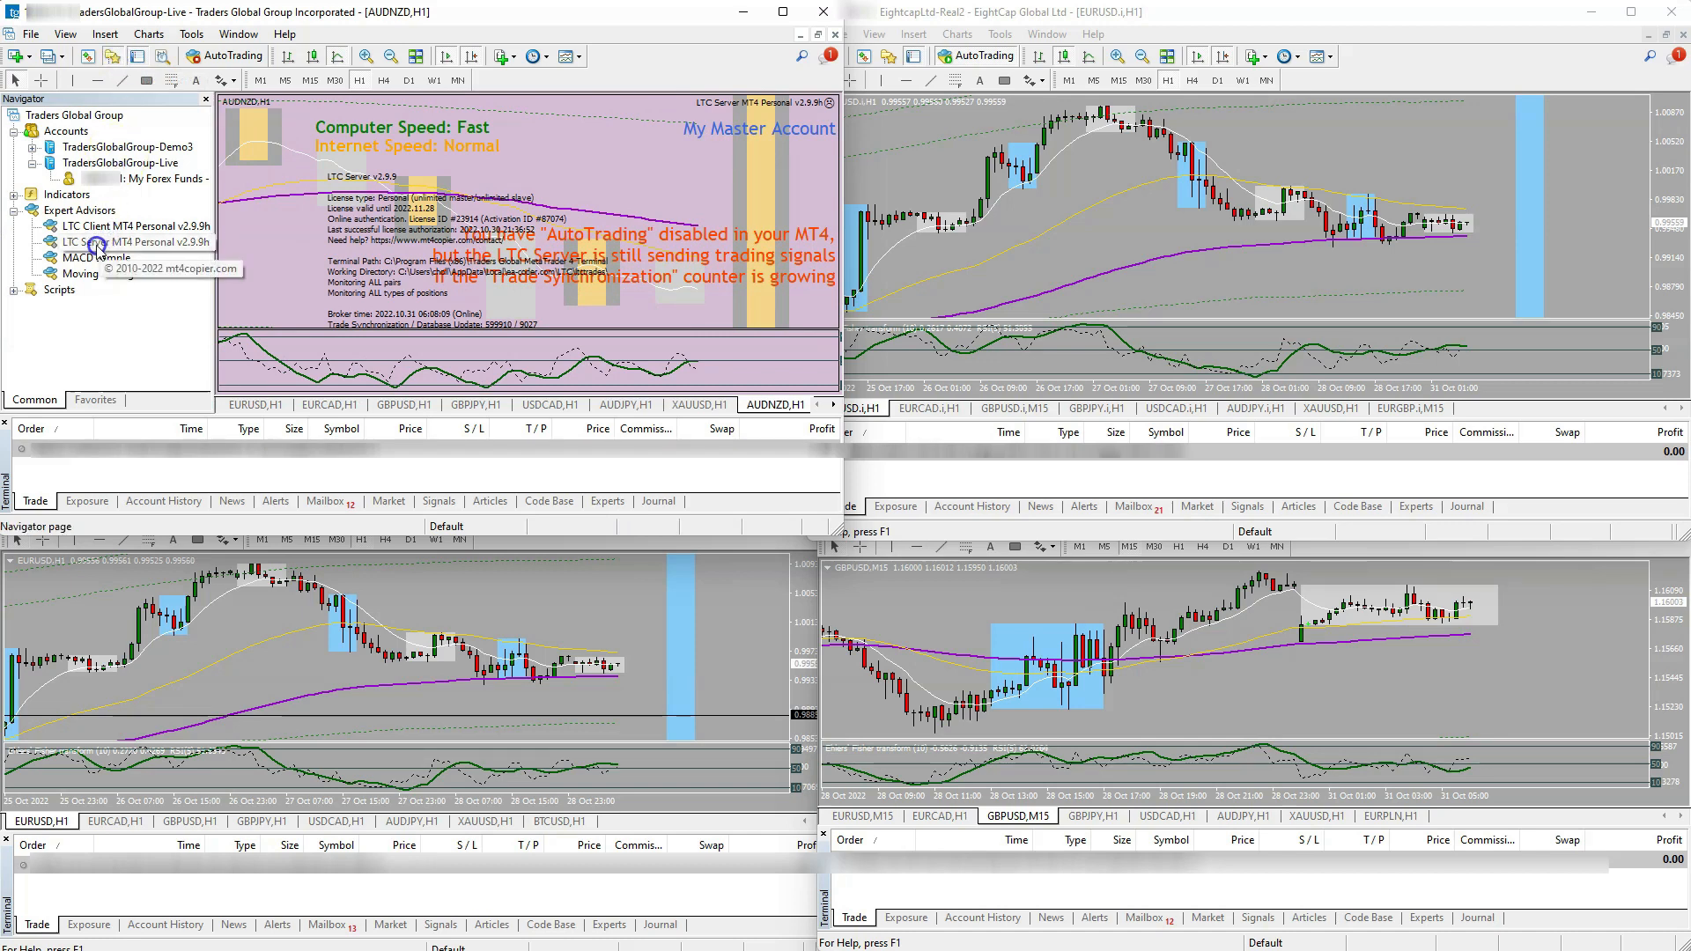
pyautogui.click(115, 227)
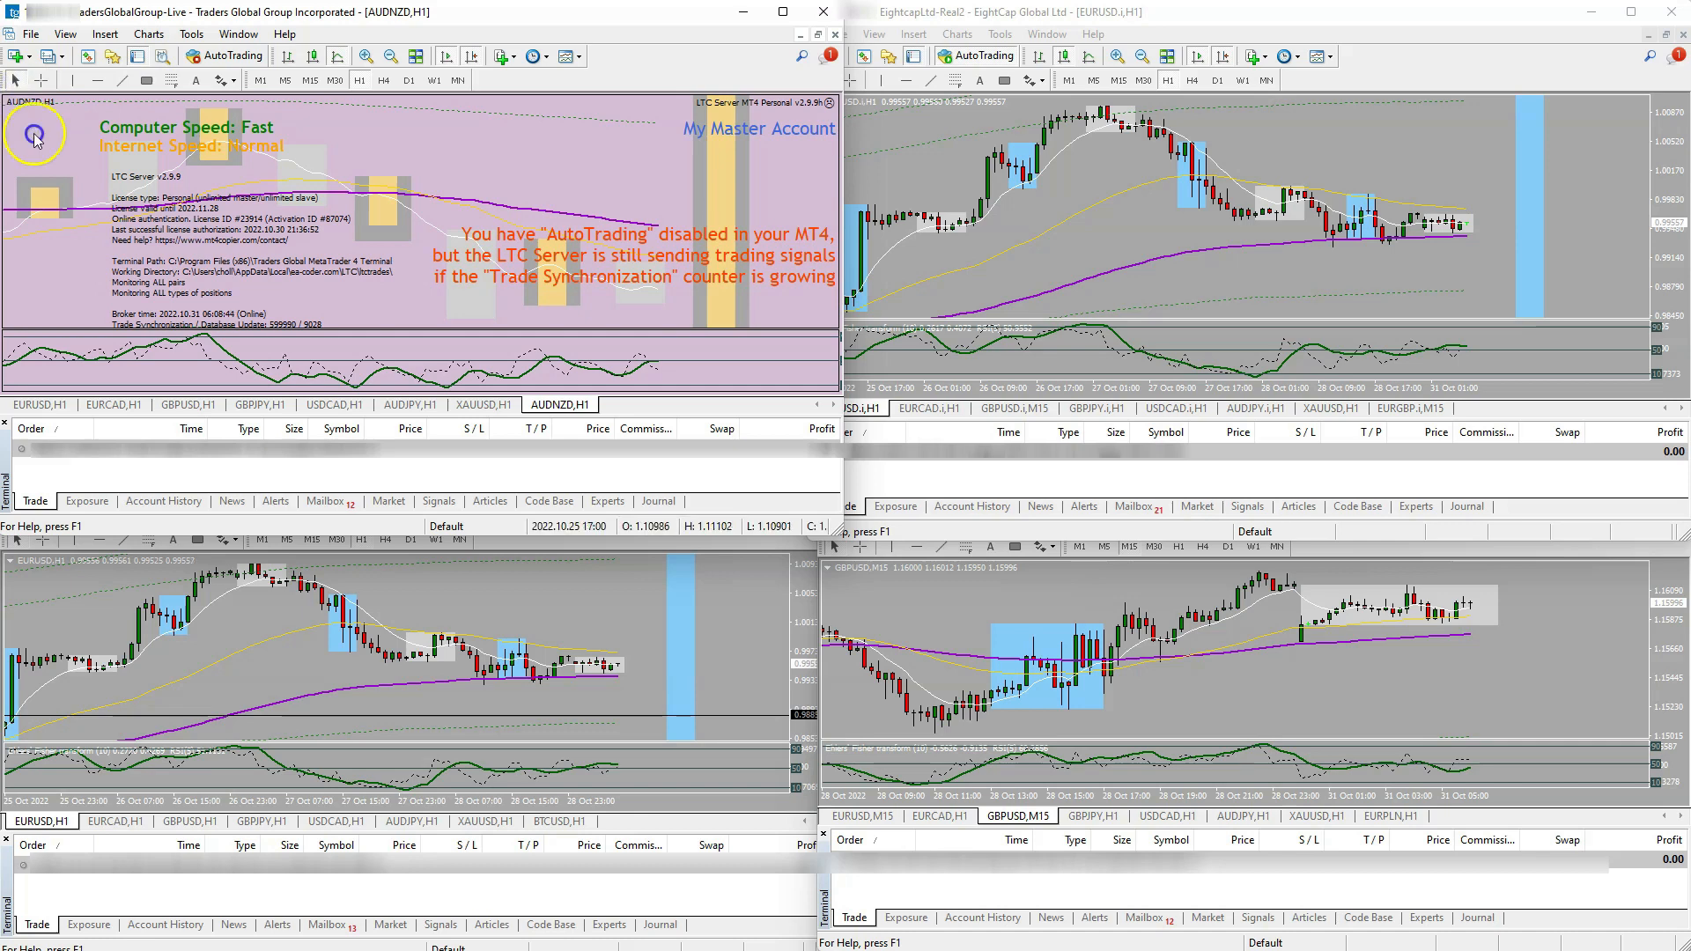
# On the master's EURUSD chart, place a 0.01 buy limit at 0.98895 that copies to all clients.
pyautogui.click(35, 405)
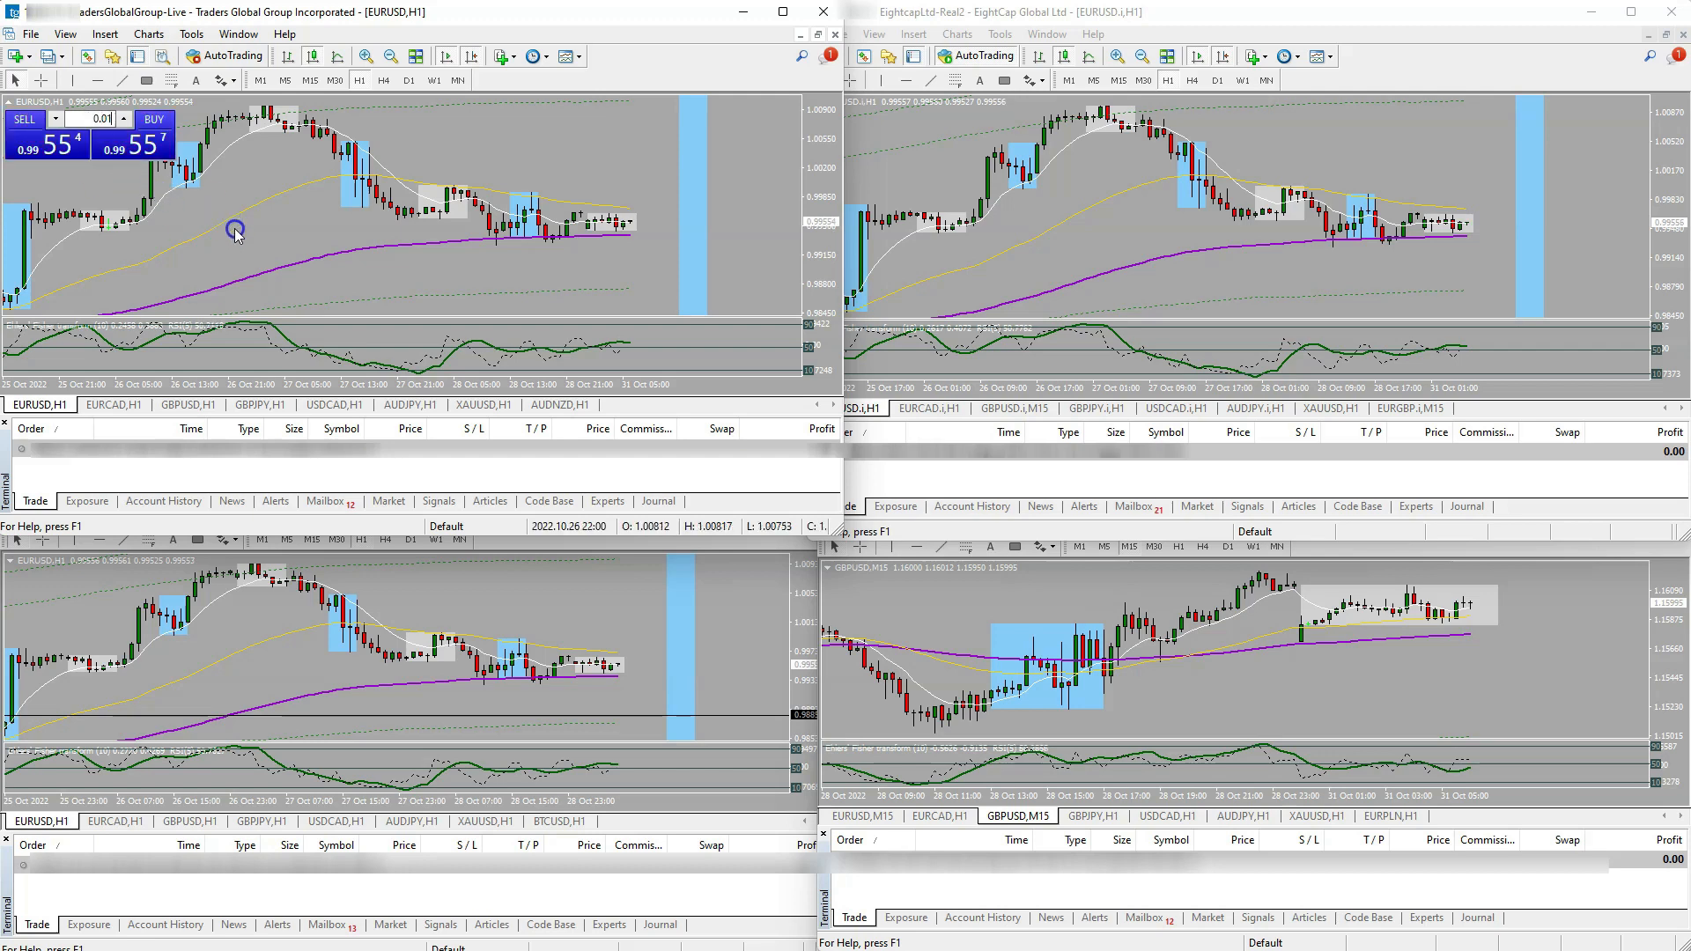
pyautogui.moveTo(610, 268)
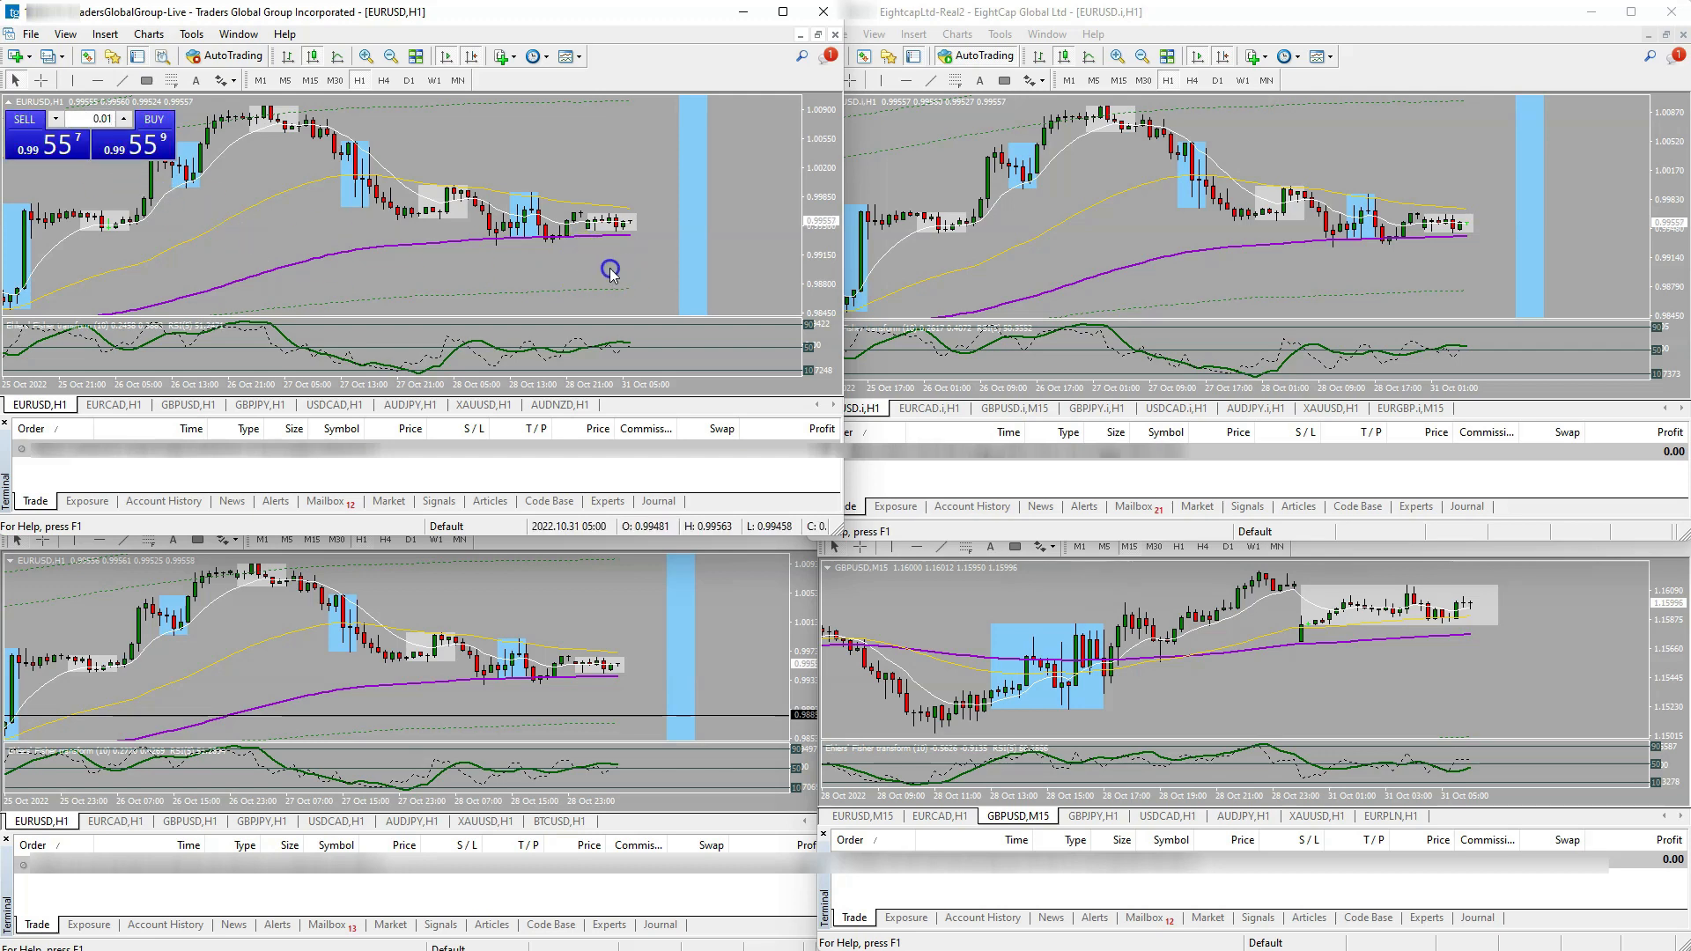
pyautogui.rightClick(610, 268)
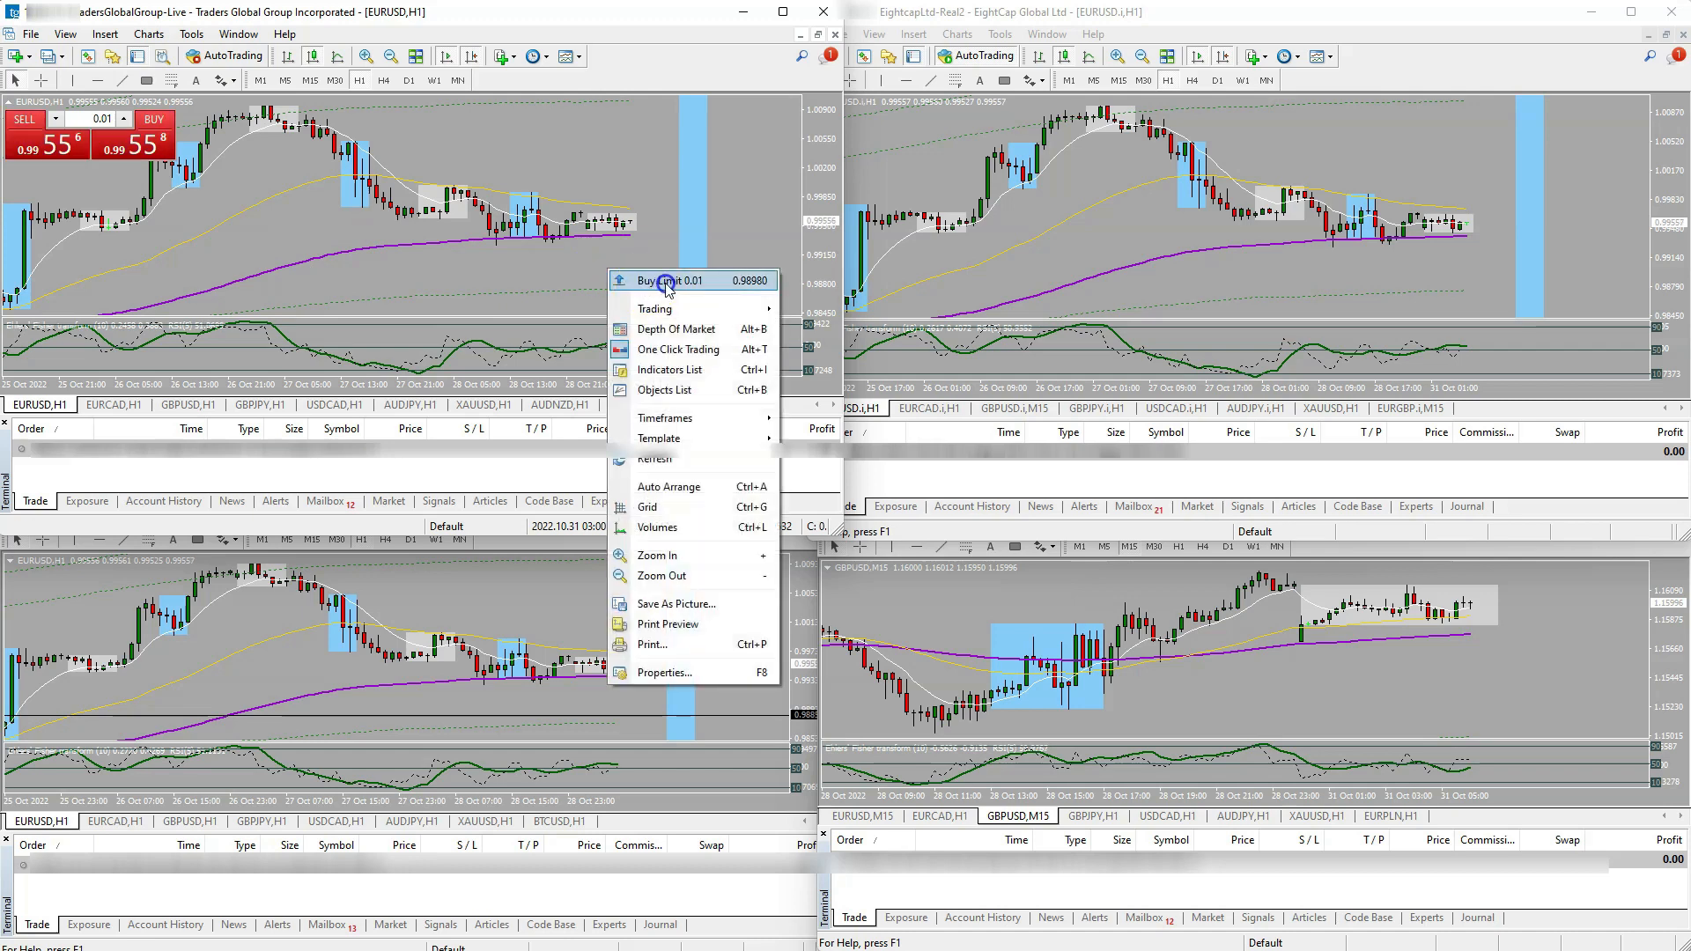
pyautogui.click(666, 280)
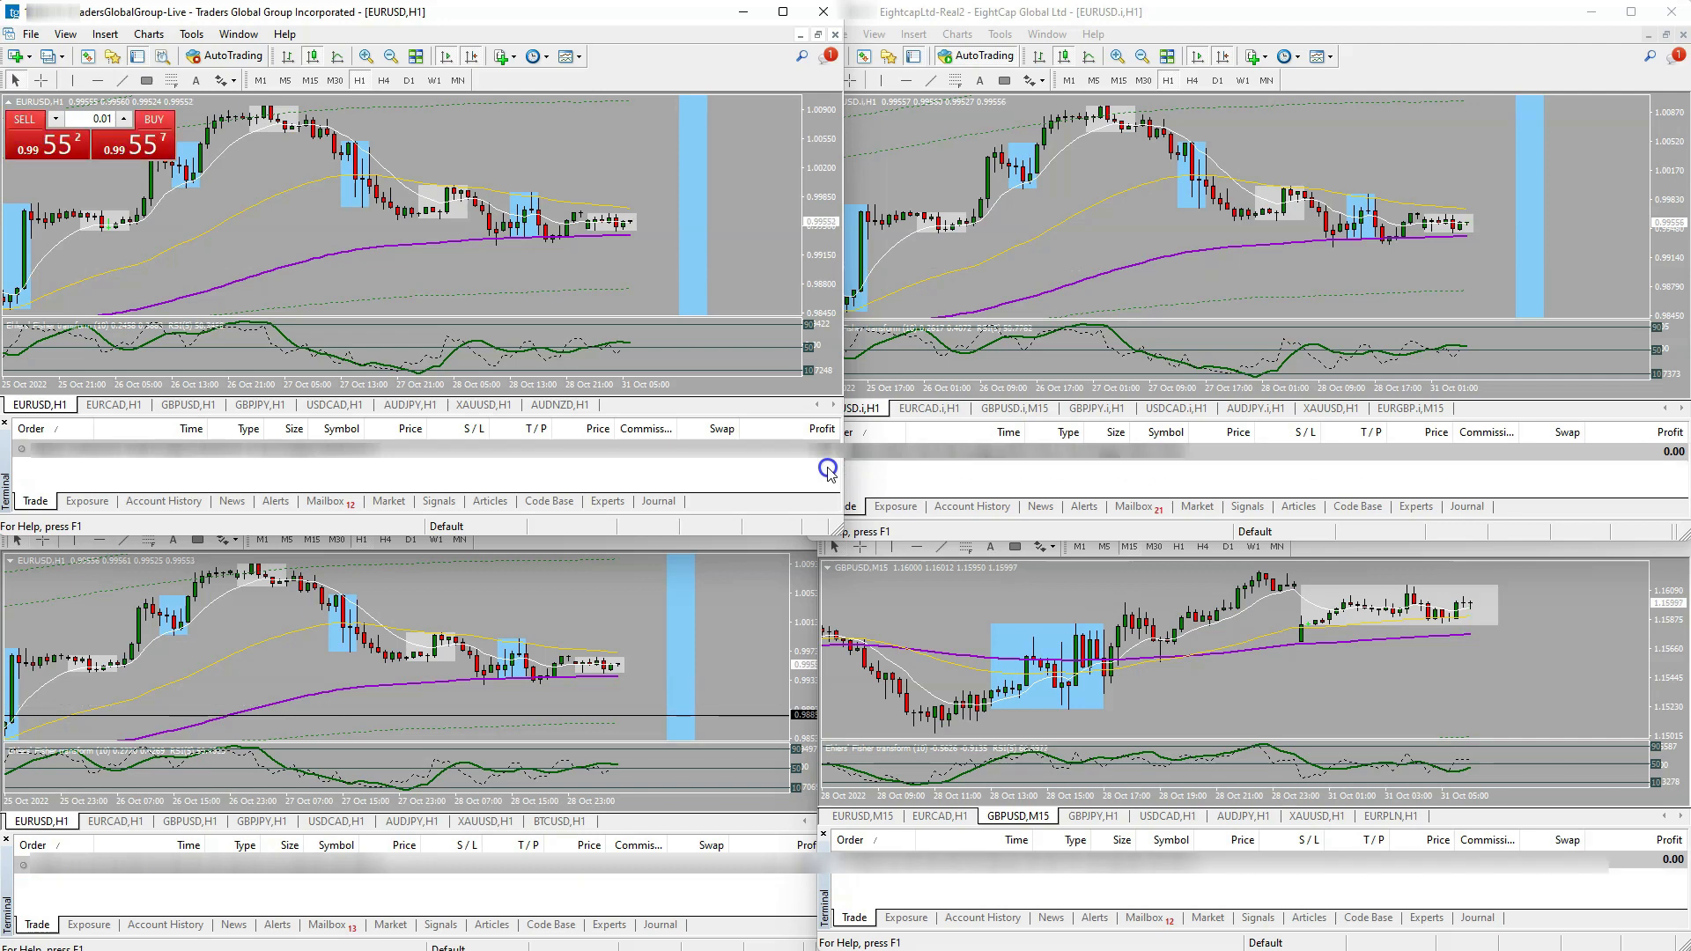
pyautogui.rightClick(631, 278)
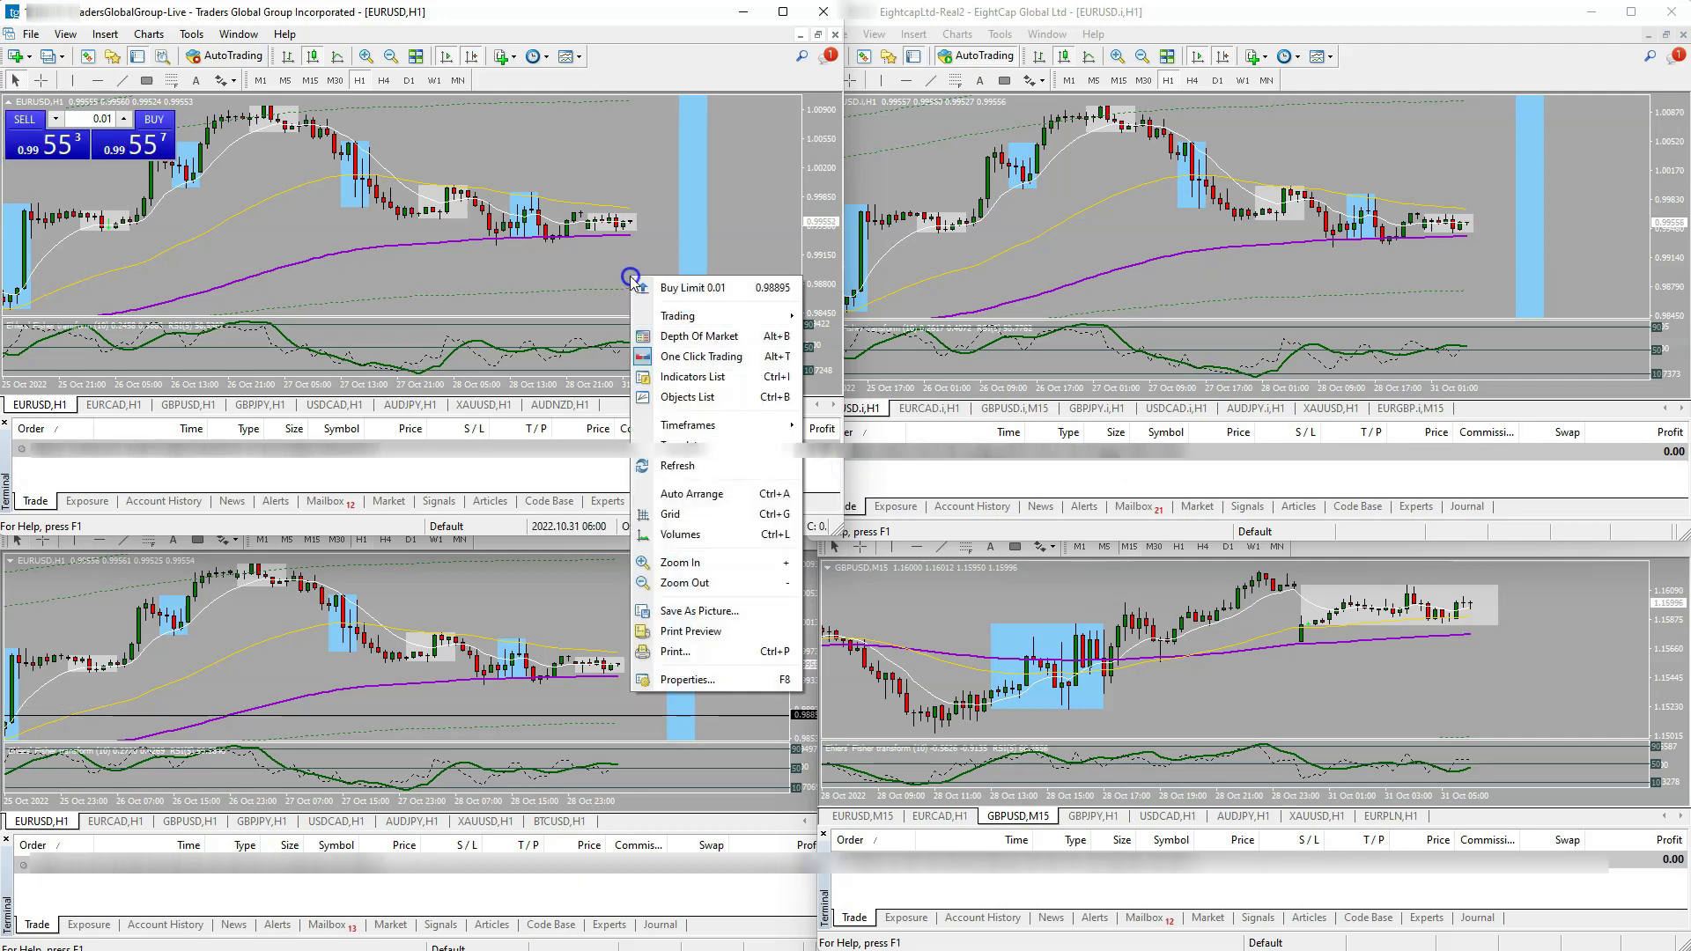
pyautogui.moveTo(677, 289)
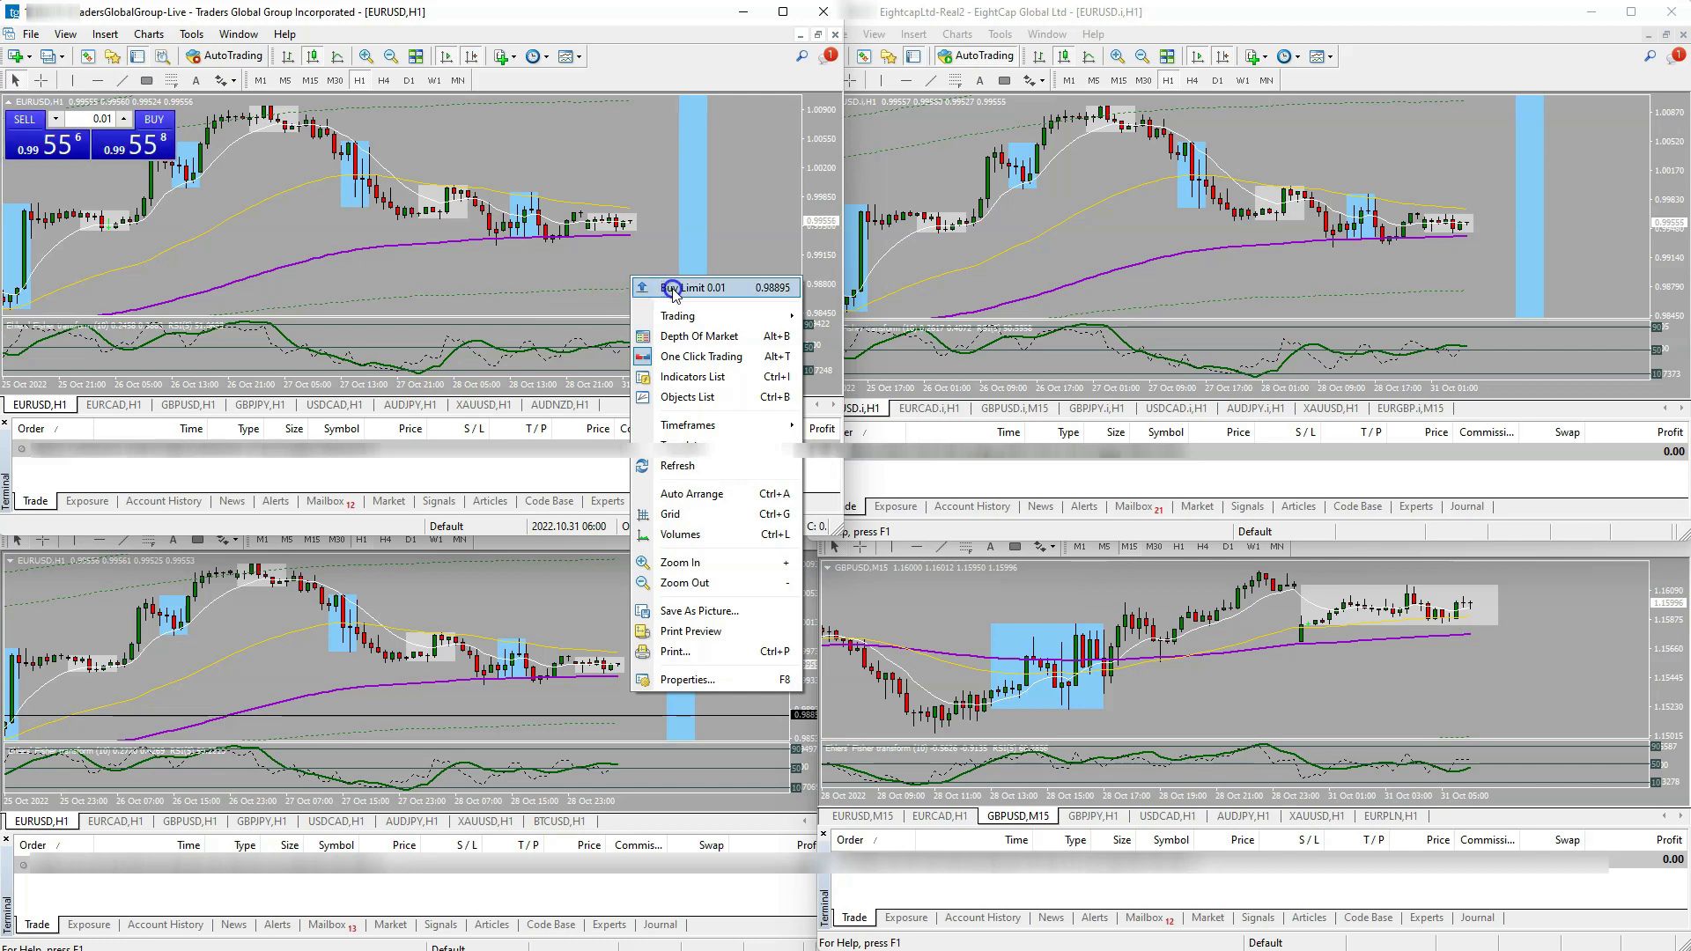
pyautogui.click(693, 287)
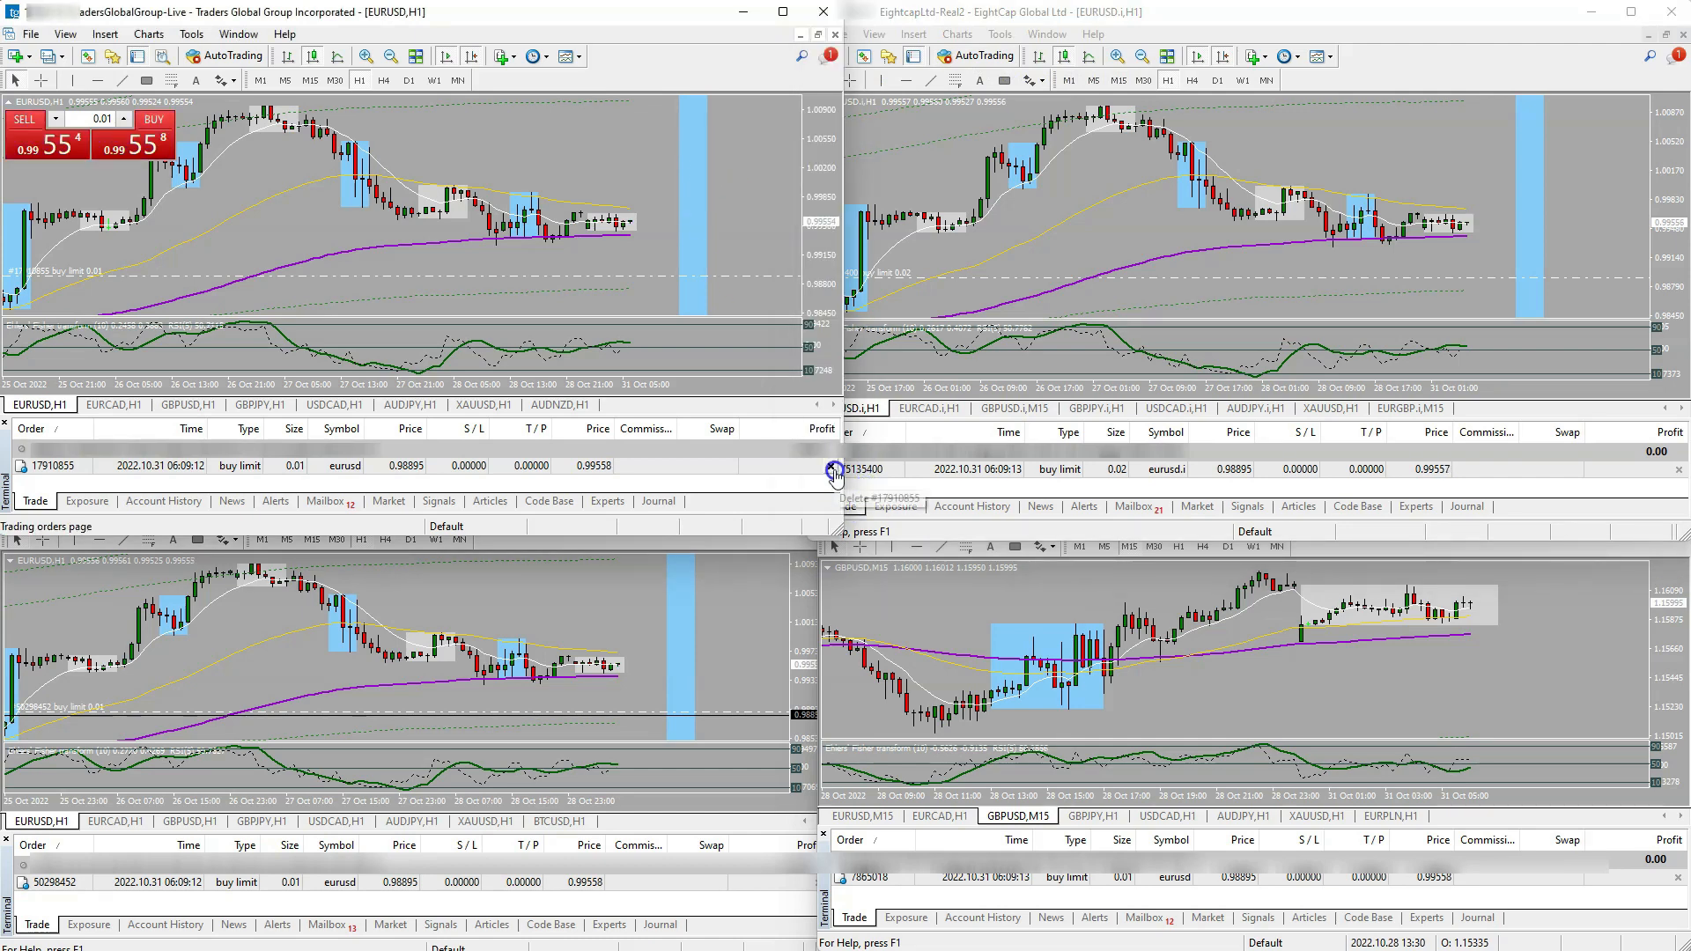
# Delete the master's pending EURUSD buy limit from the Trade tab so client copies vanish.
pyautogui.click(833, 469)
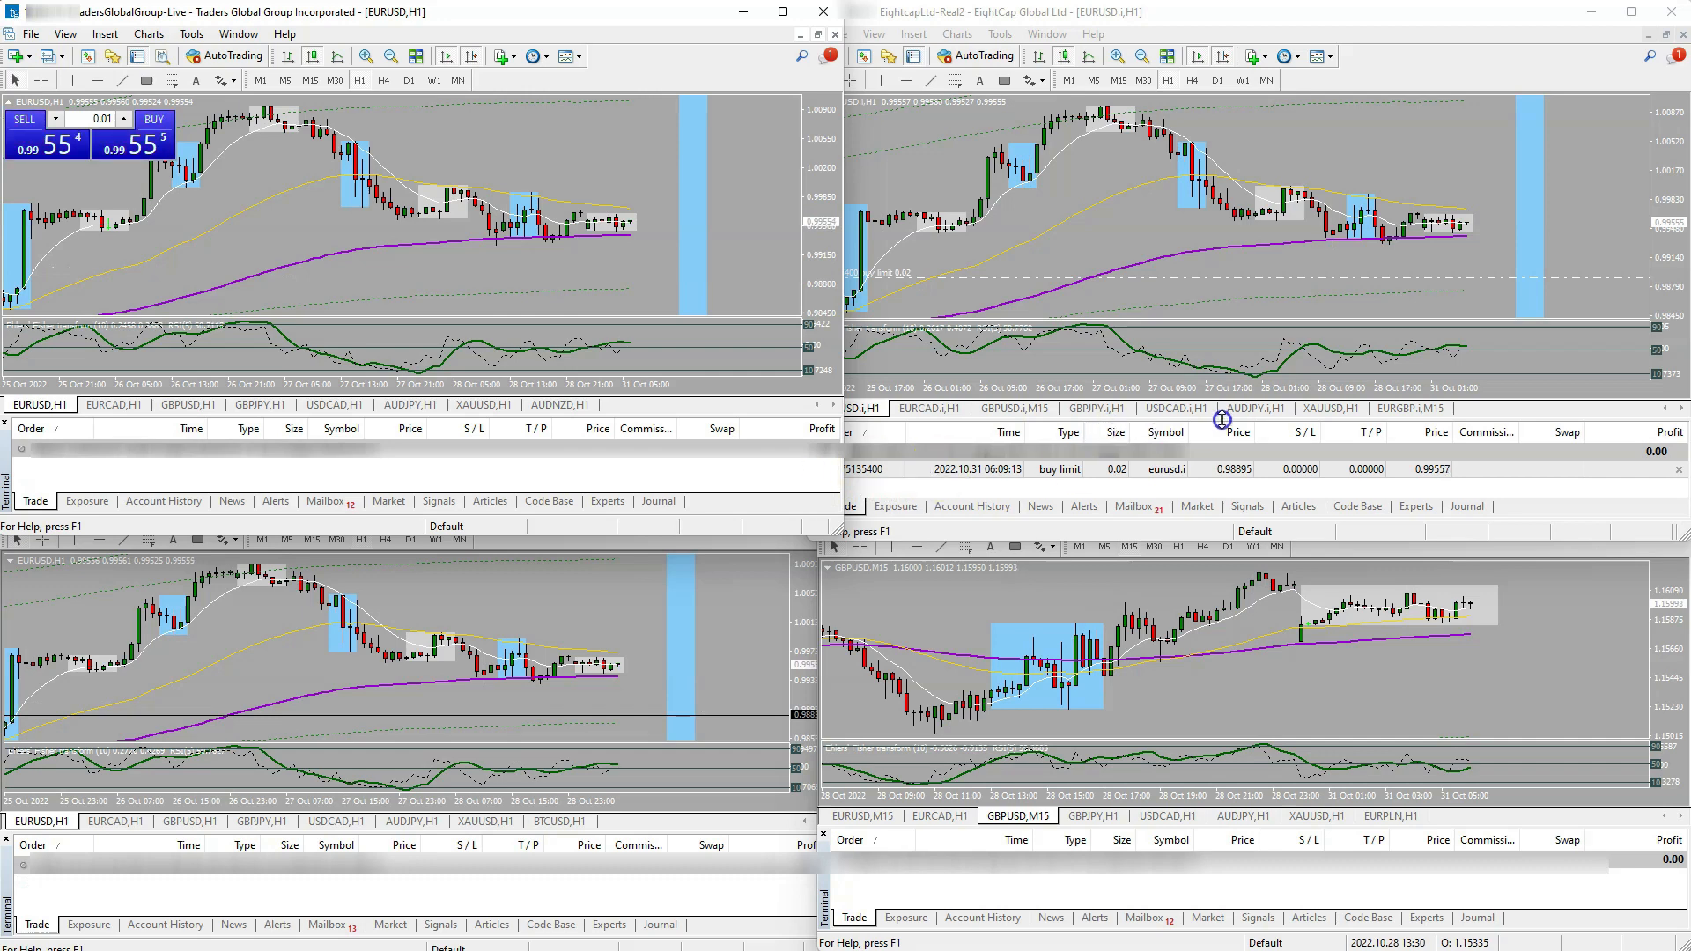
pyautogui.moveTo(1109, 186)
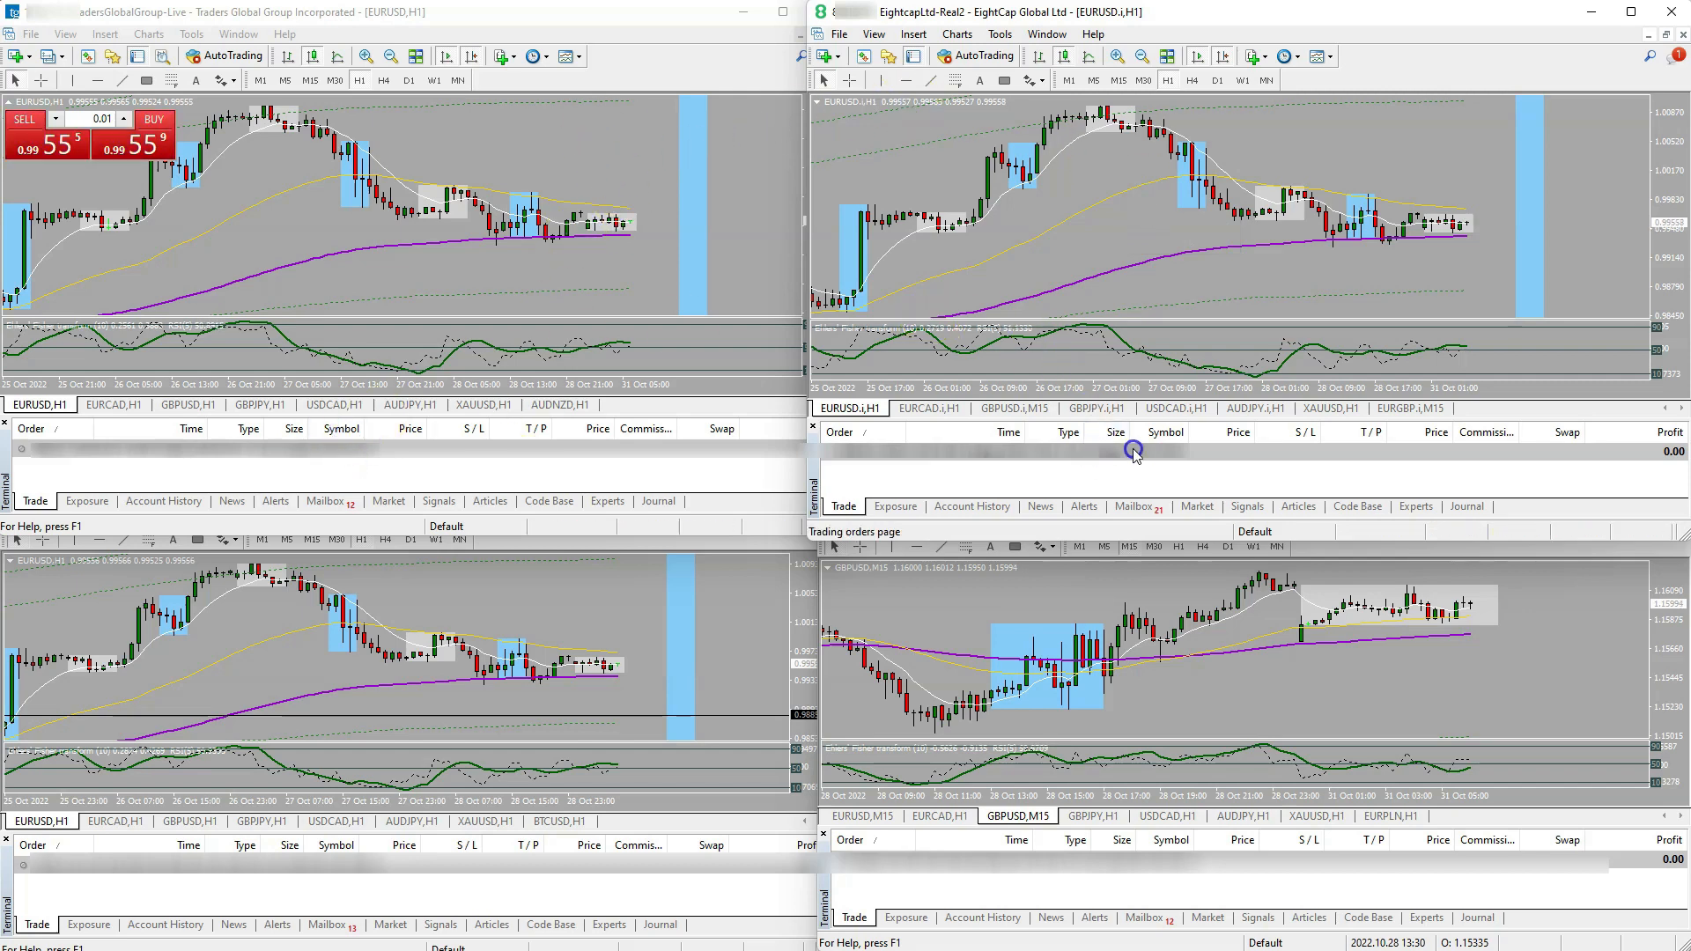
pyautogui.moveTo(1223, 455)
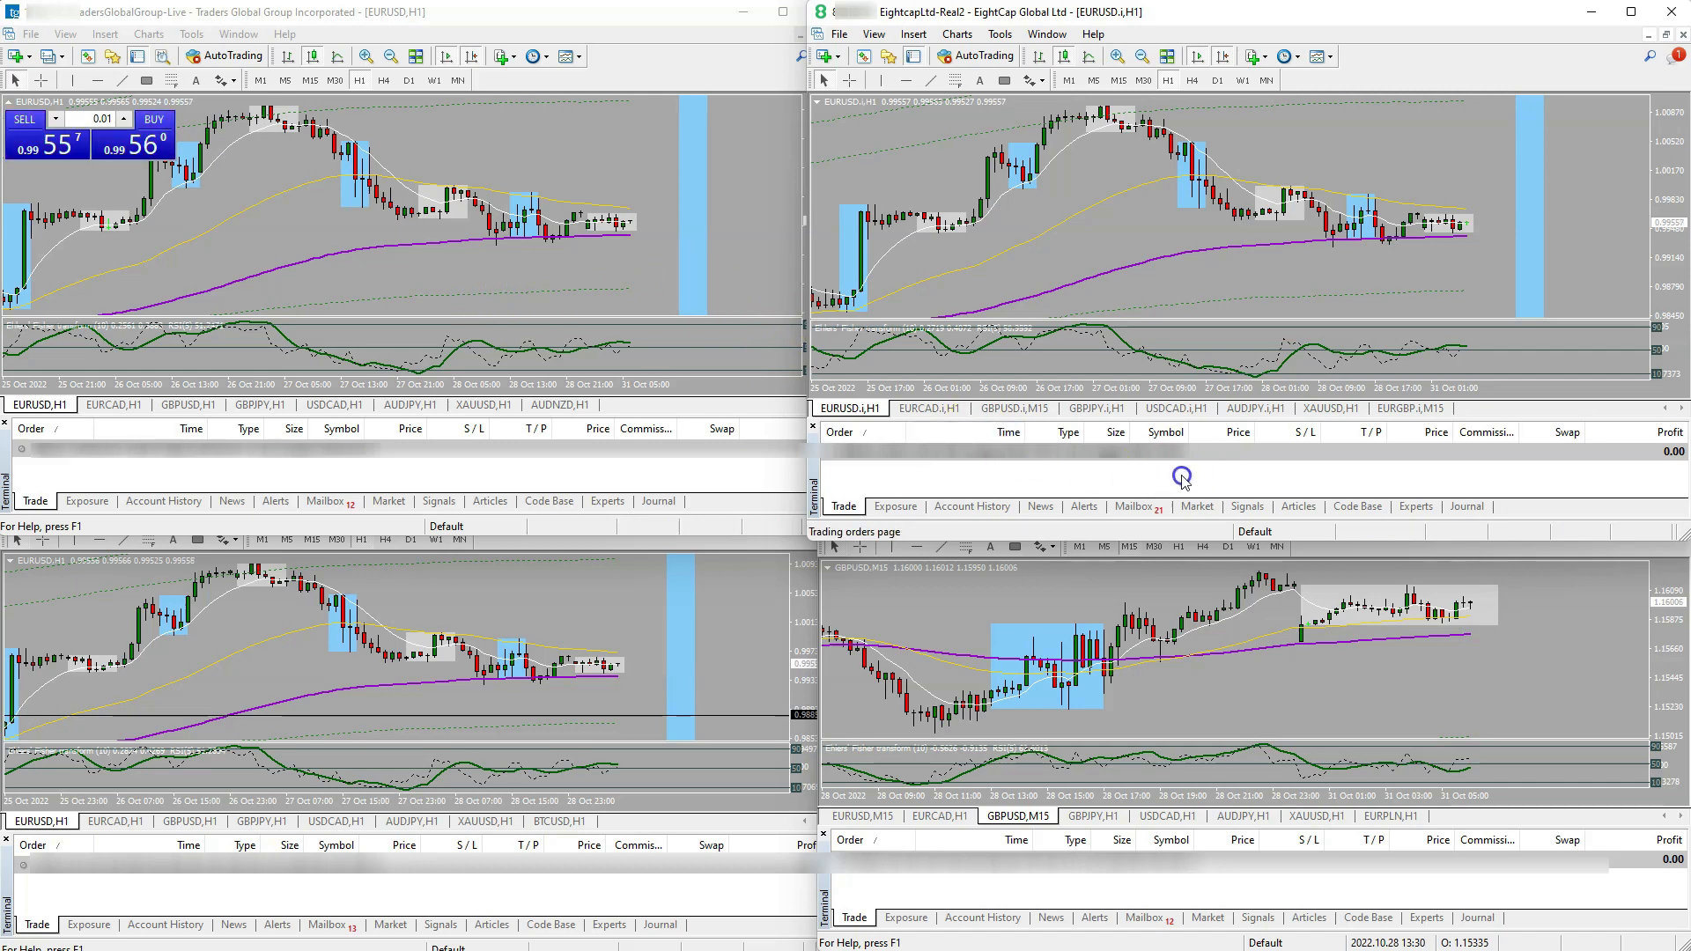
pyautogui.moveTo(1272, 257)
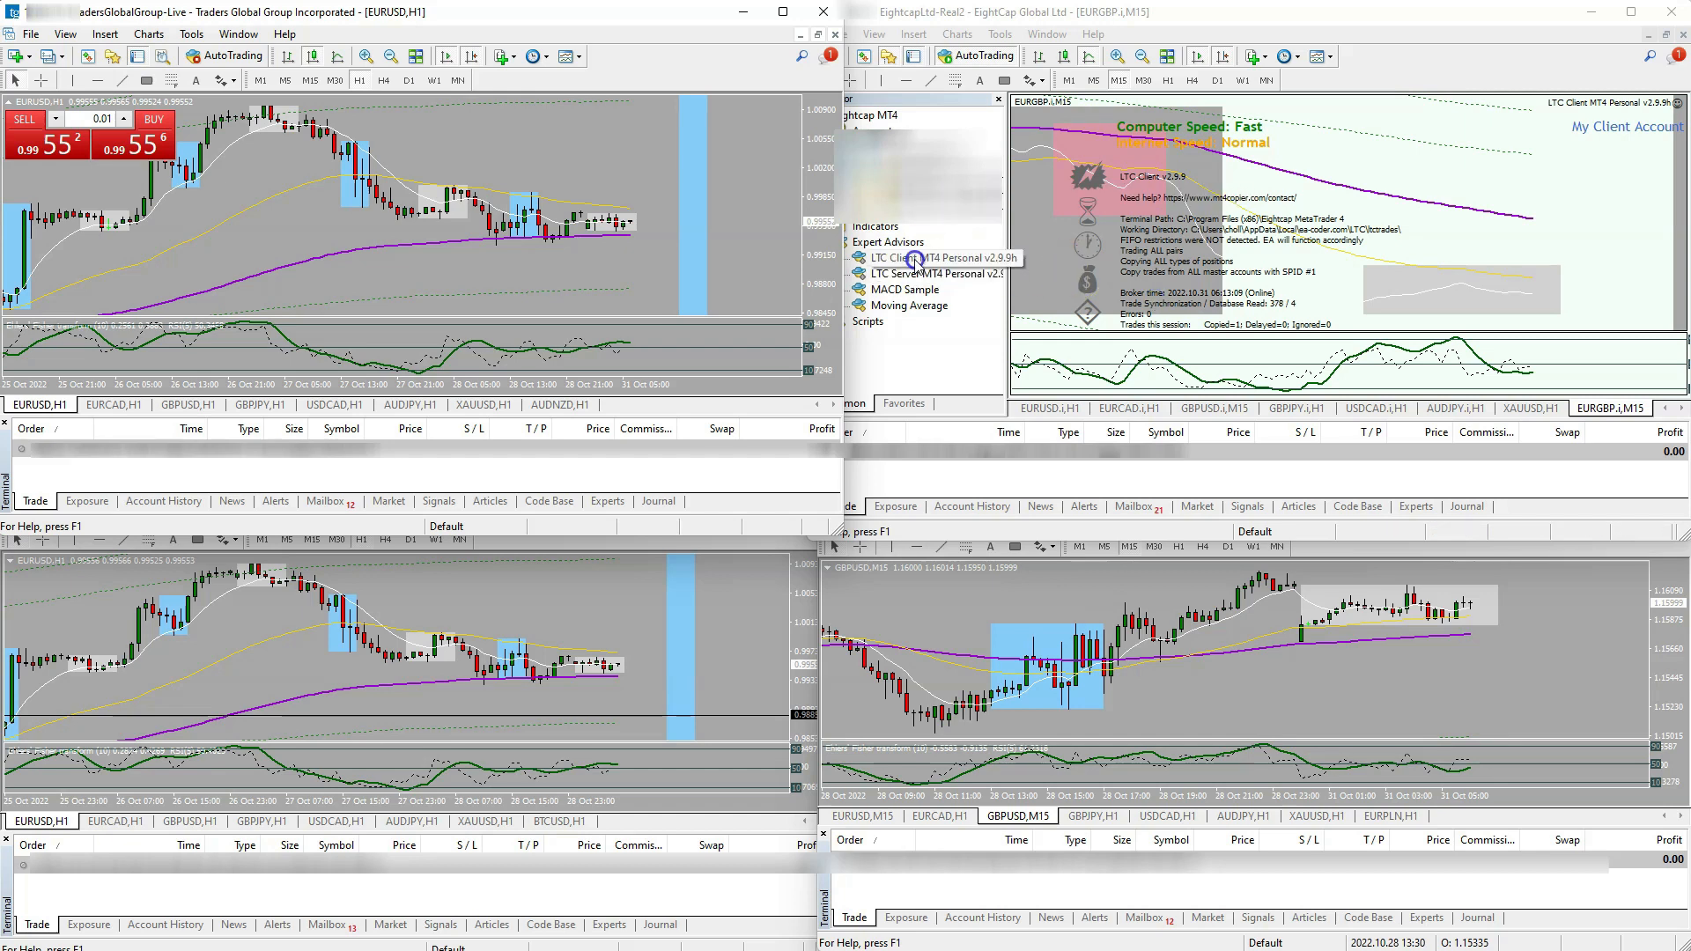
# Reopen LTC Client inputs on the EightCap terminal and expand the Money Management Mode choices.
pyautogui.doubleClick(930, 257)
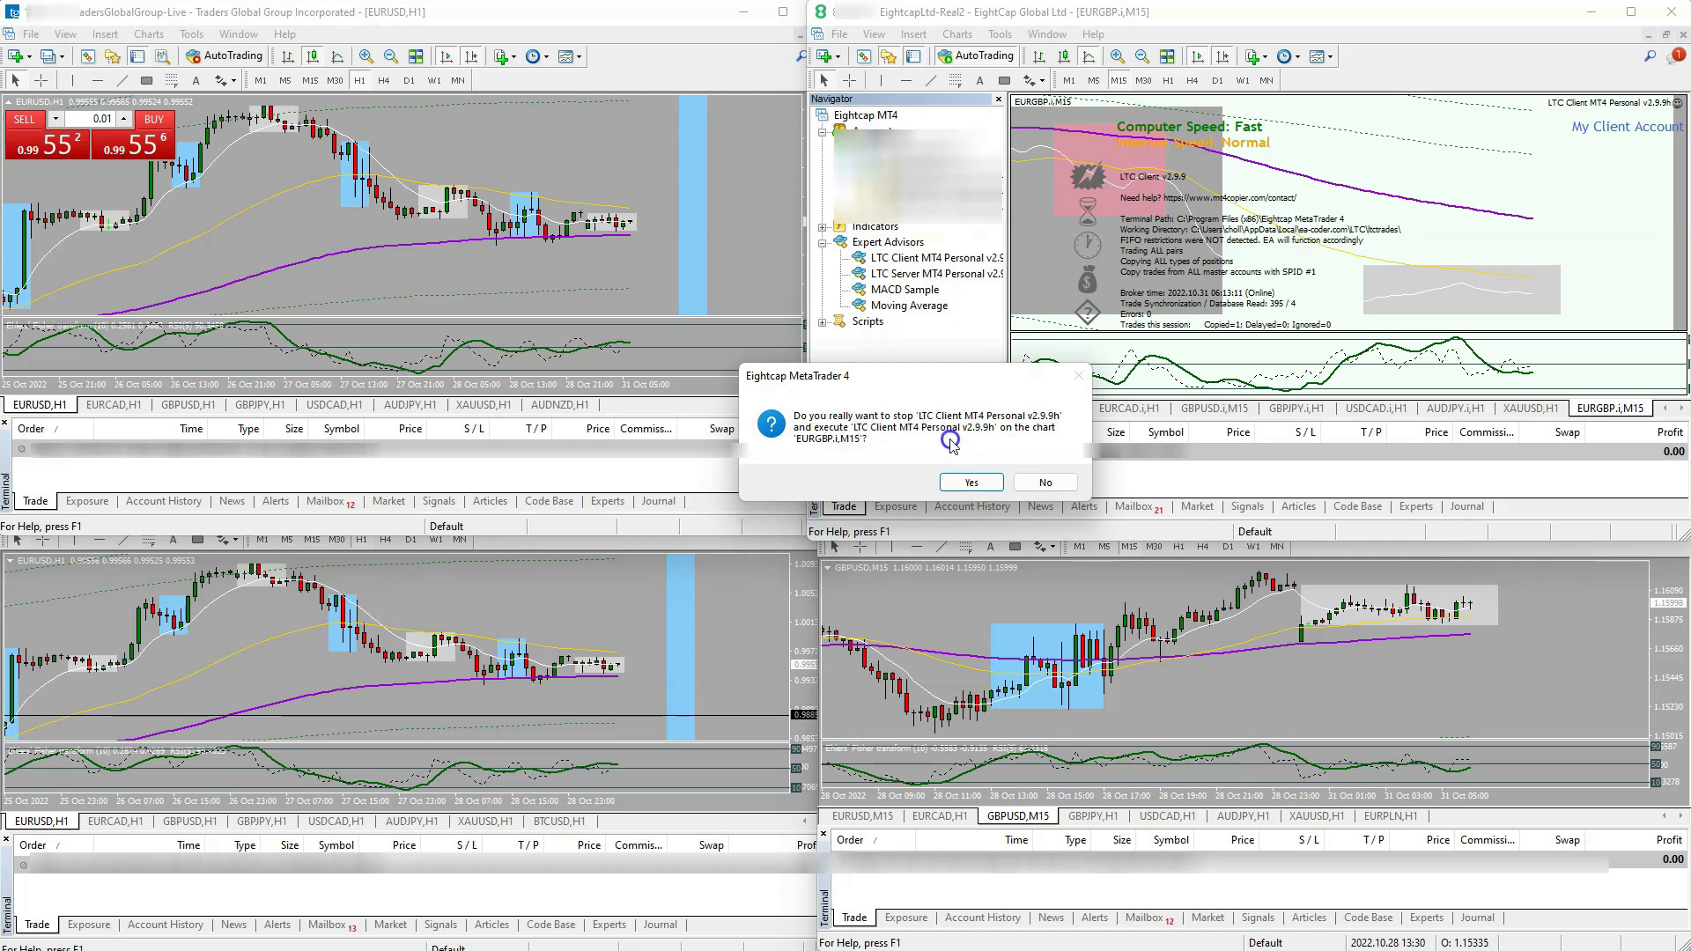
pyautogui.click(971, 481)
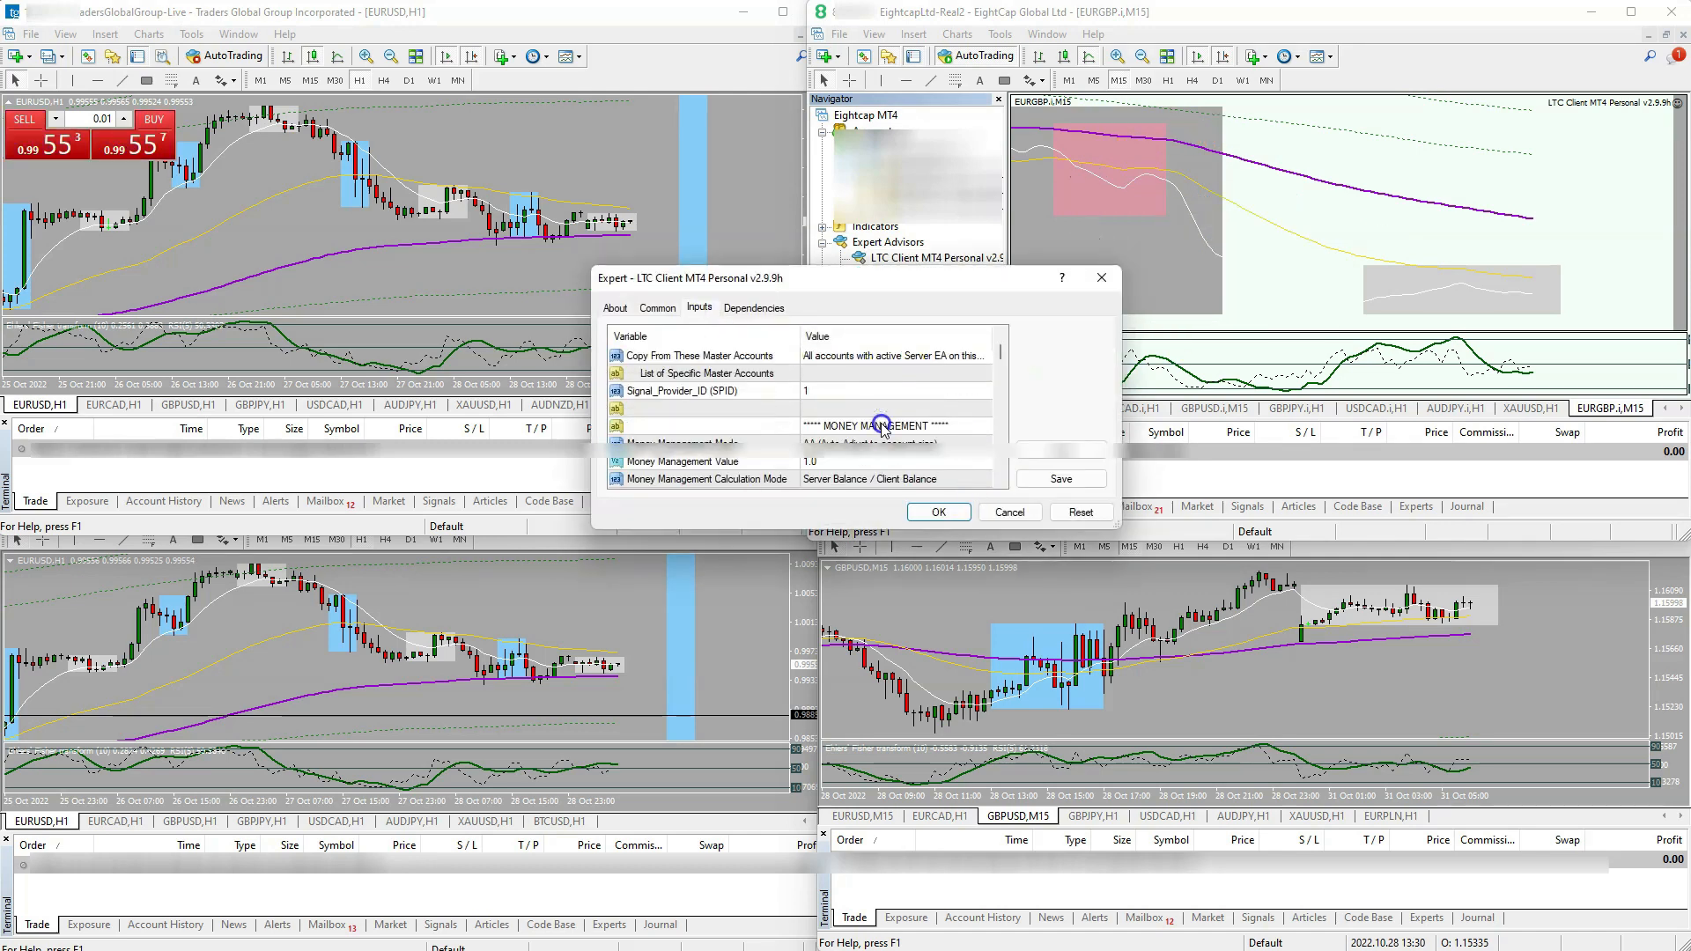
pyautogui.scroll(-3)
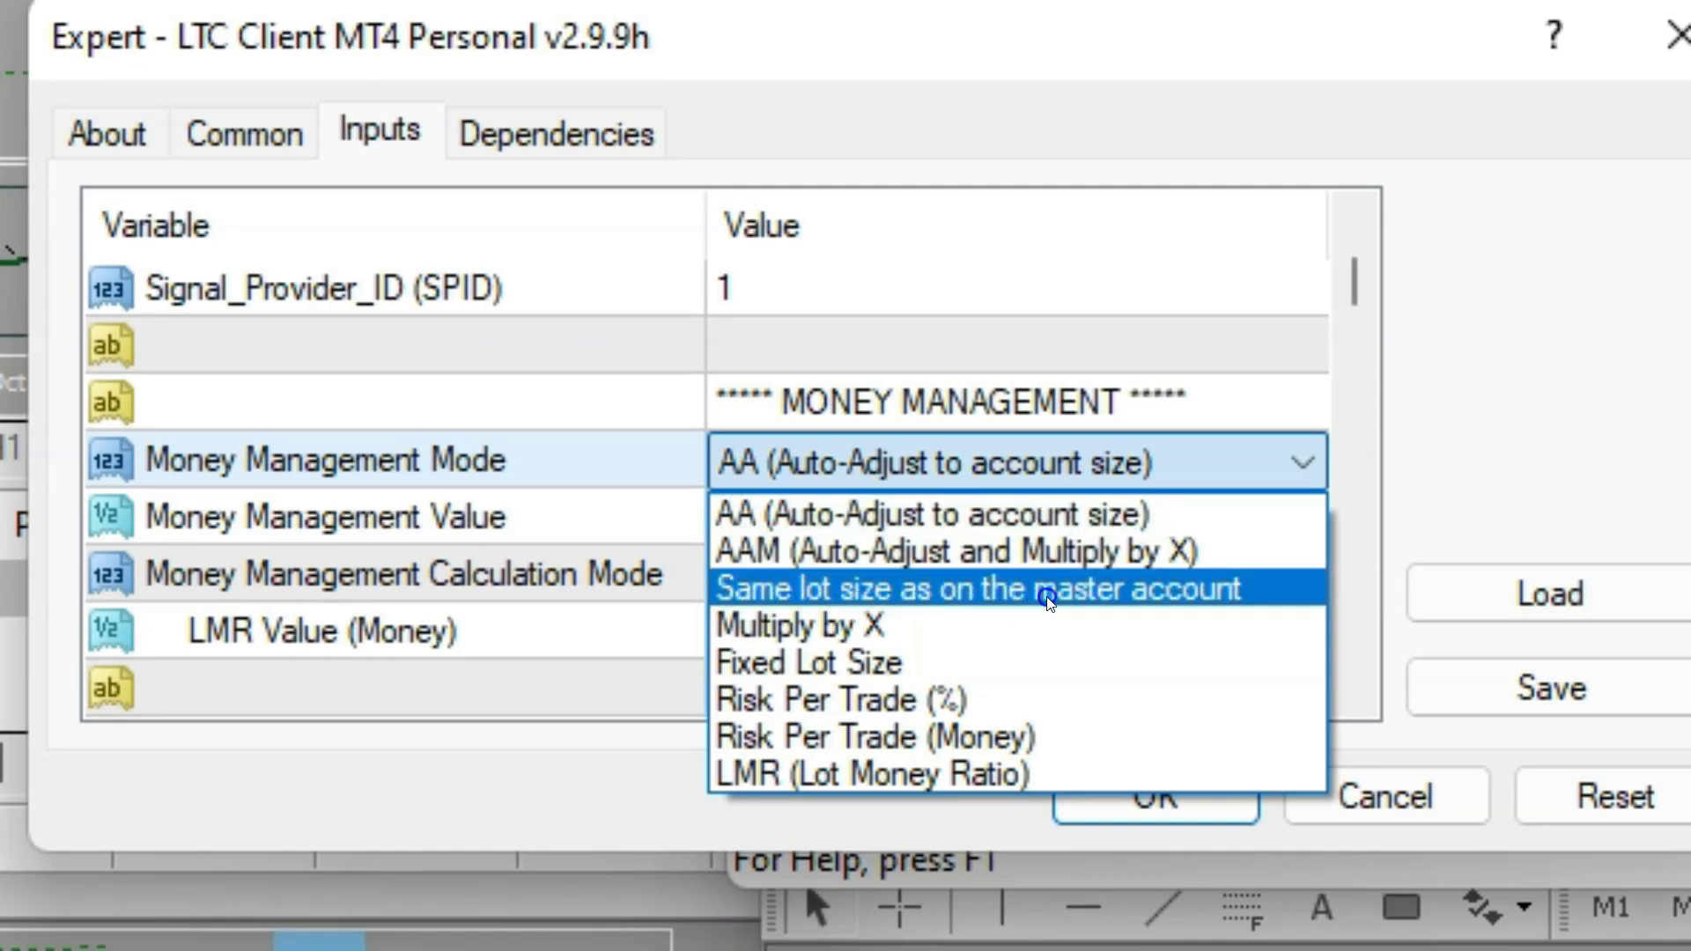
pyautogui.moveTo(1080, 602)
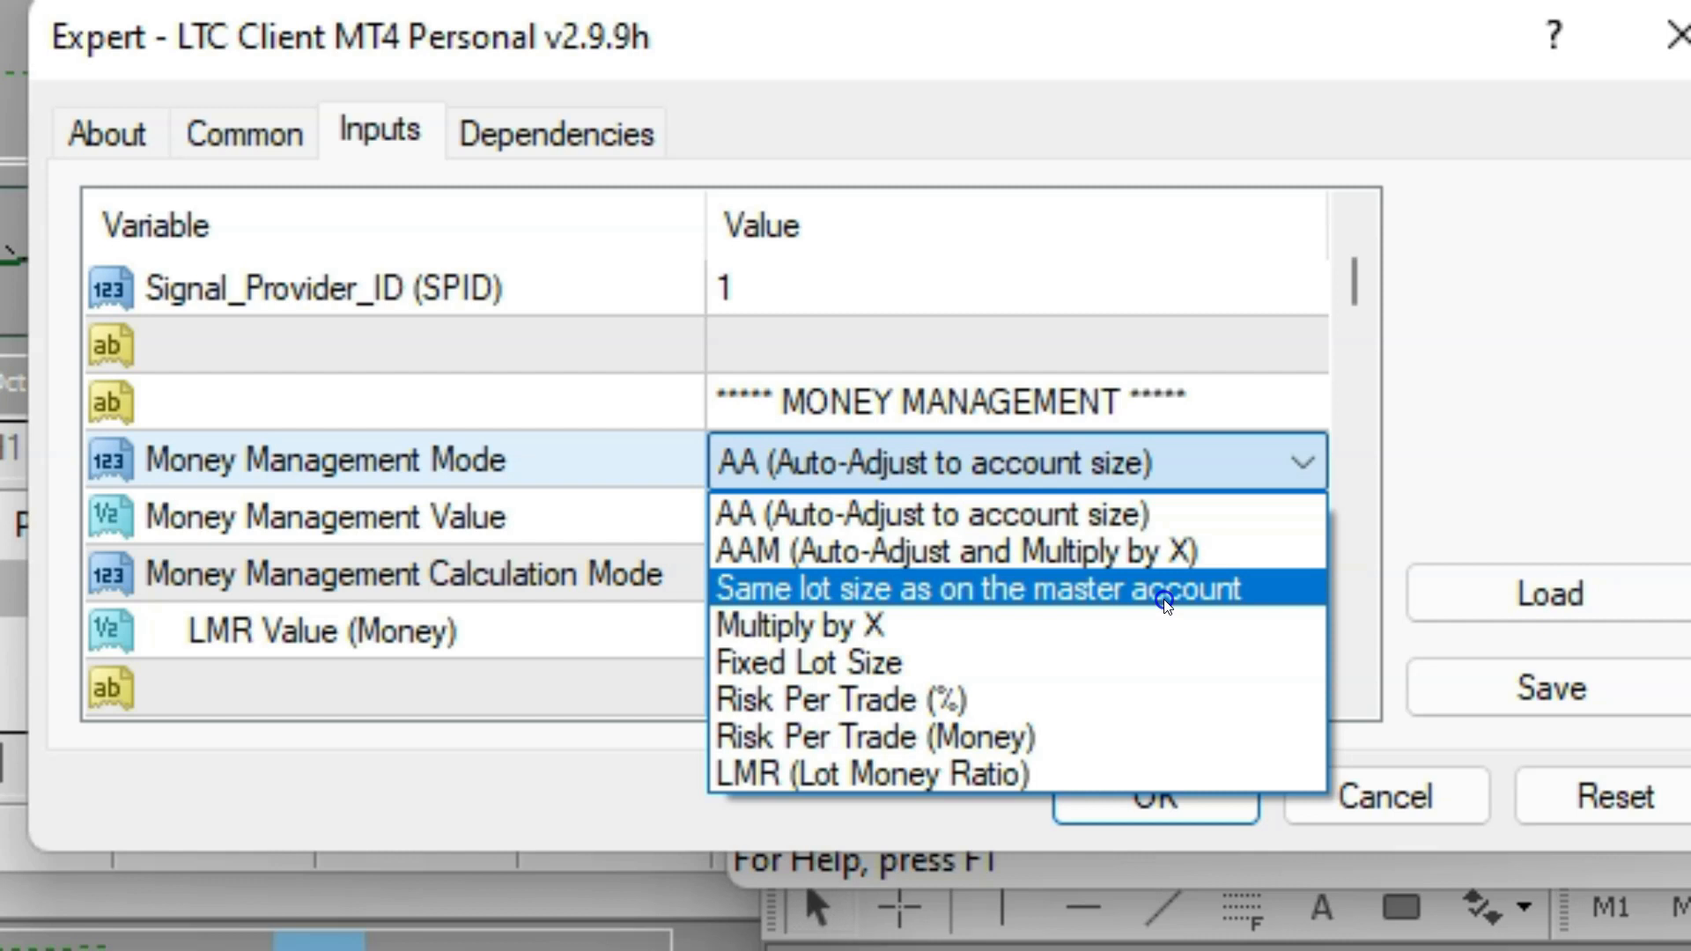
pyautogui.moveTo(1043, 775)
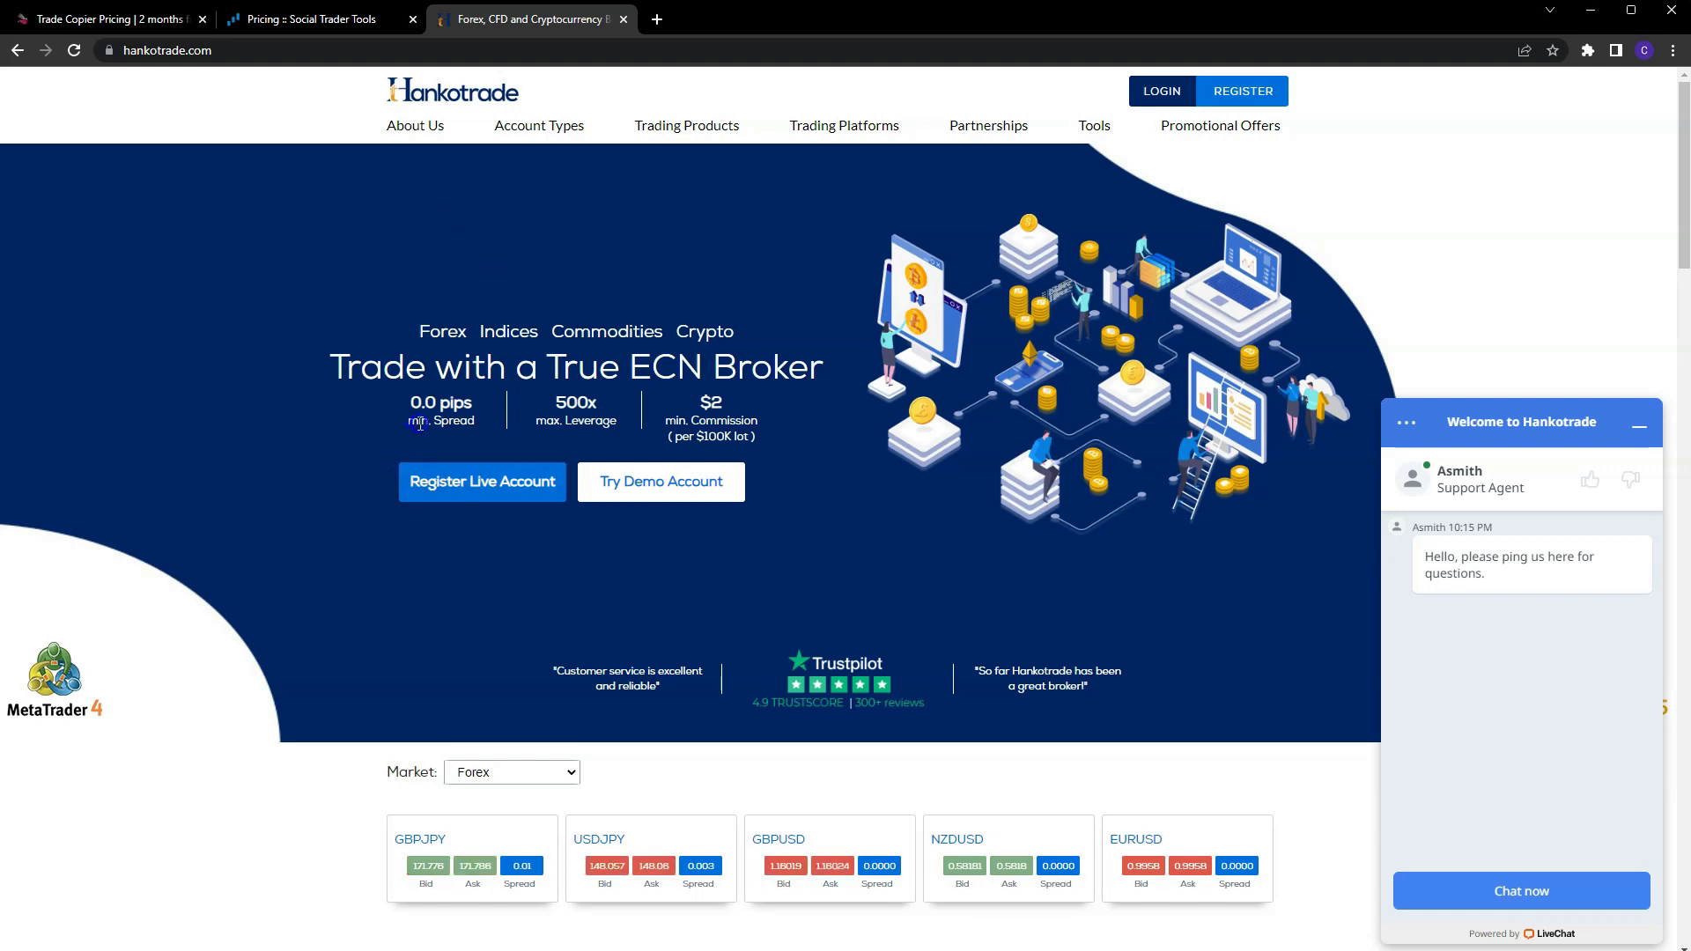
pyautogui.moveTo(578, 420)
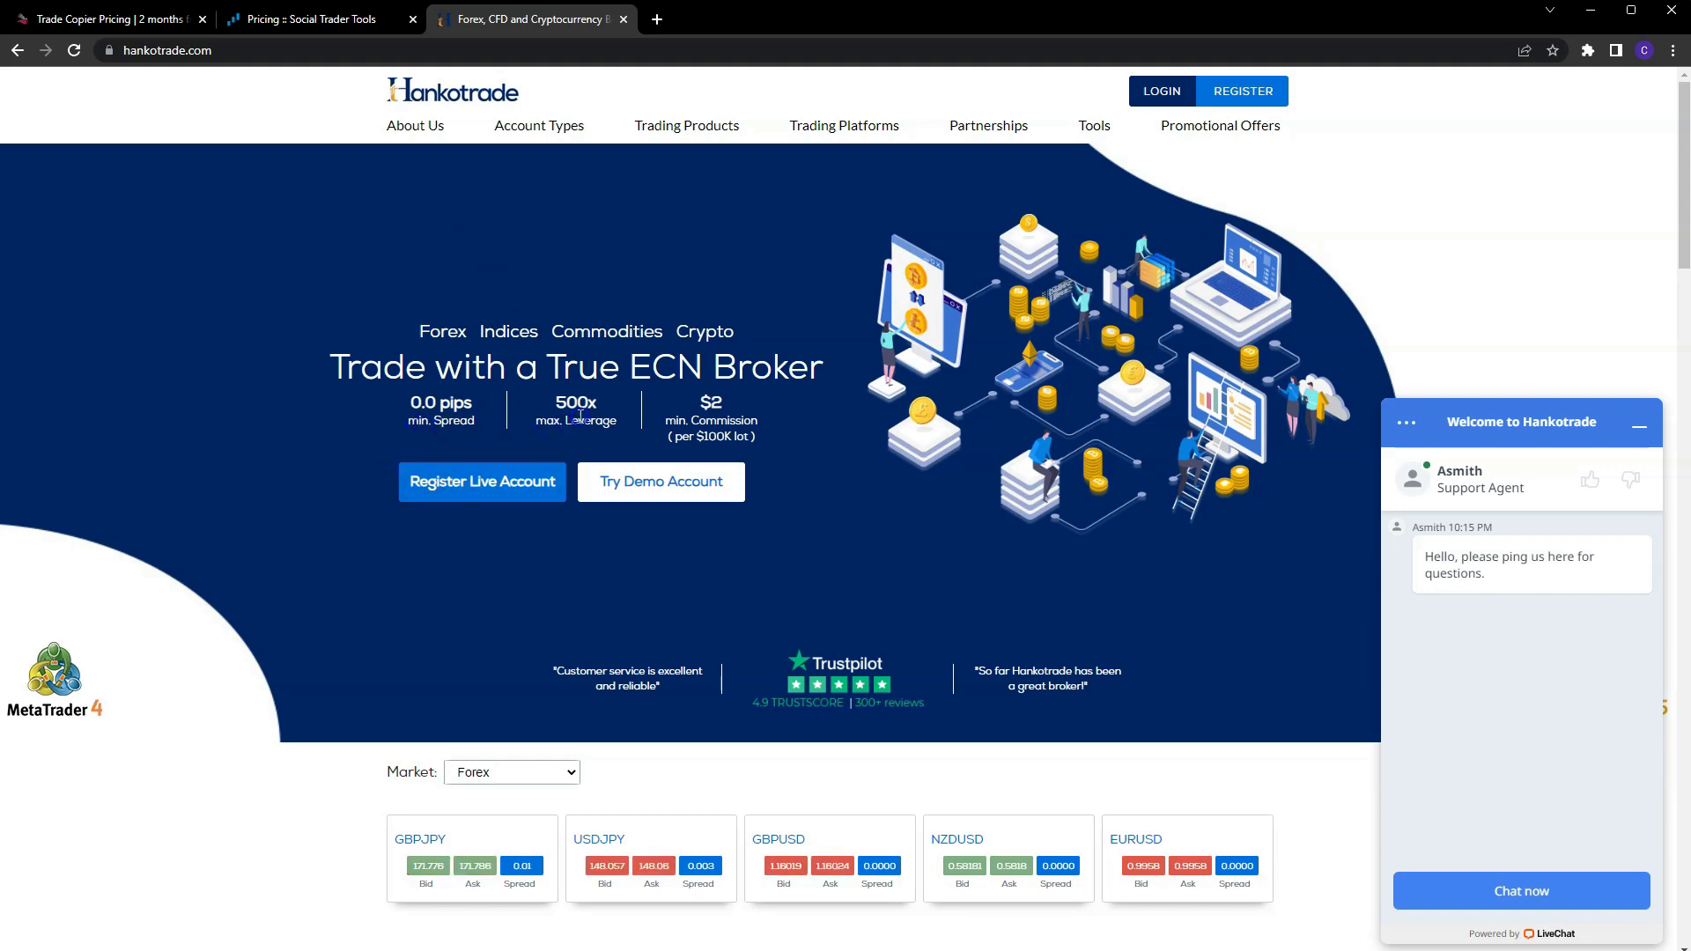